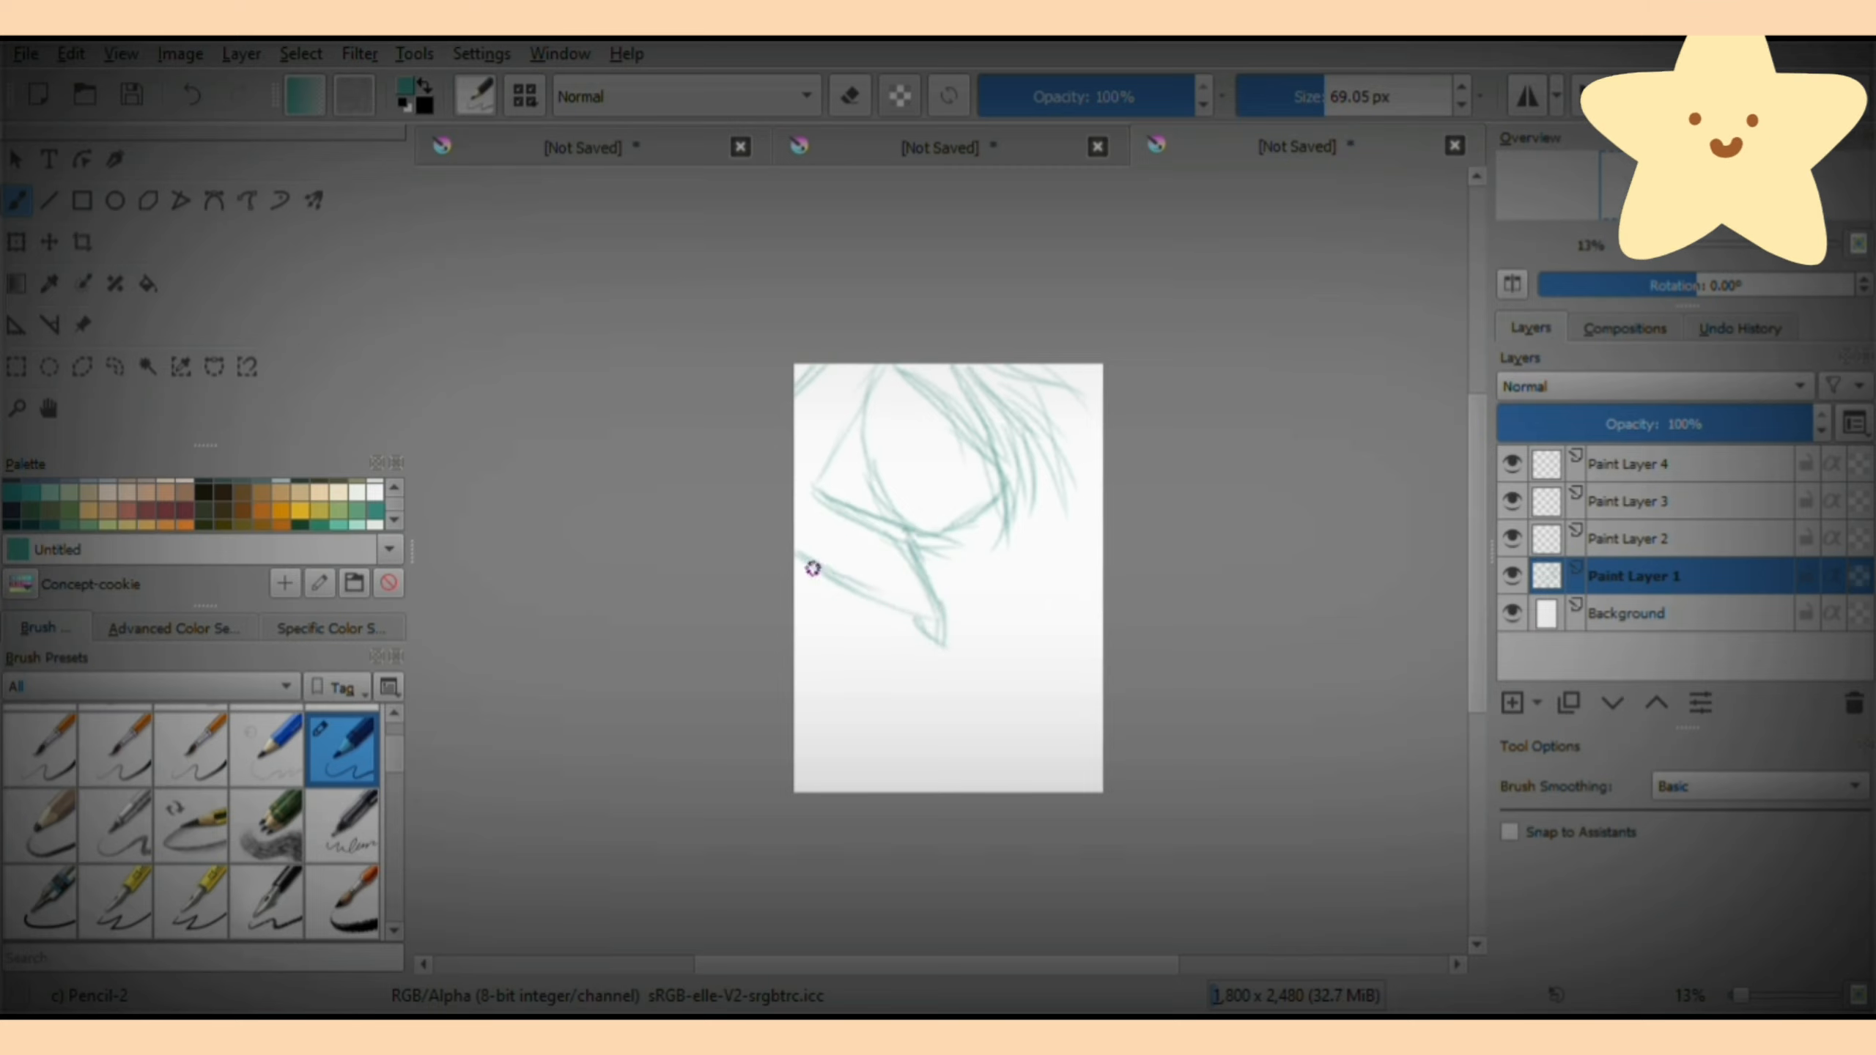
Sketch loose teal hair shapes with the Pencil-2 brush on Paint Layer 1.
left_click_drag(813, 568, 868, 724)
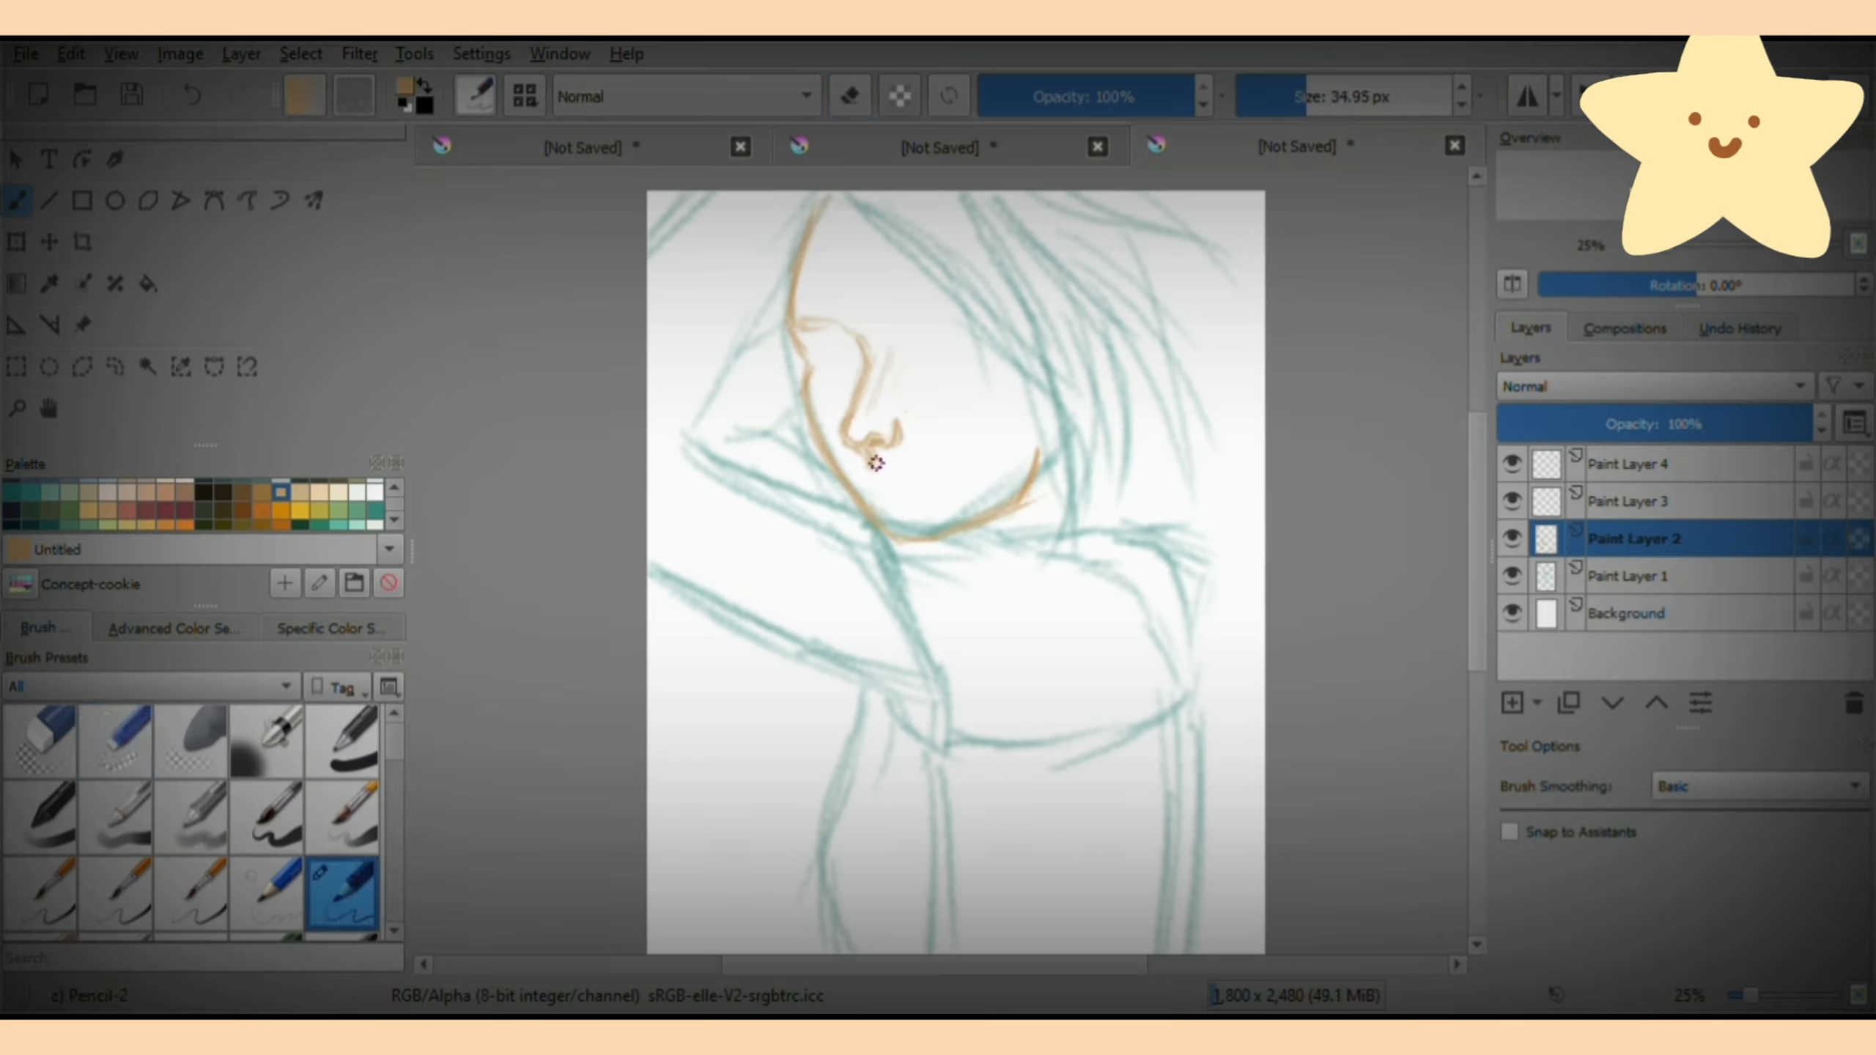
Outline the cheek and chin in tan on Paint Layer 2.
left_click_drag(873, 461, 910, 502)
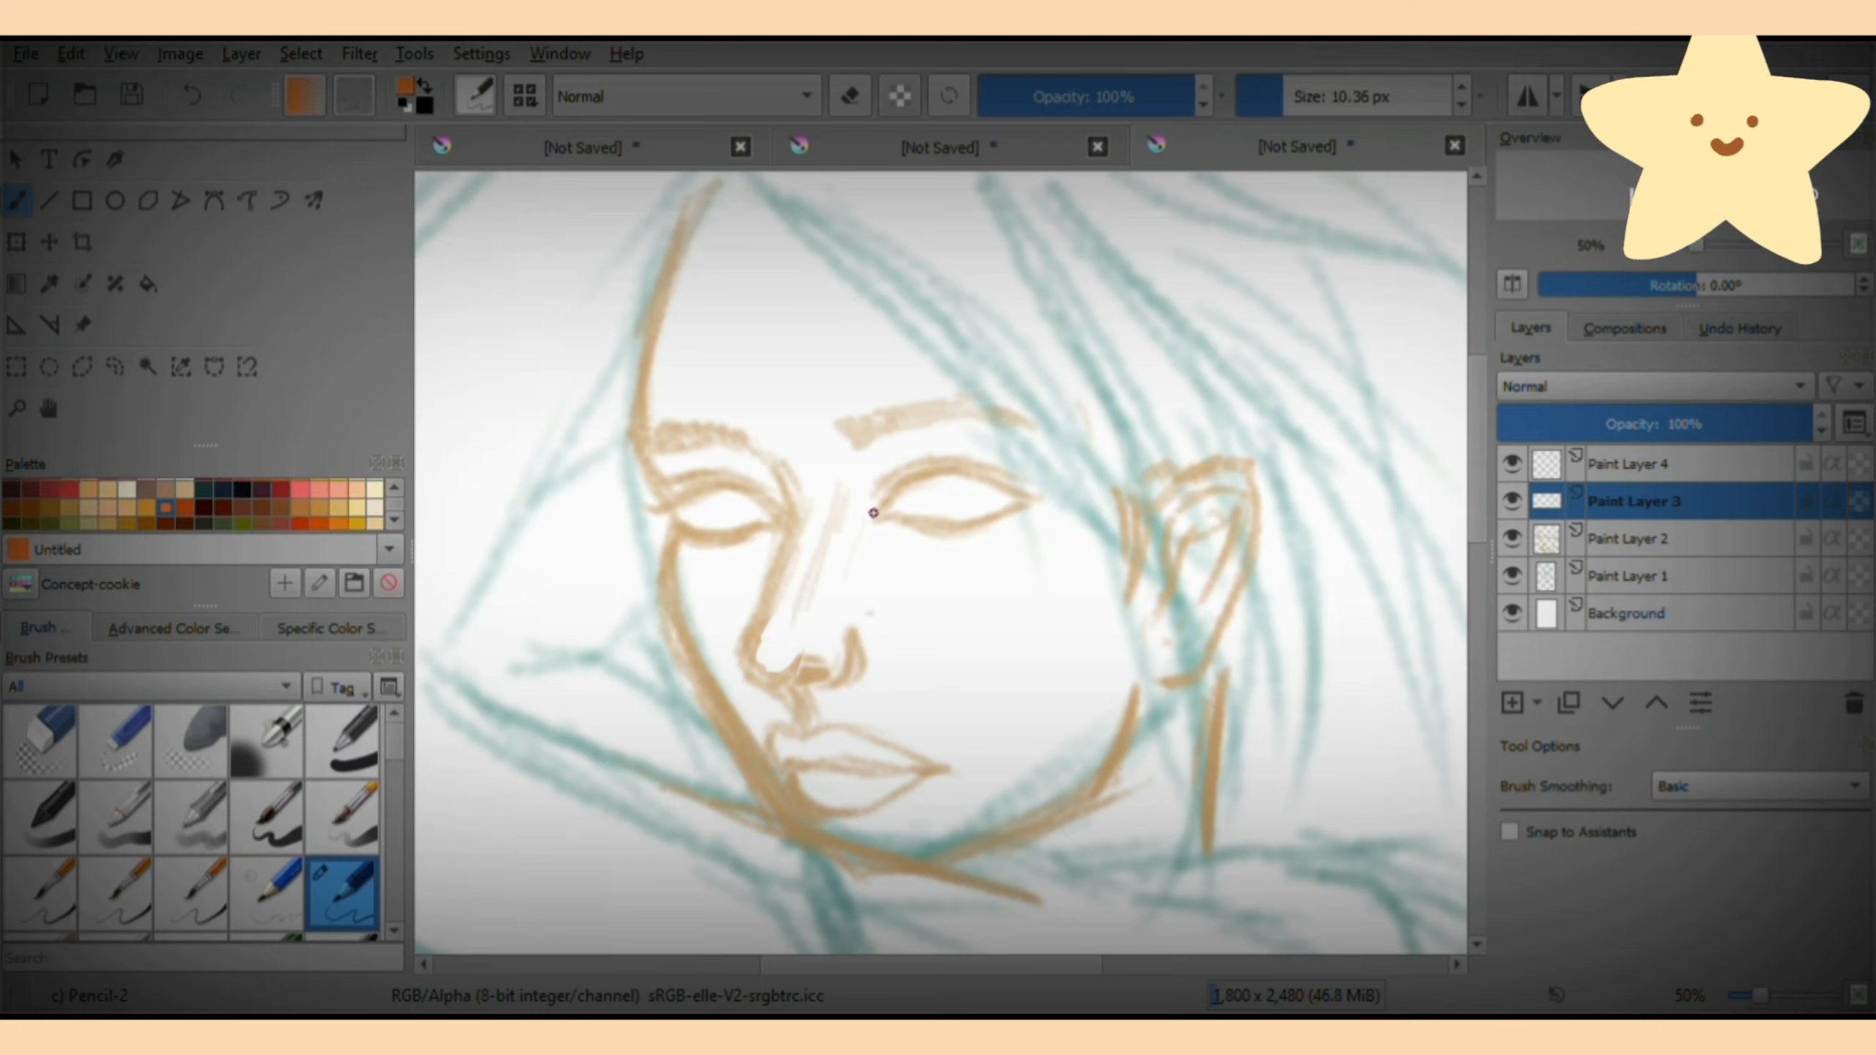
Draw orange facial feature lines and a clean eyelid outline on Paint Layer 3.
left_click_drag(880, 515, 1059, 500)
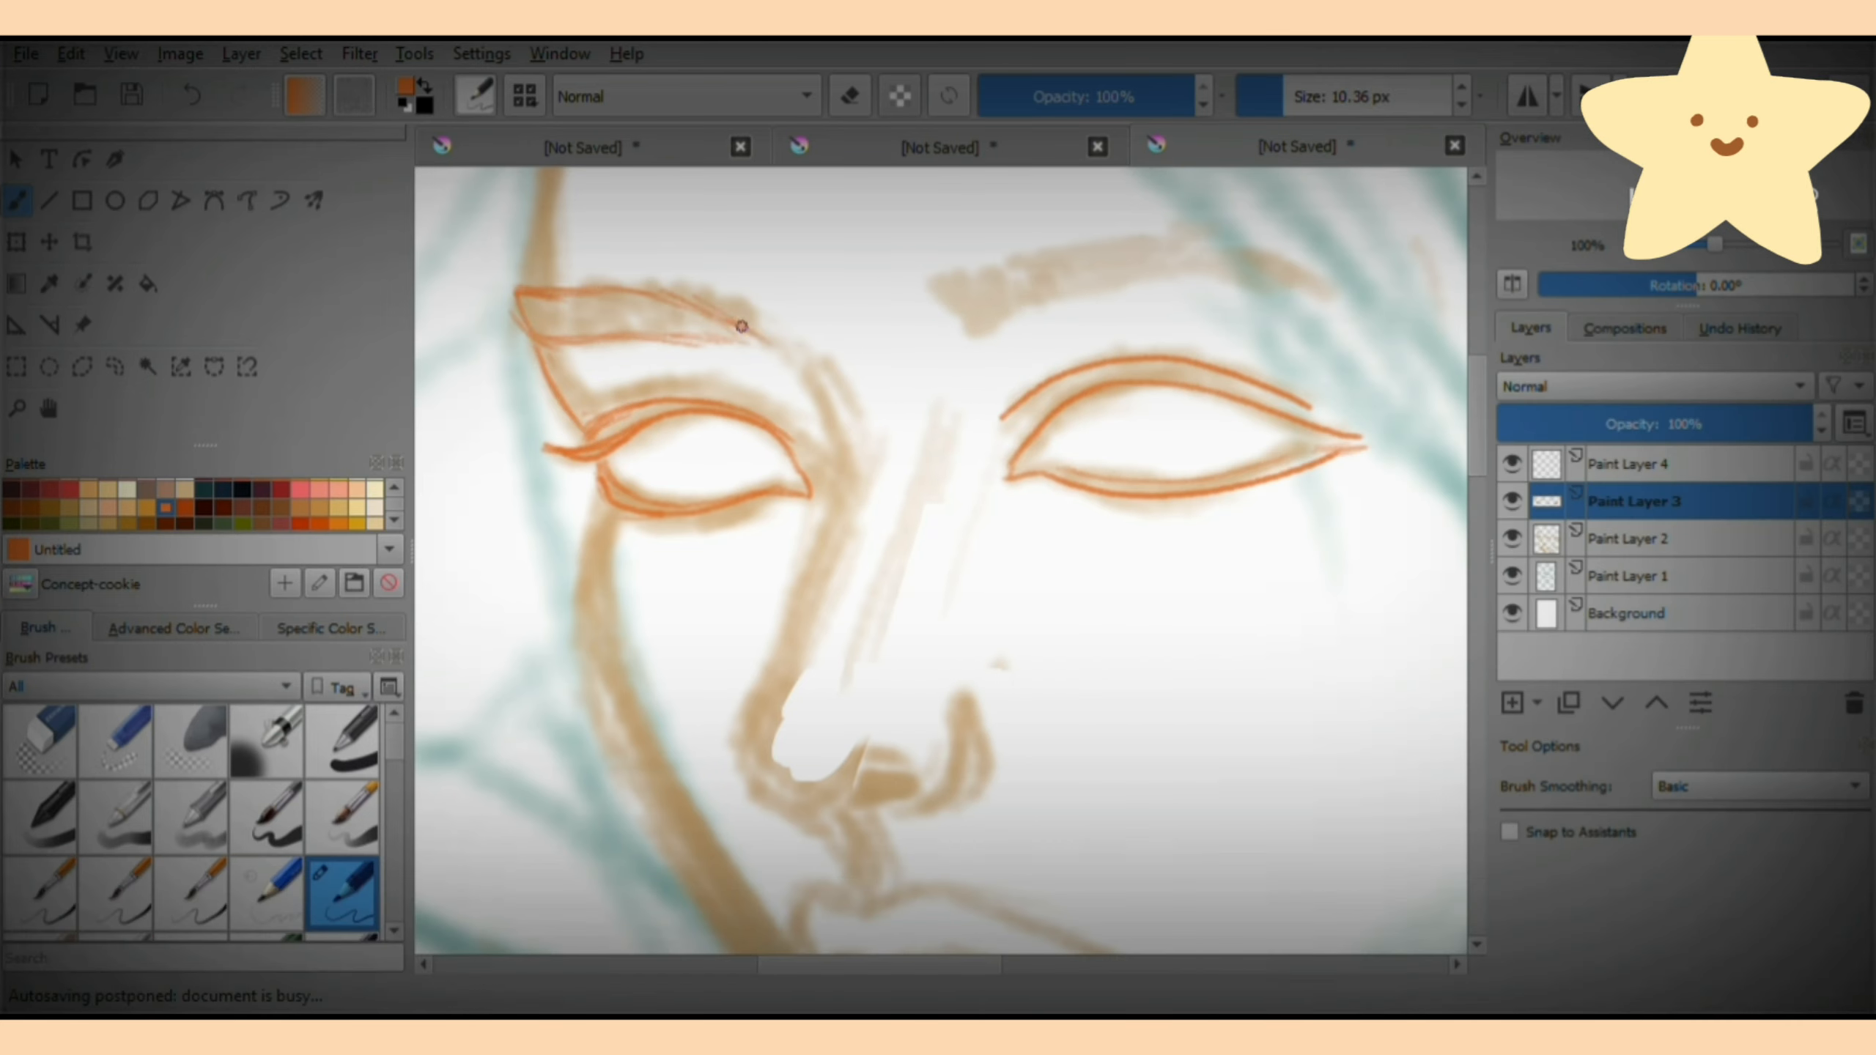
left_click_drag(957, 275, 1316, 258)
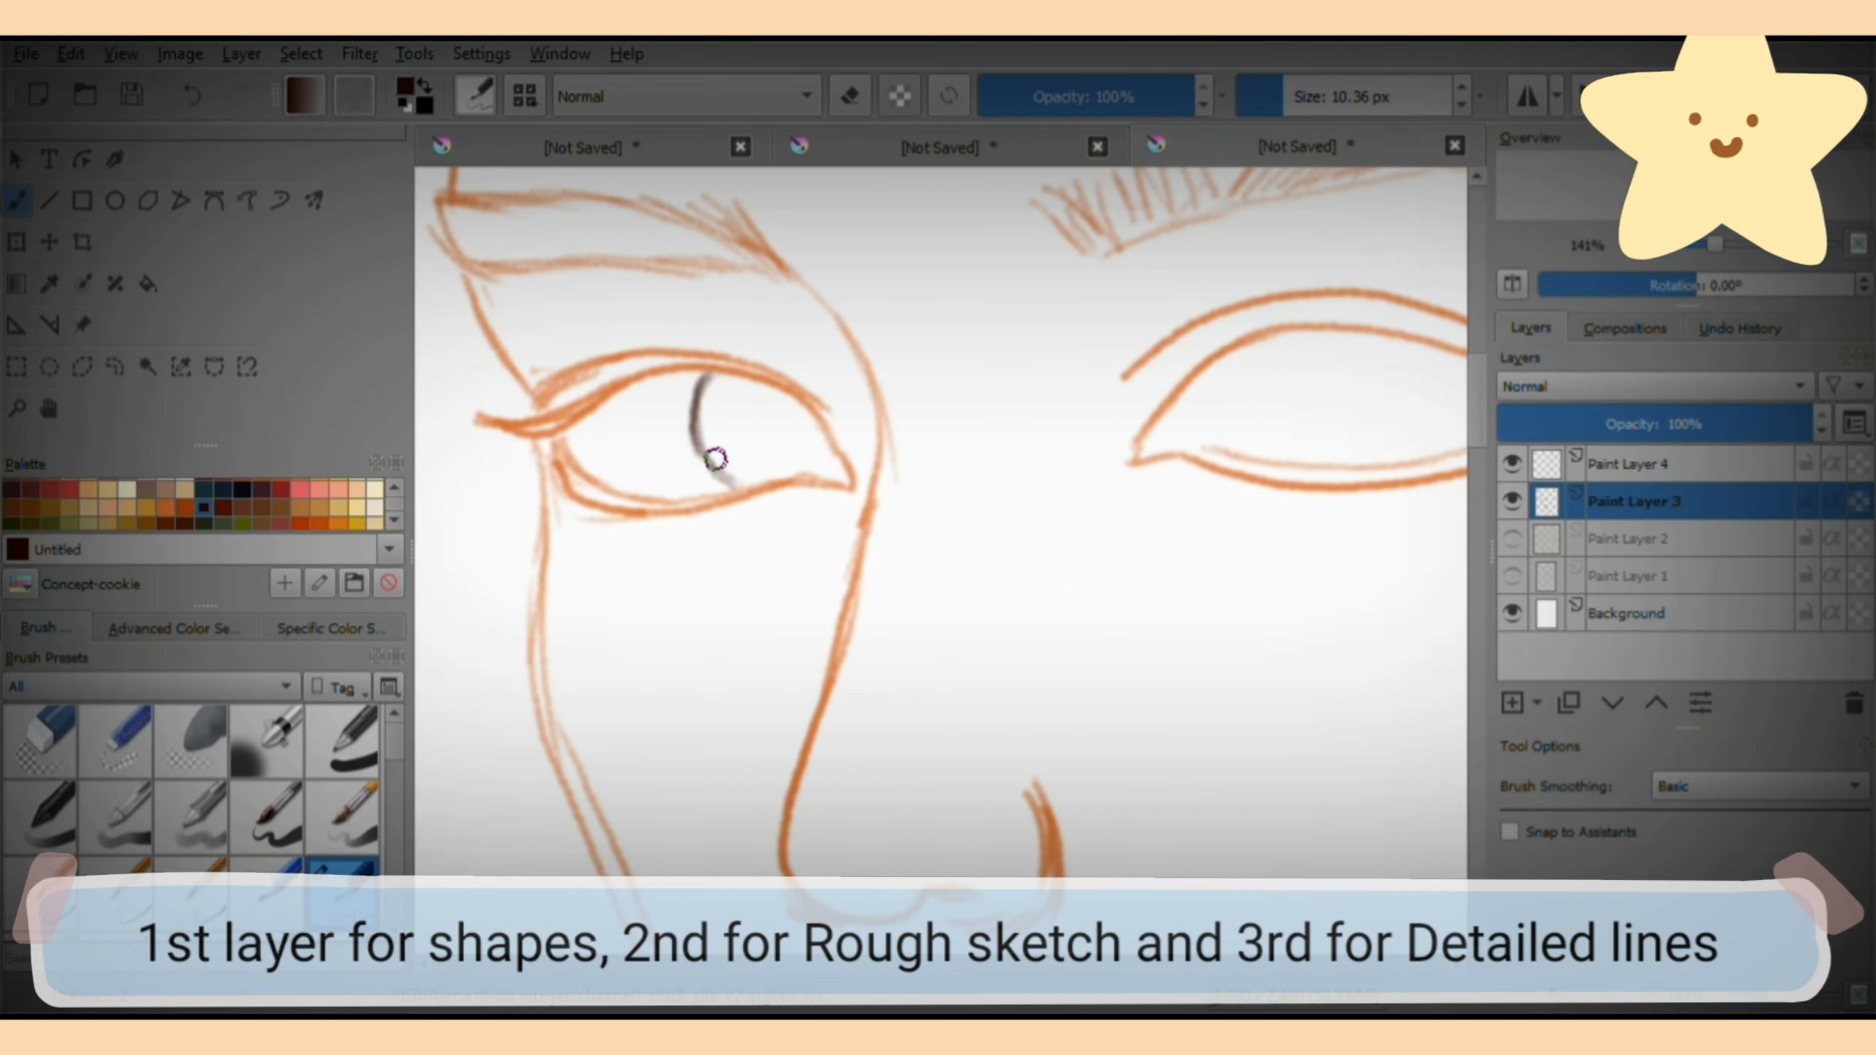
Paint dark iris rims, fill the irises brown, then layer in blue-violet tones.
left_click_drag(718, 430, 777, 467)
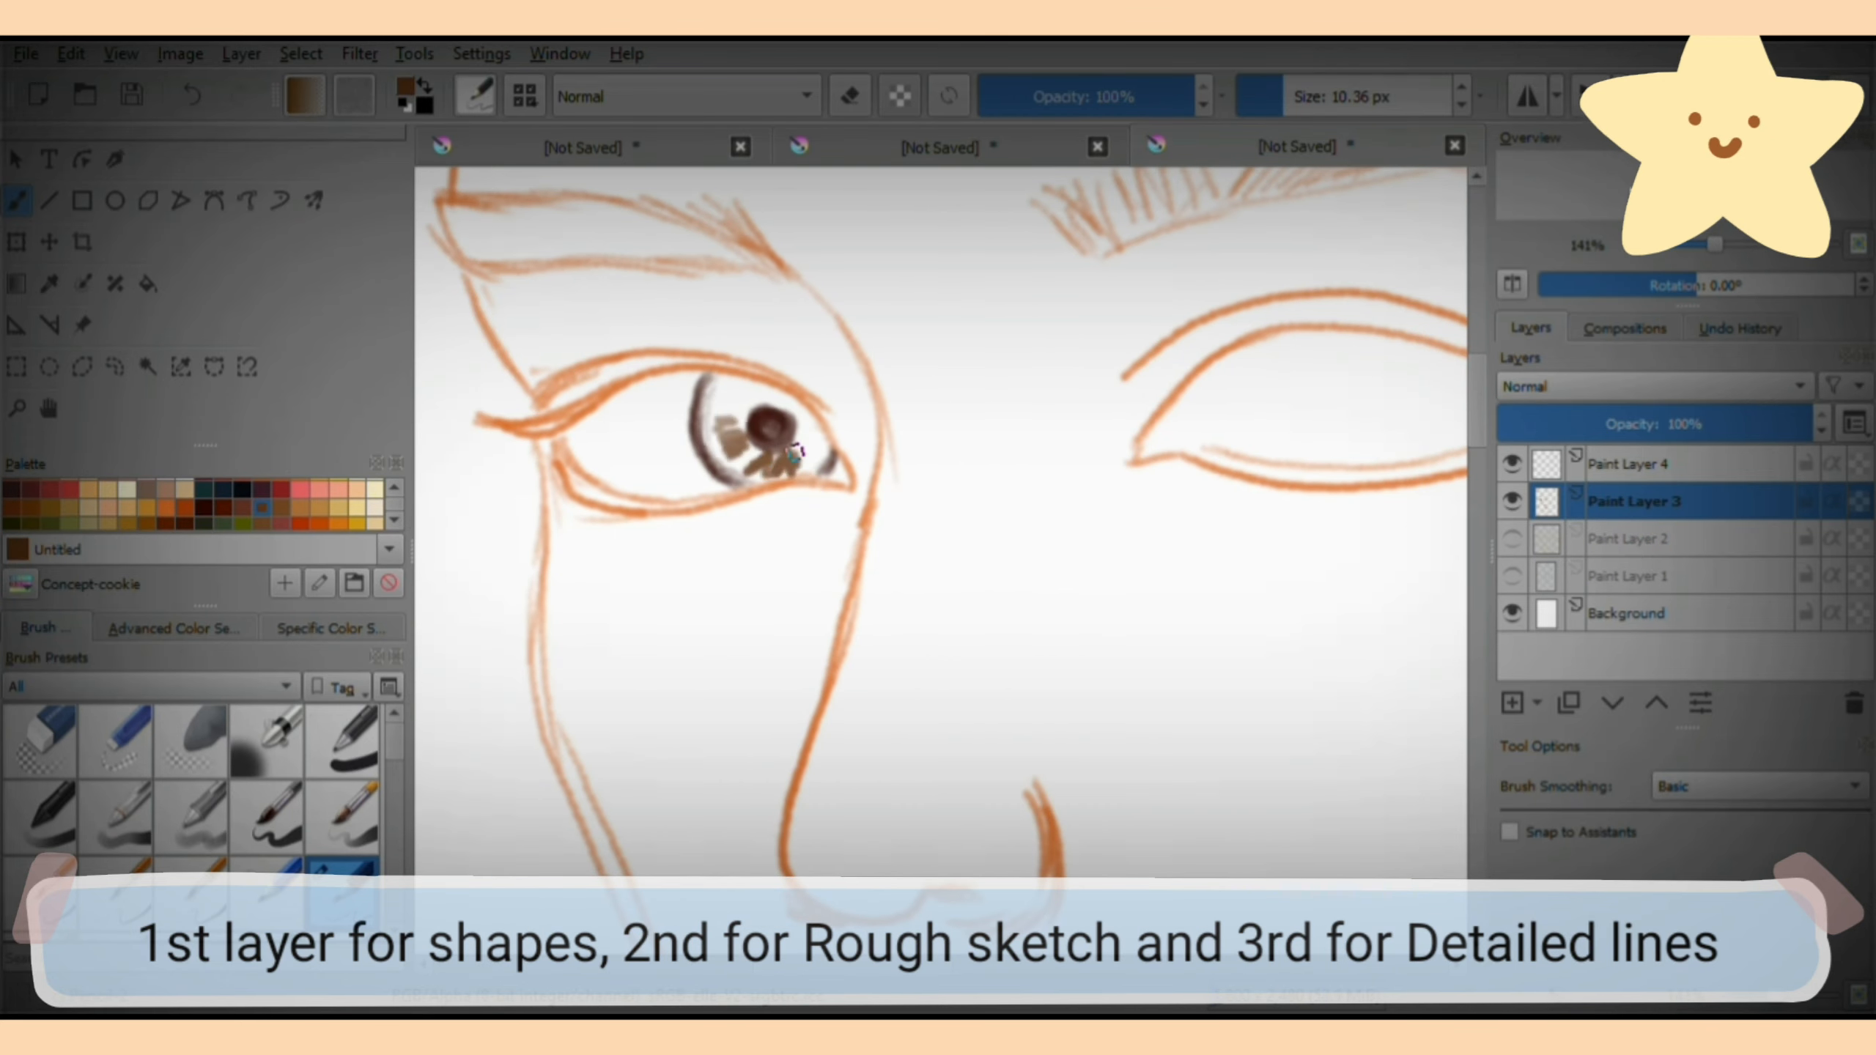
left_click_drag(754, 419, 790, 467)
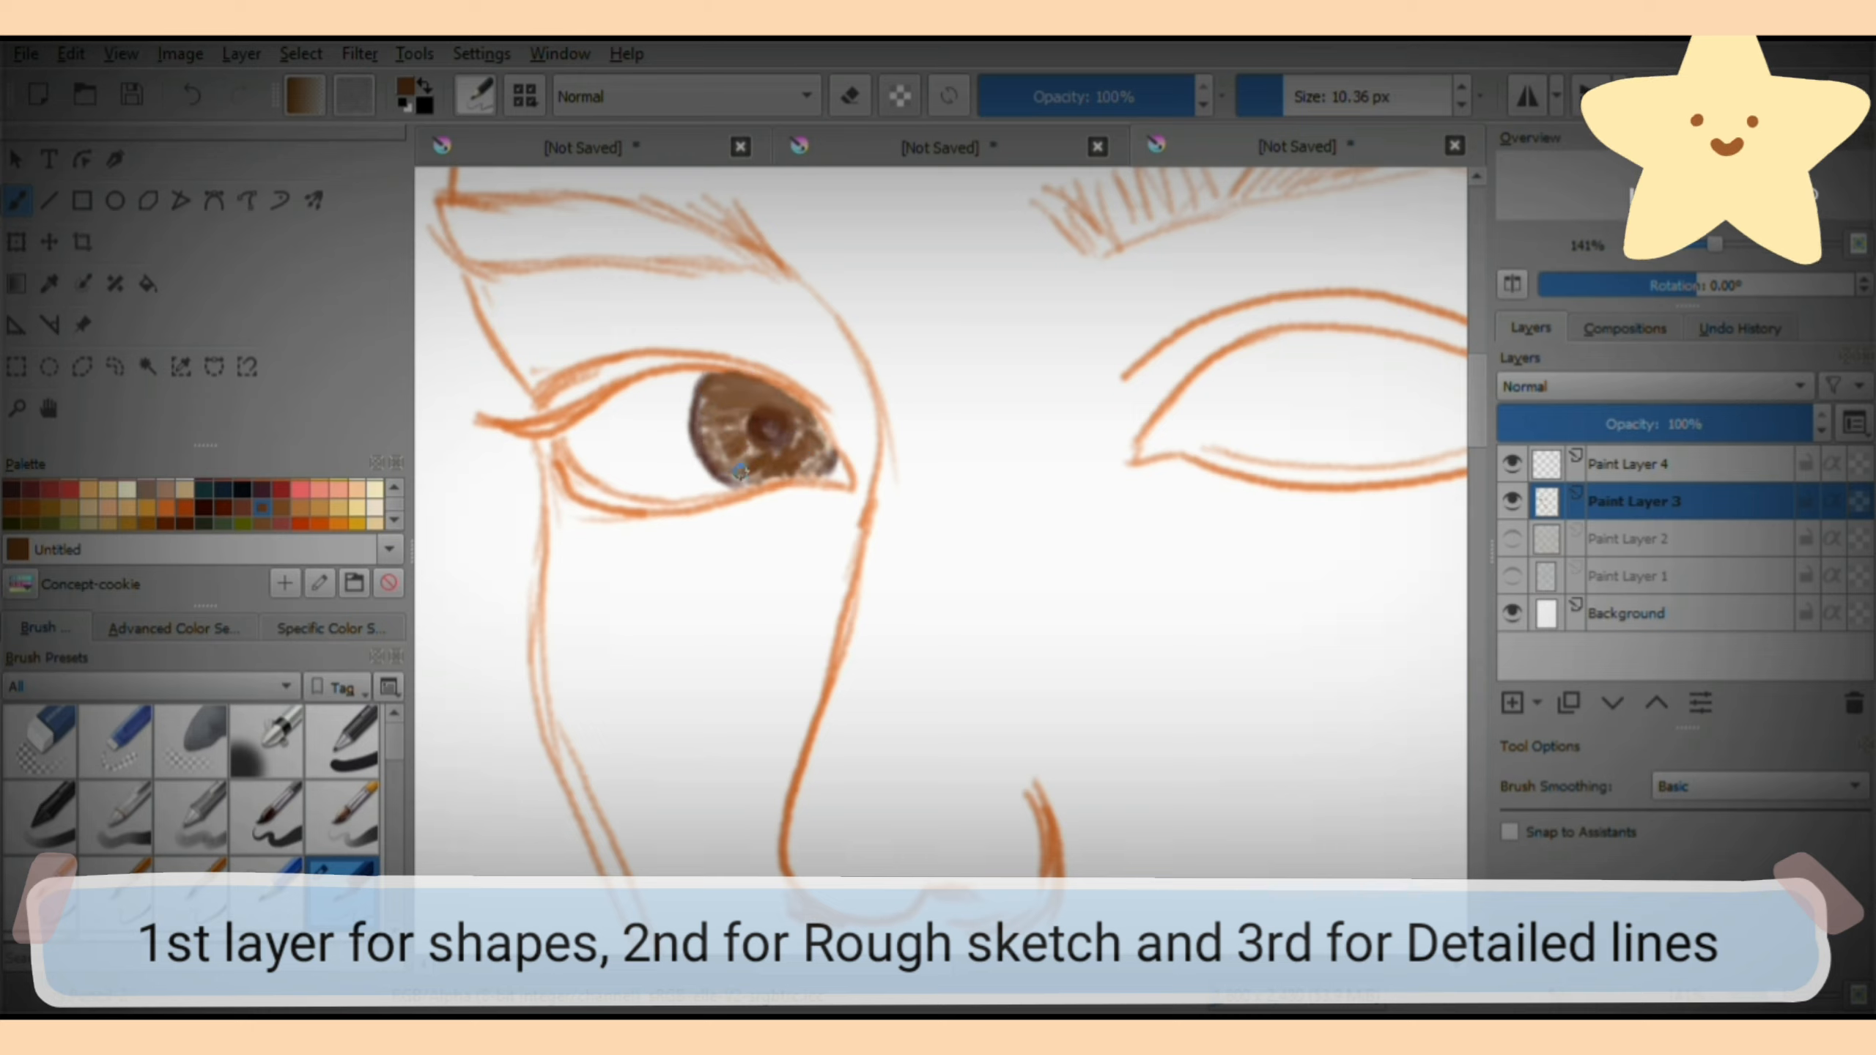
left_click_drag(718, 455, 790, 419)
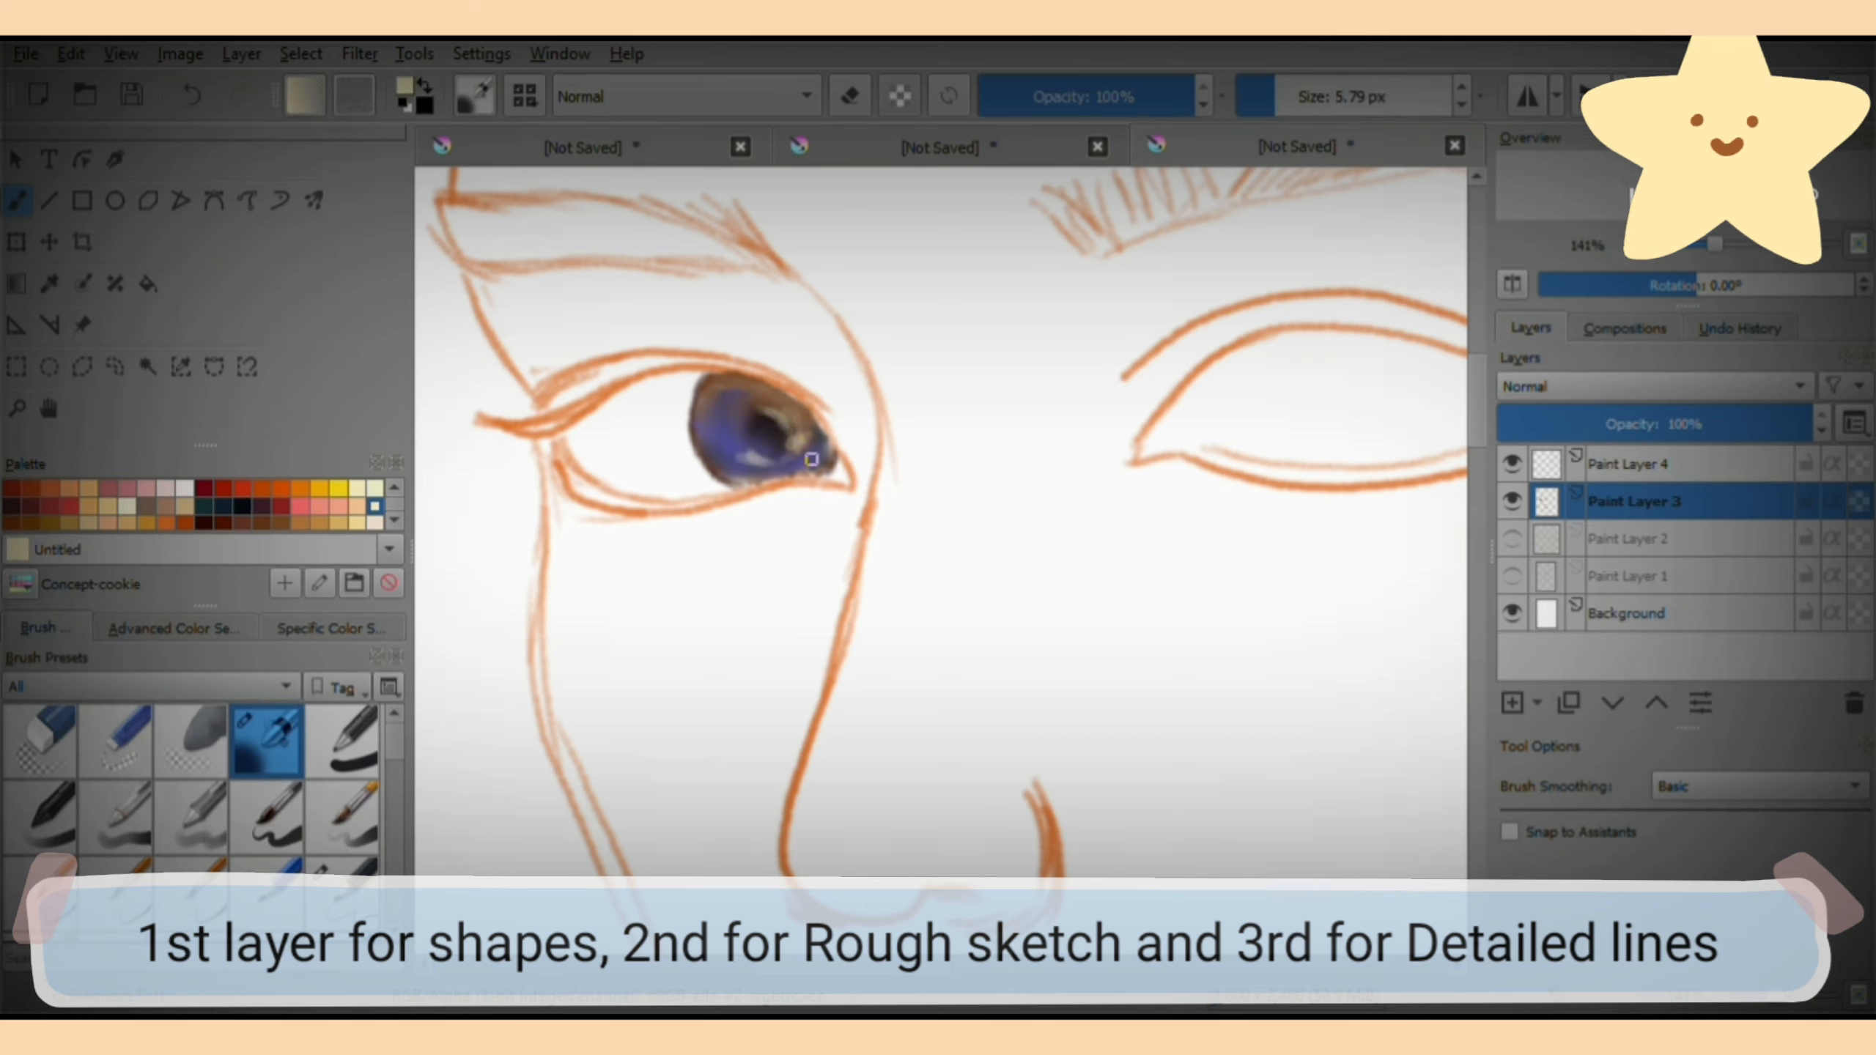
left_click_drag(802, 461, 675, 479)
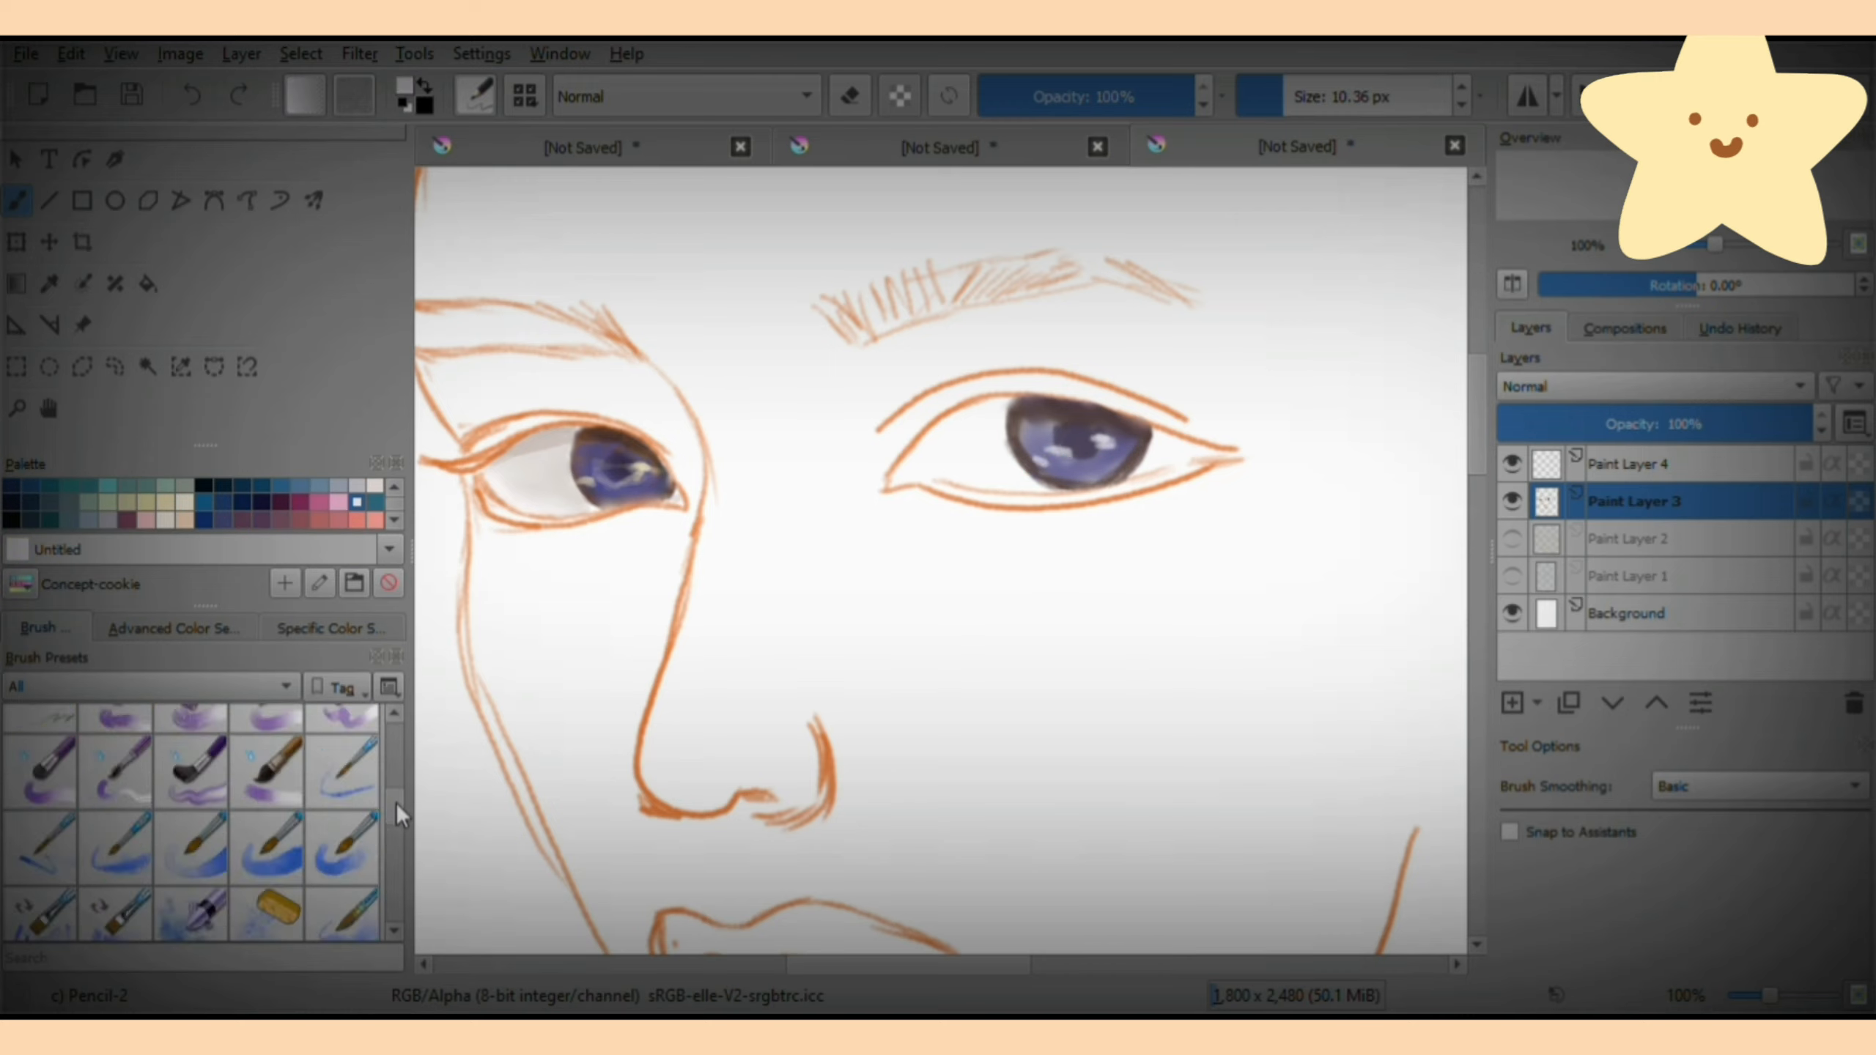
left_click(266, 740)
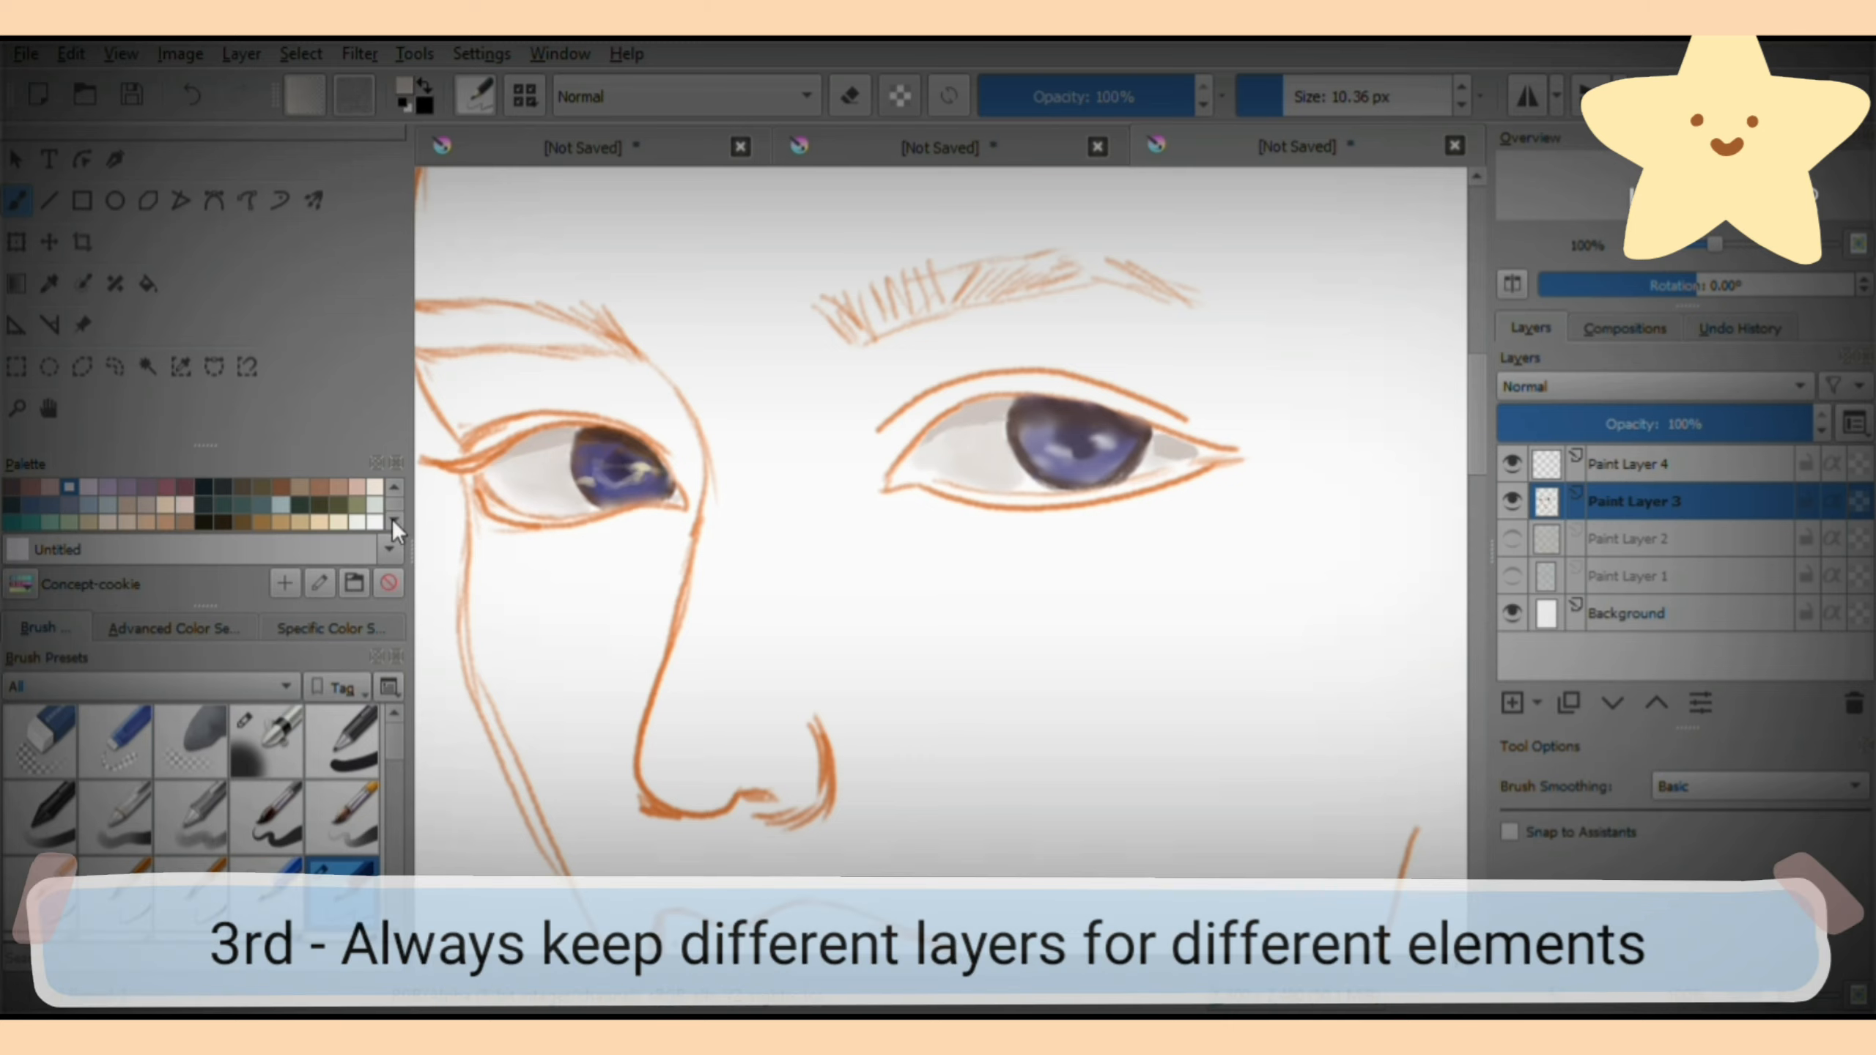
Pick a grey from the palette for shading the eye whites.
left_click(175, 628)
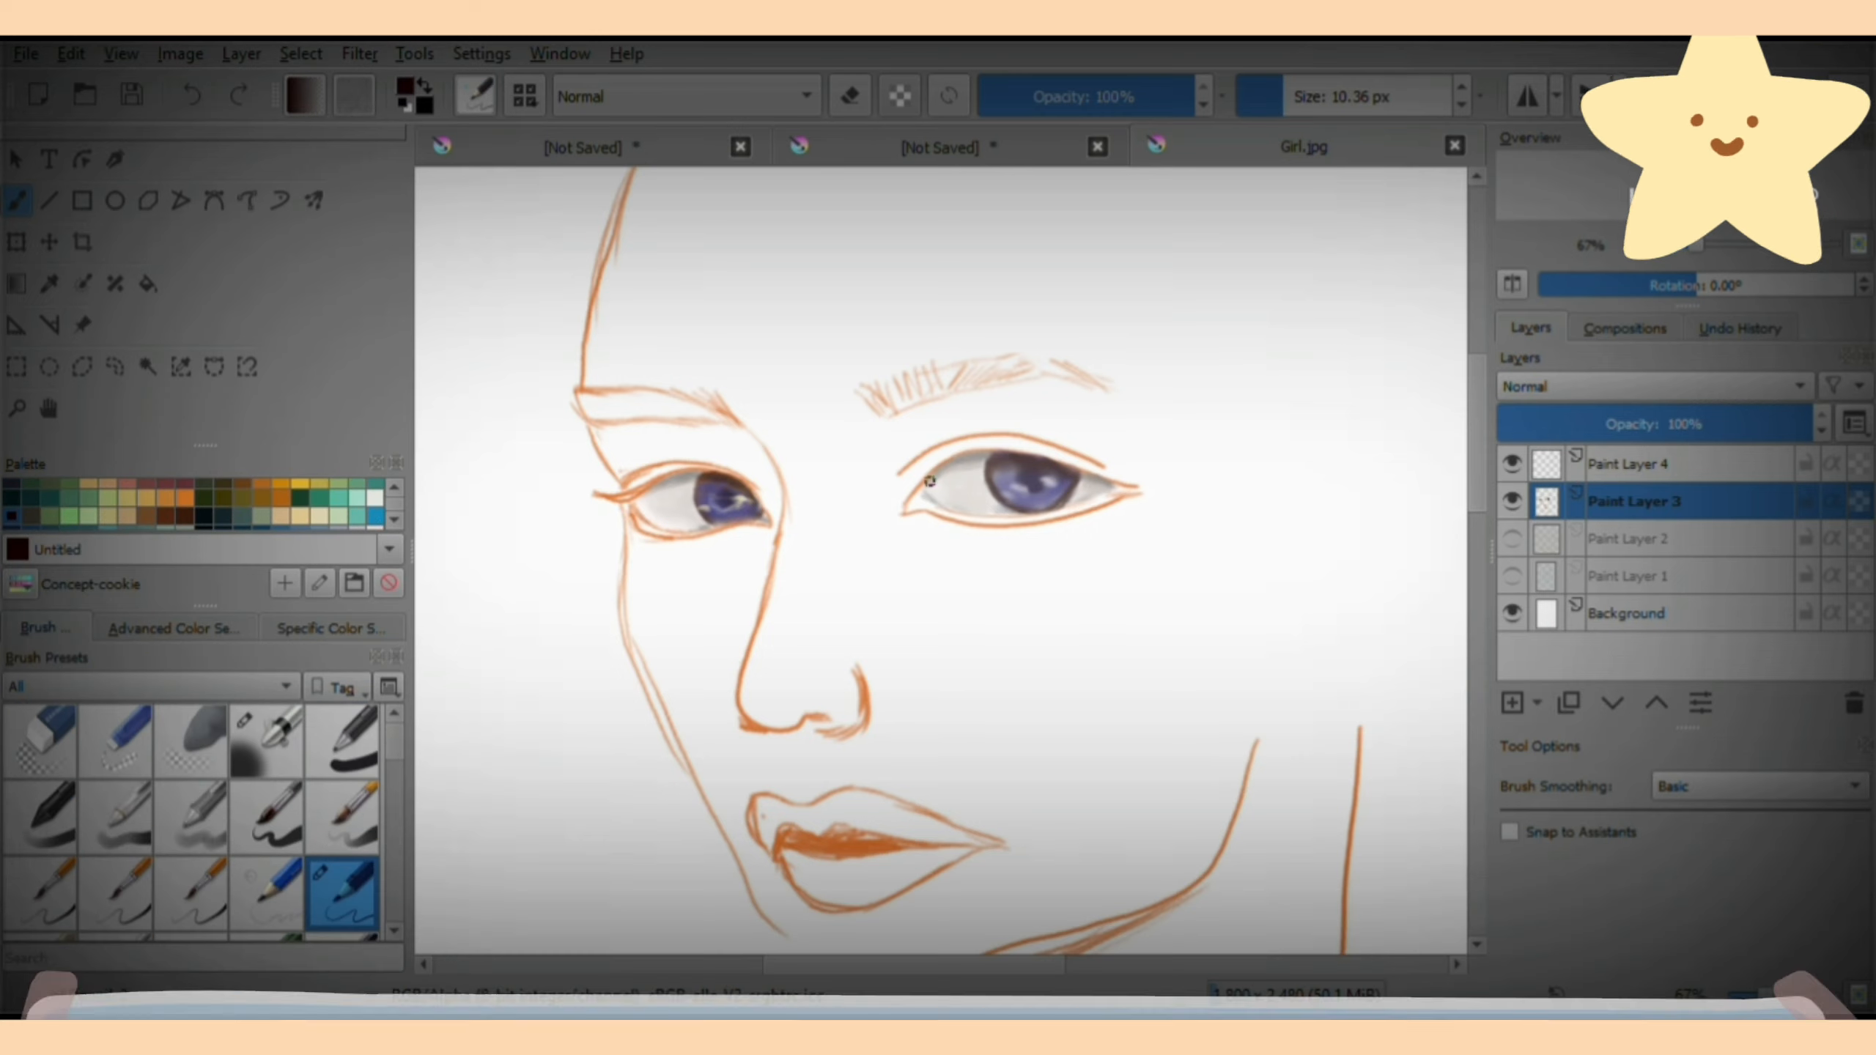
Stroke dark lashes along the upper lids of the right and left eyes.
left_click_drag(957, 454, 1065, 461)
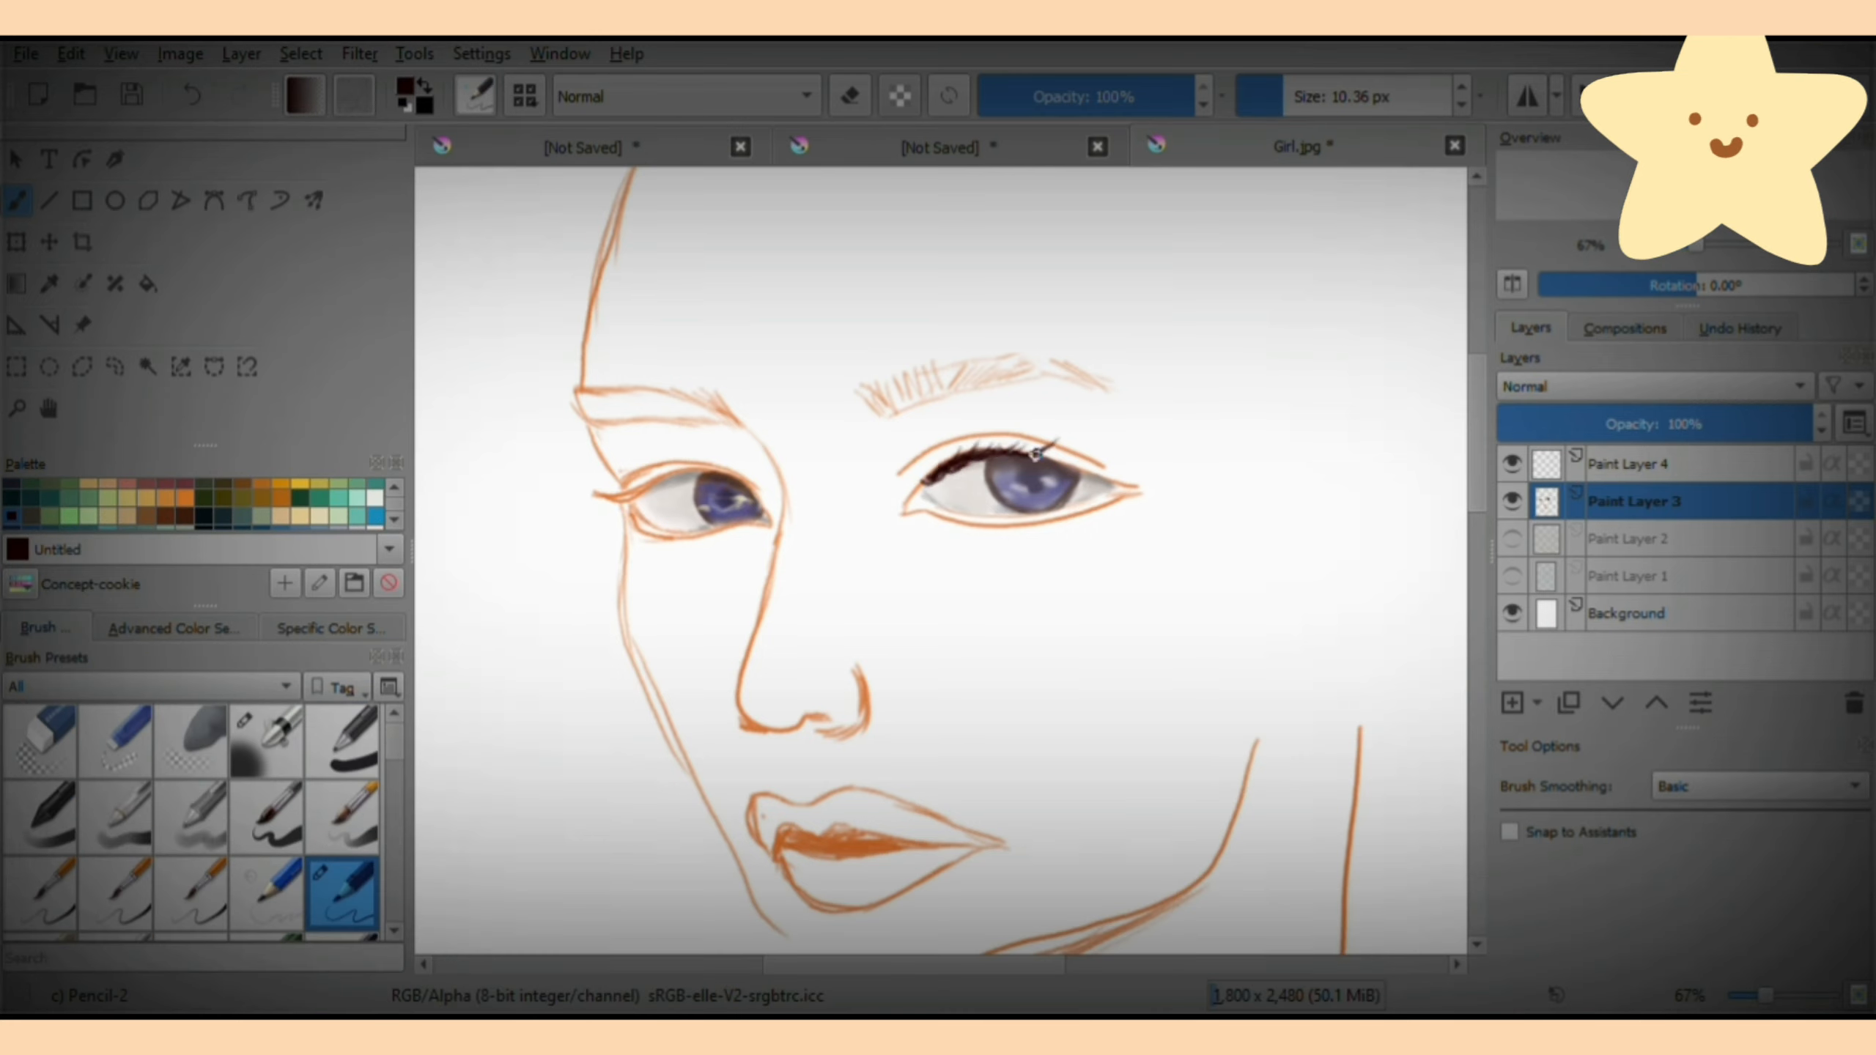
left_click_drag(969, 449, 1148, 454)
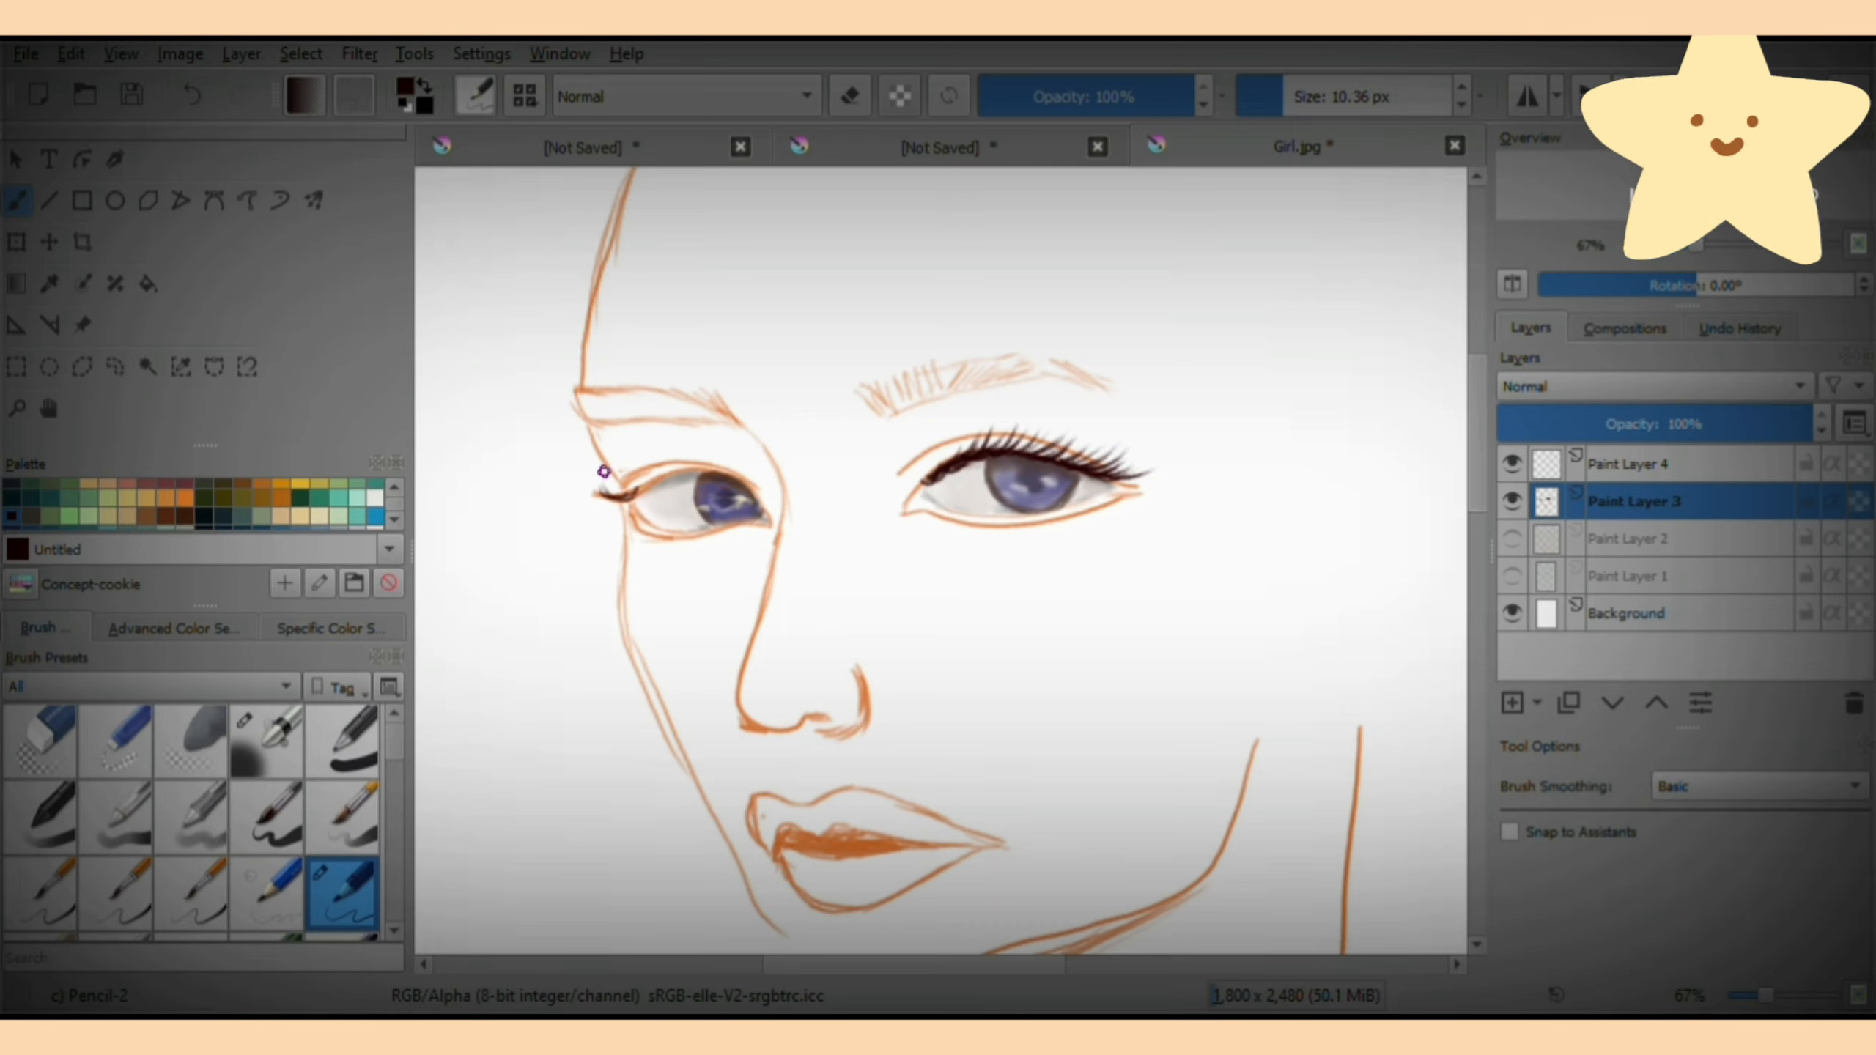
left_click_drag(598, 467, 790, 479)
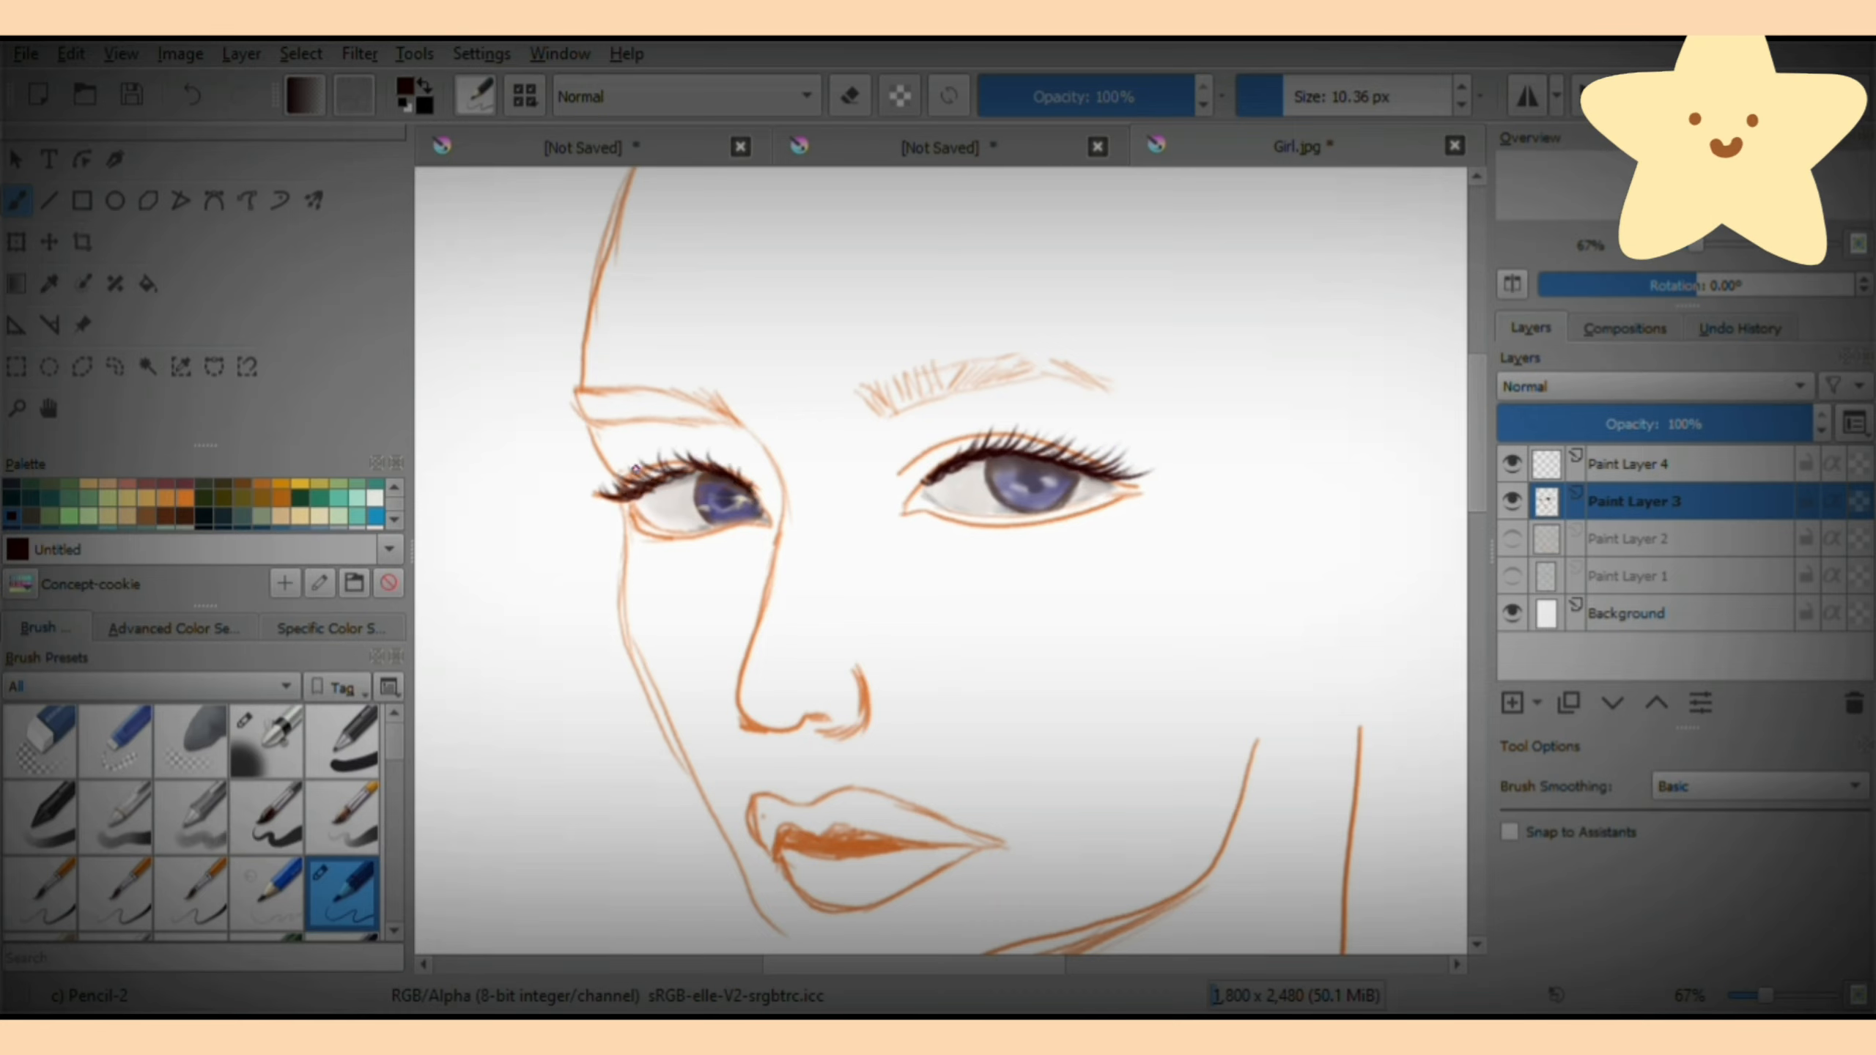
left_click_drag(587, 478, 646, 544)
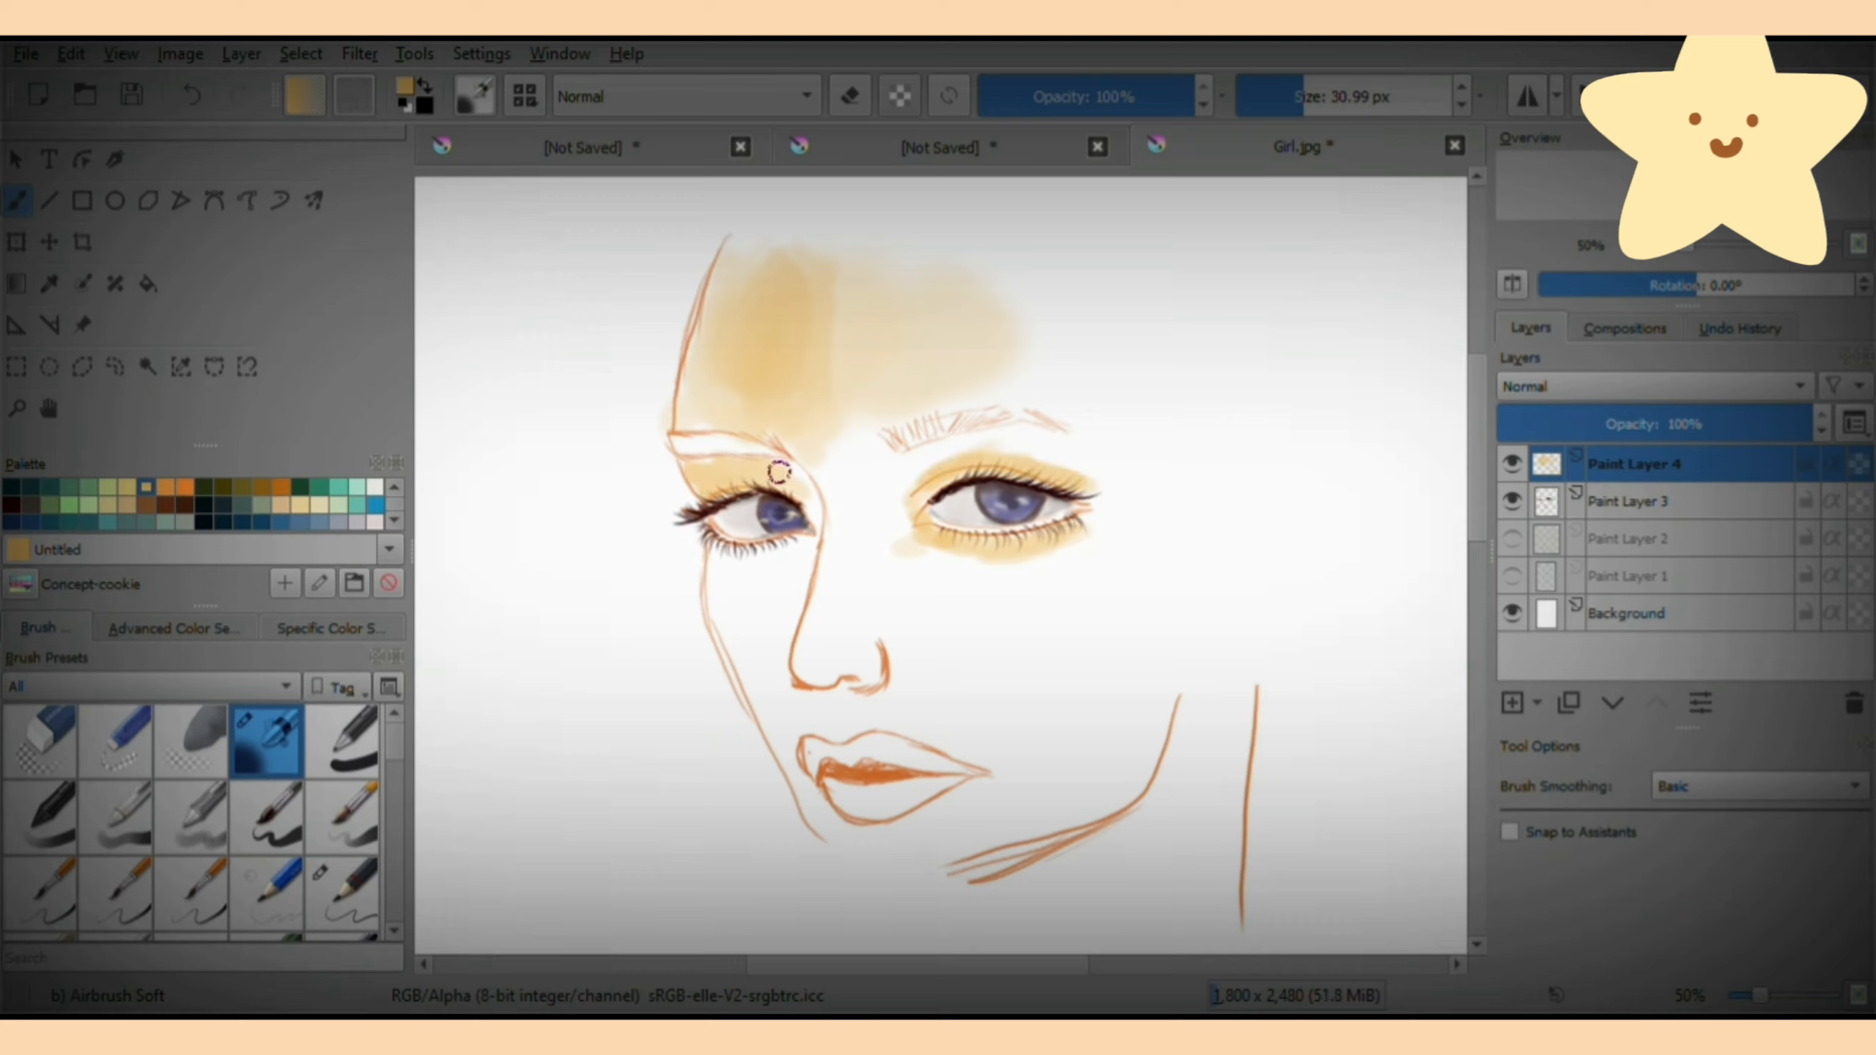
Choose a beige colour and airbrush skin tone over the forehead and face.
left_click(174, 627)
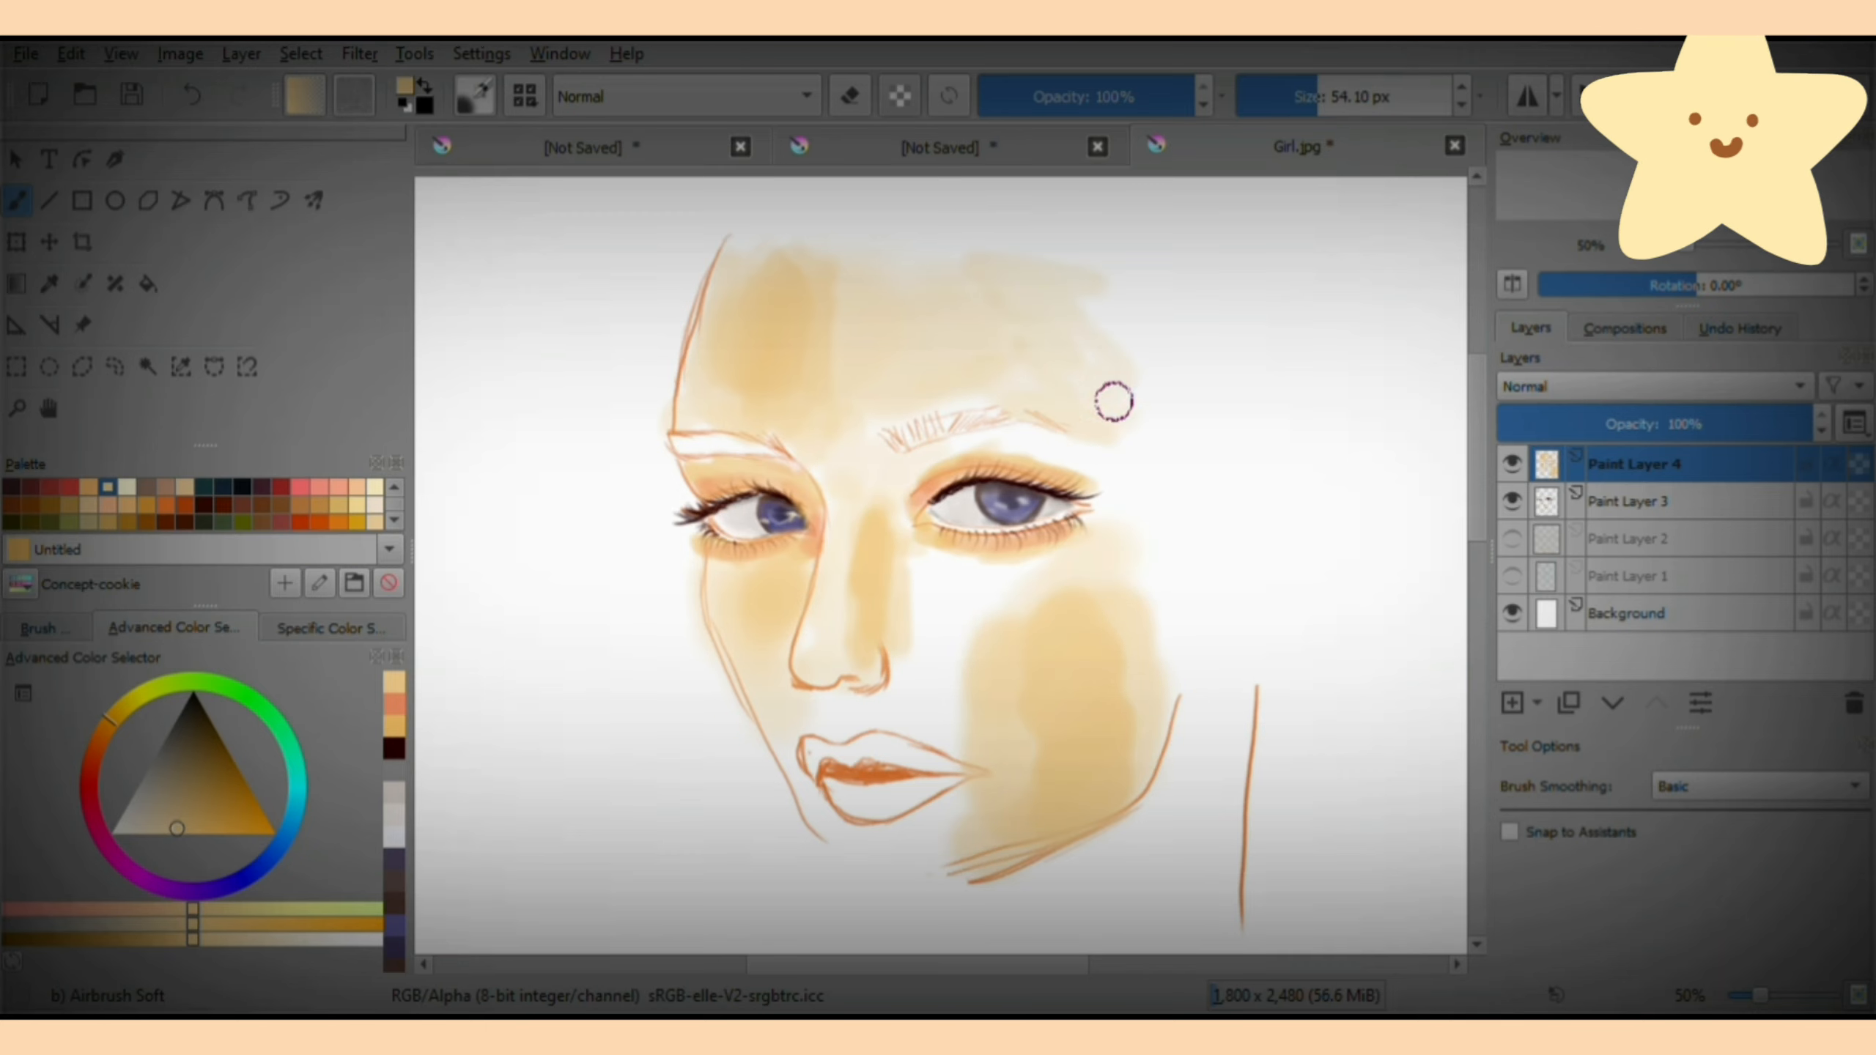
left_click_drag(1113, 401, 1076, 323)
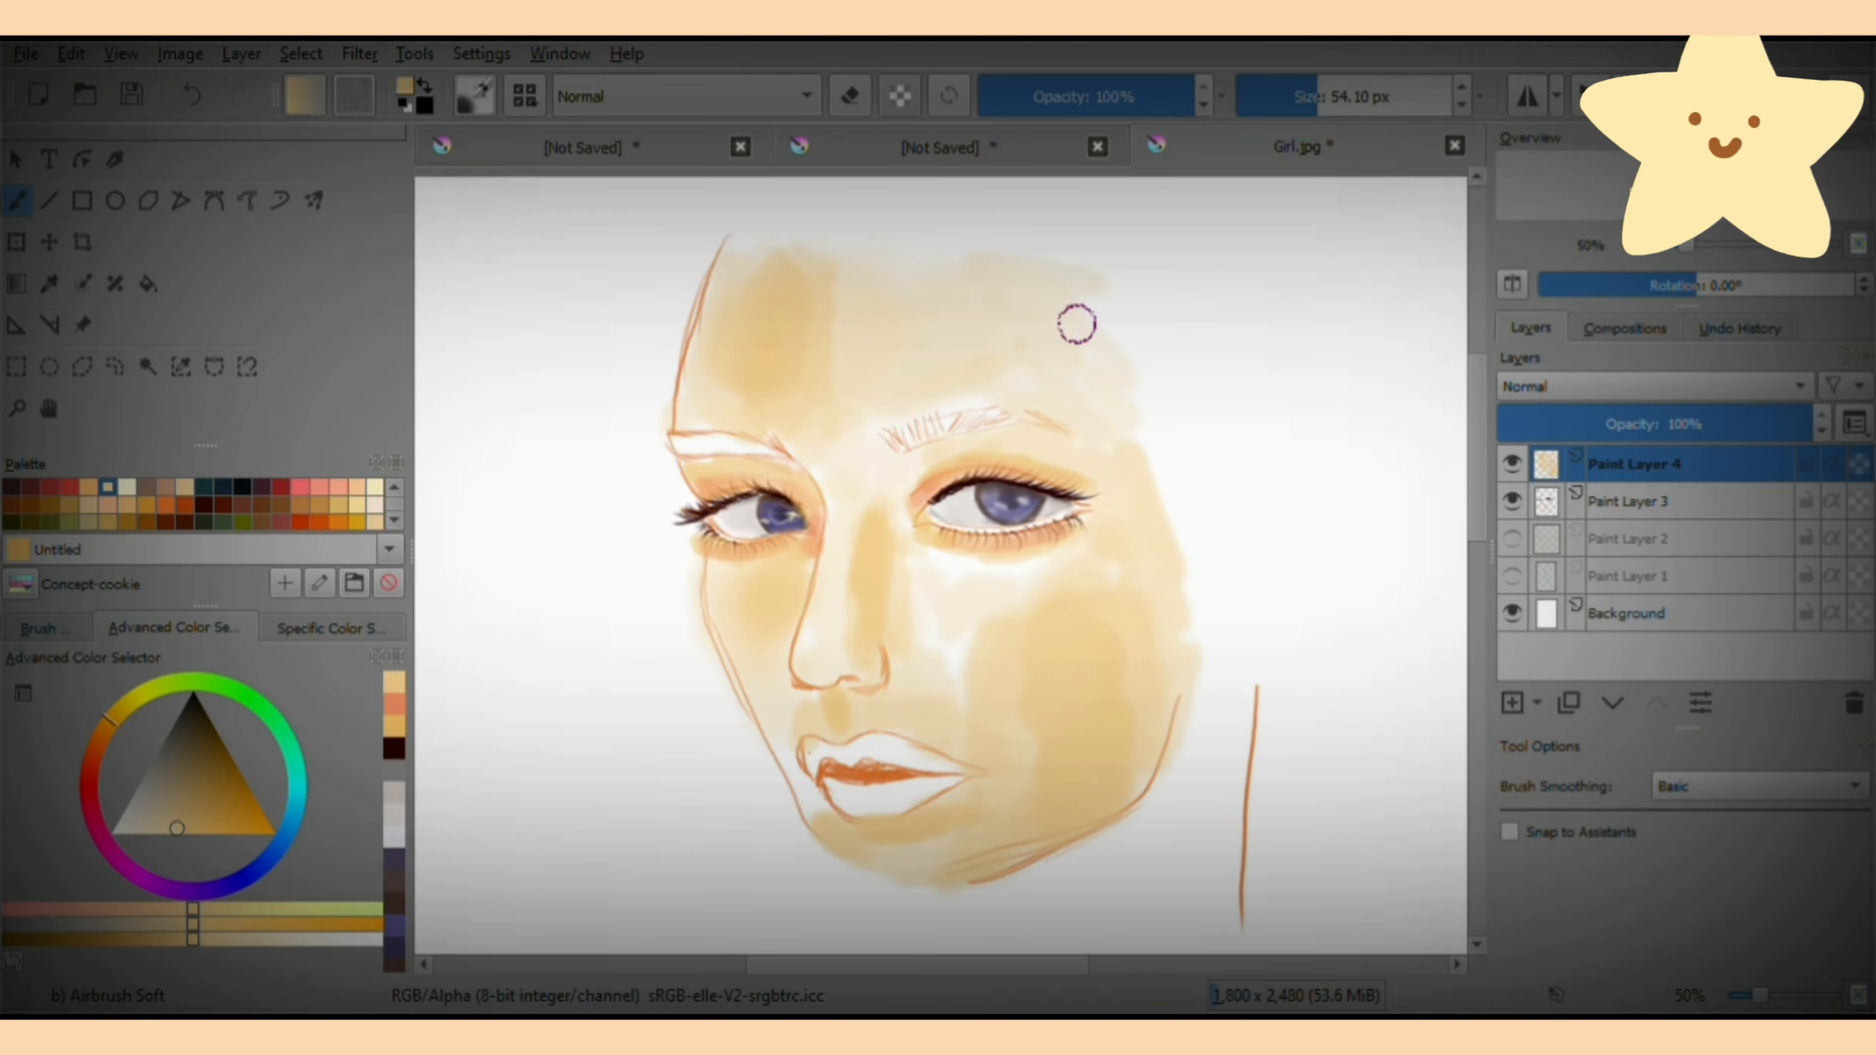
left_click_drag(1077, 323, 826, 741)
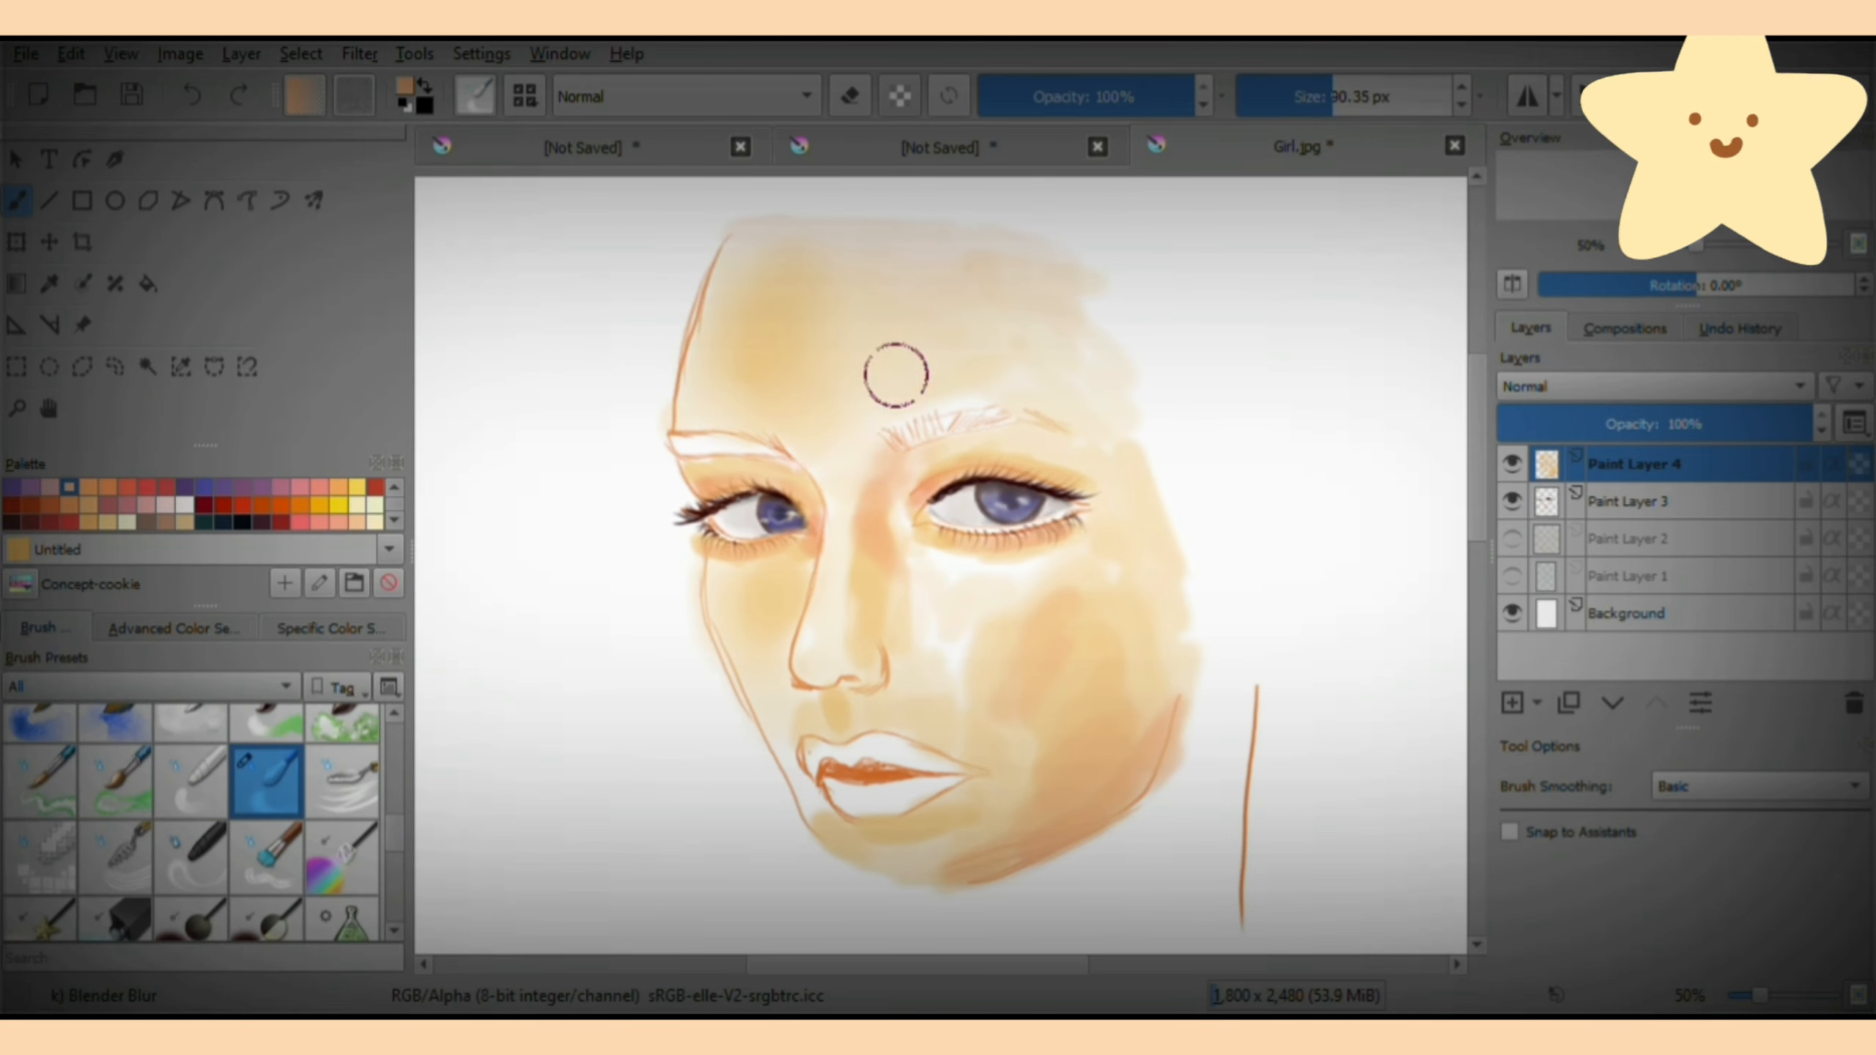
Blend the patchy skin tone with the Blender Blur brush and pick a new colour.
left_click_drag(904, 370, 718, 443)
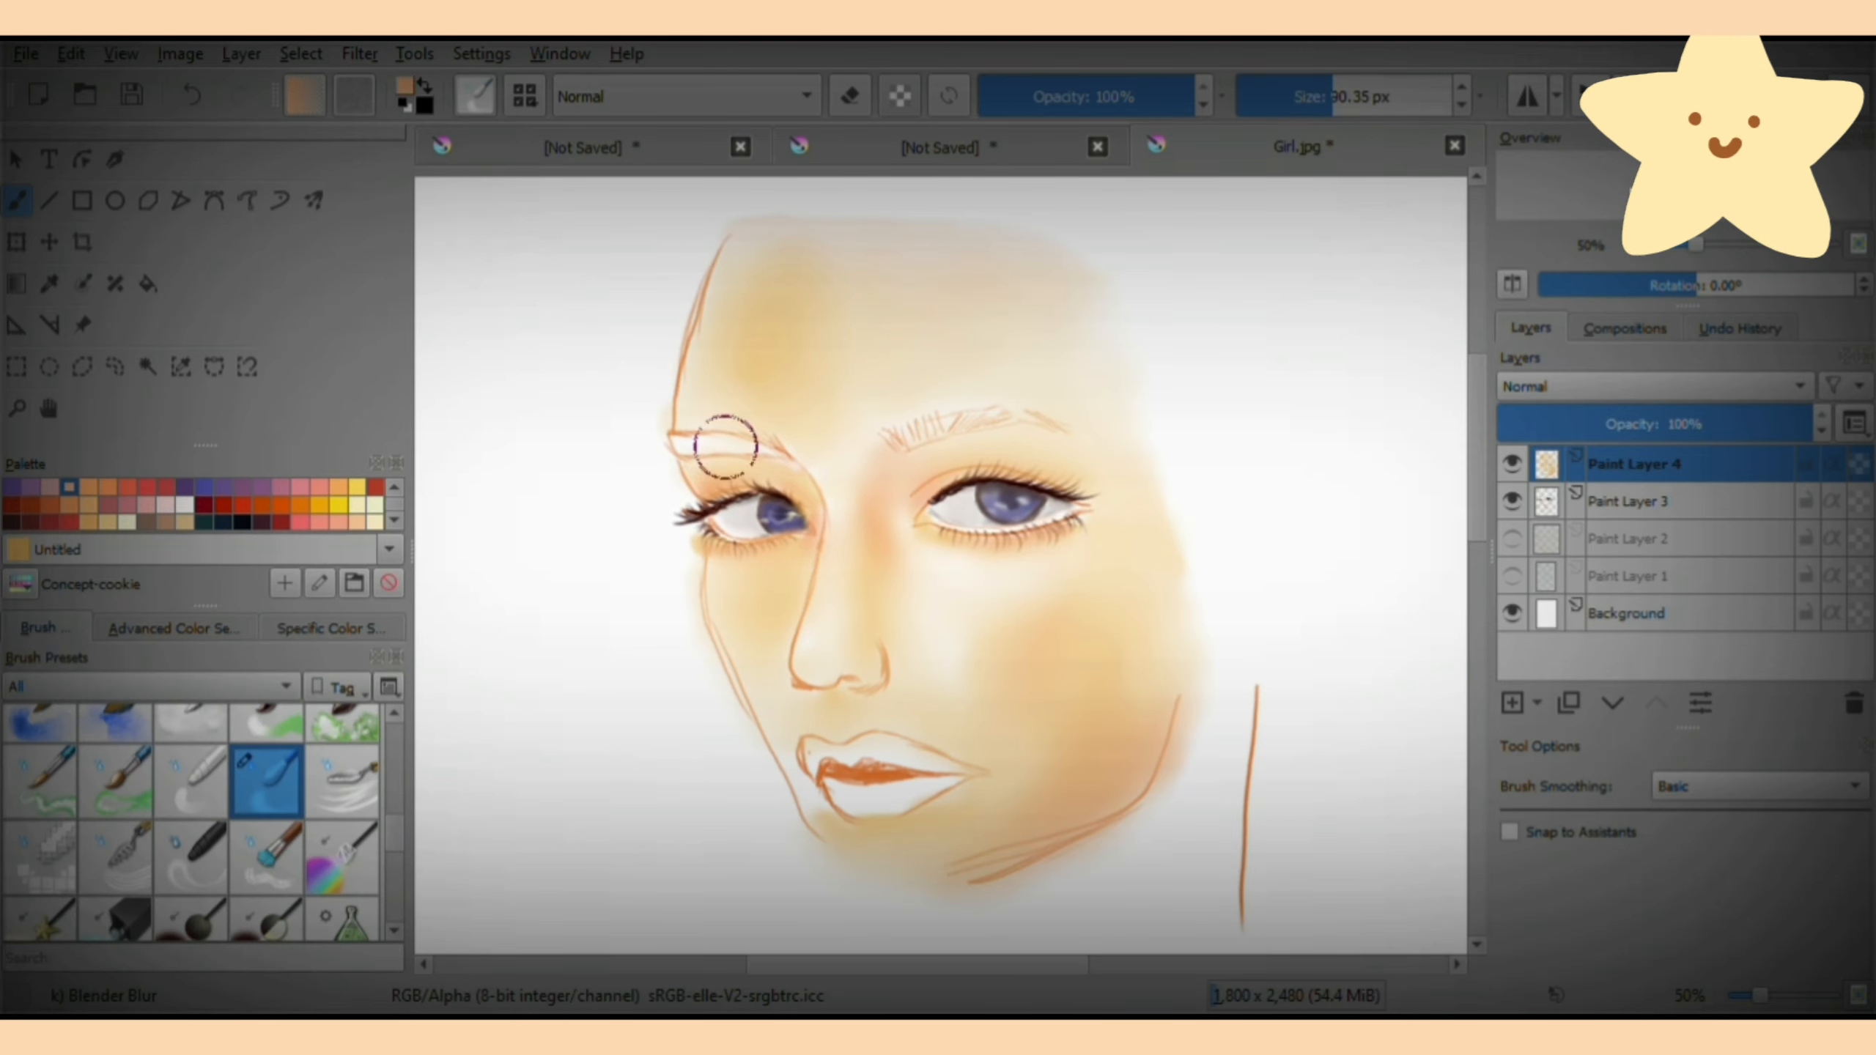
left_click(174, 627)
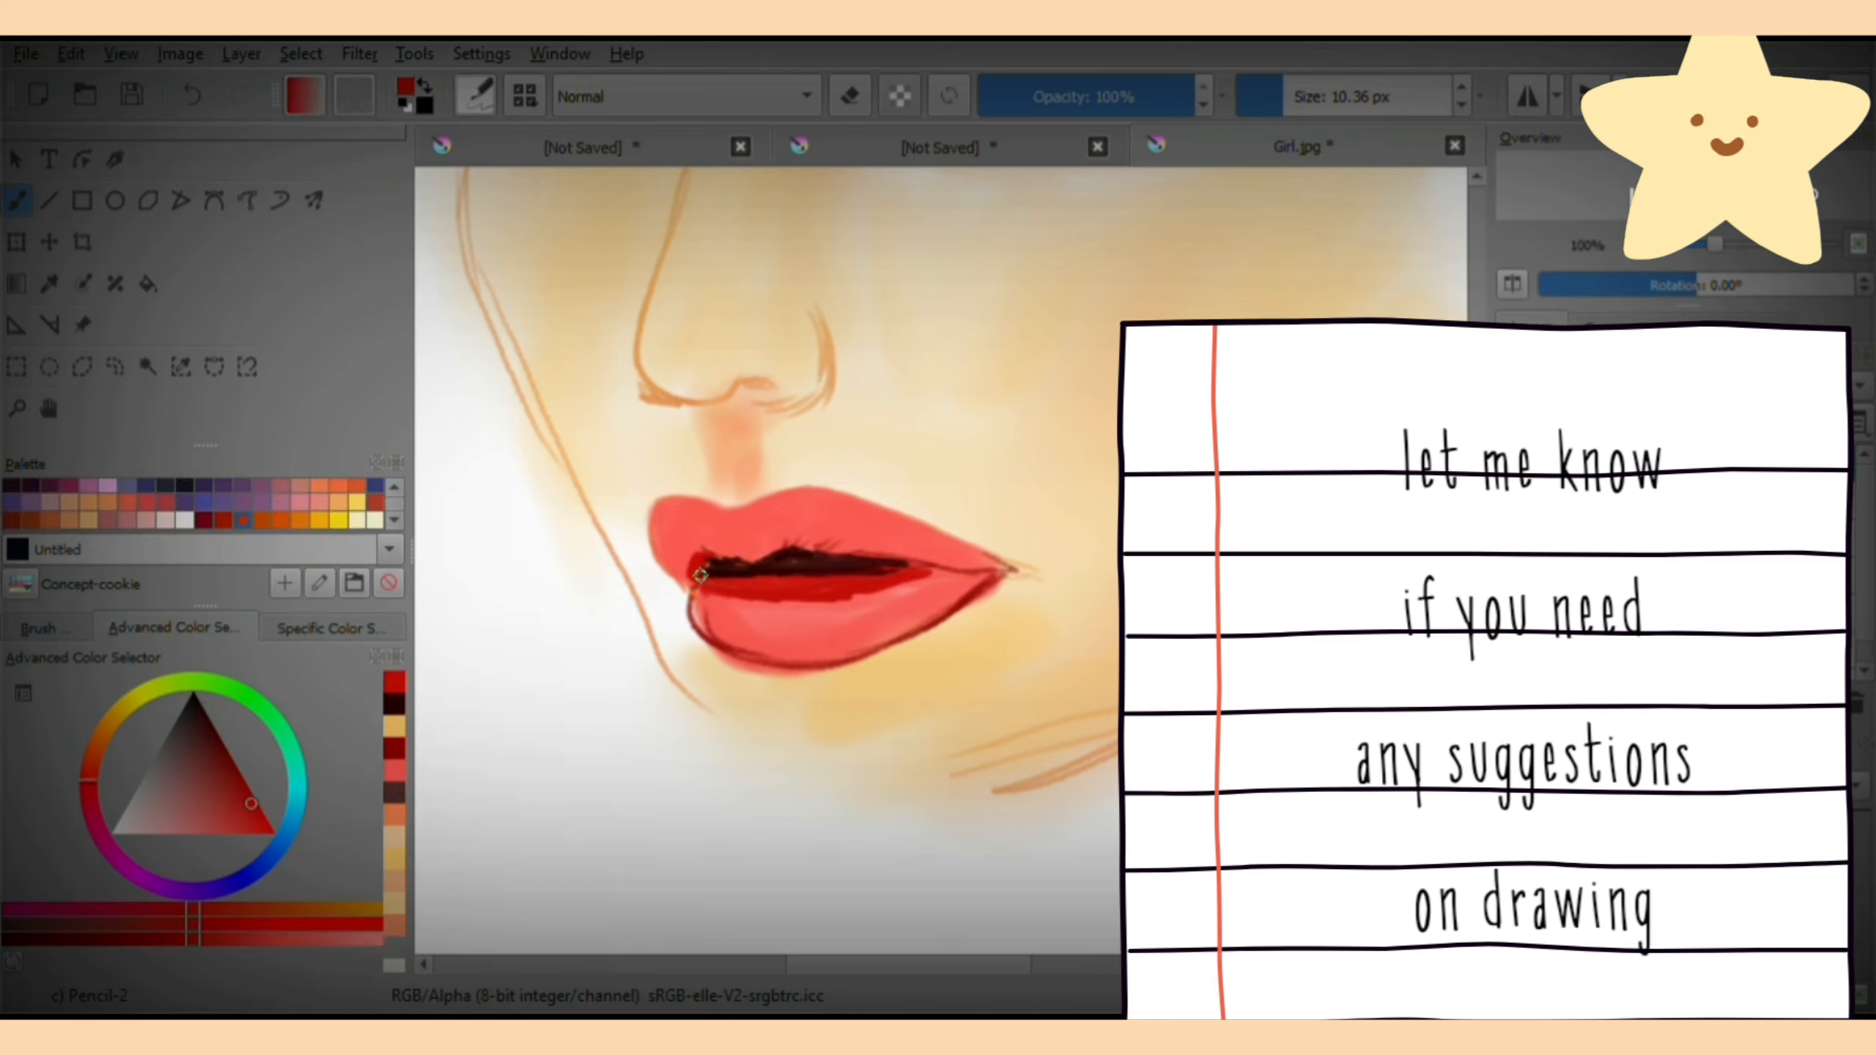
Darken the line between the lips and refine the outer lip corner.
left_click_drag(705, 572, 999, 568)
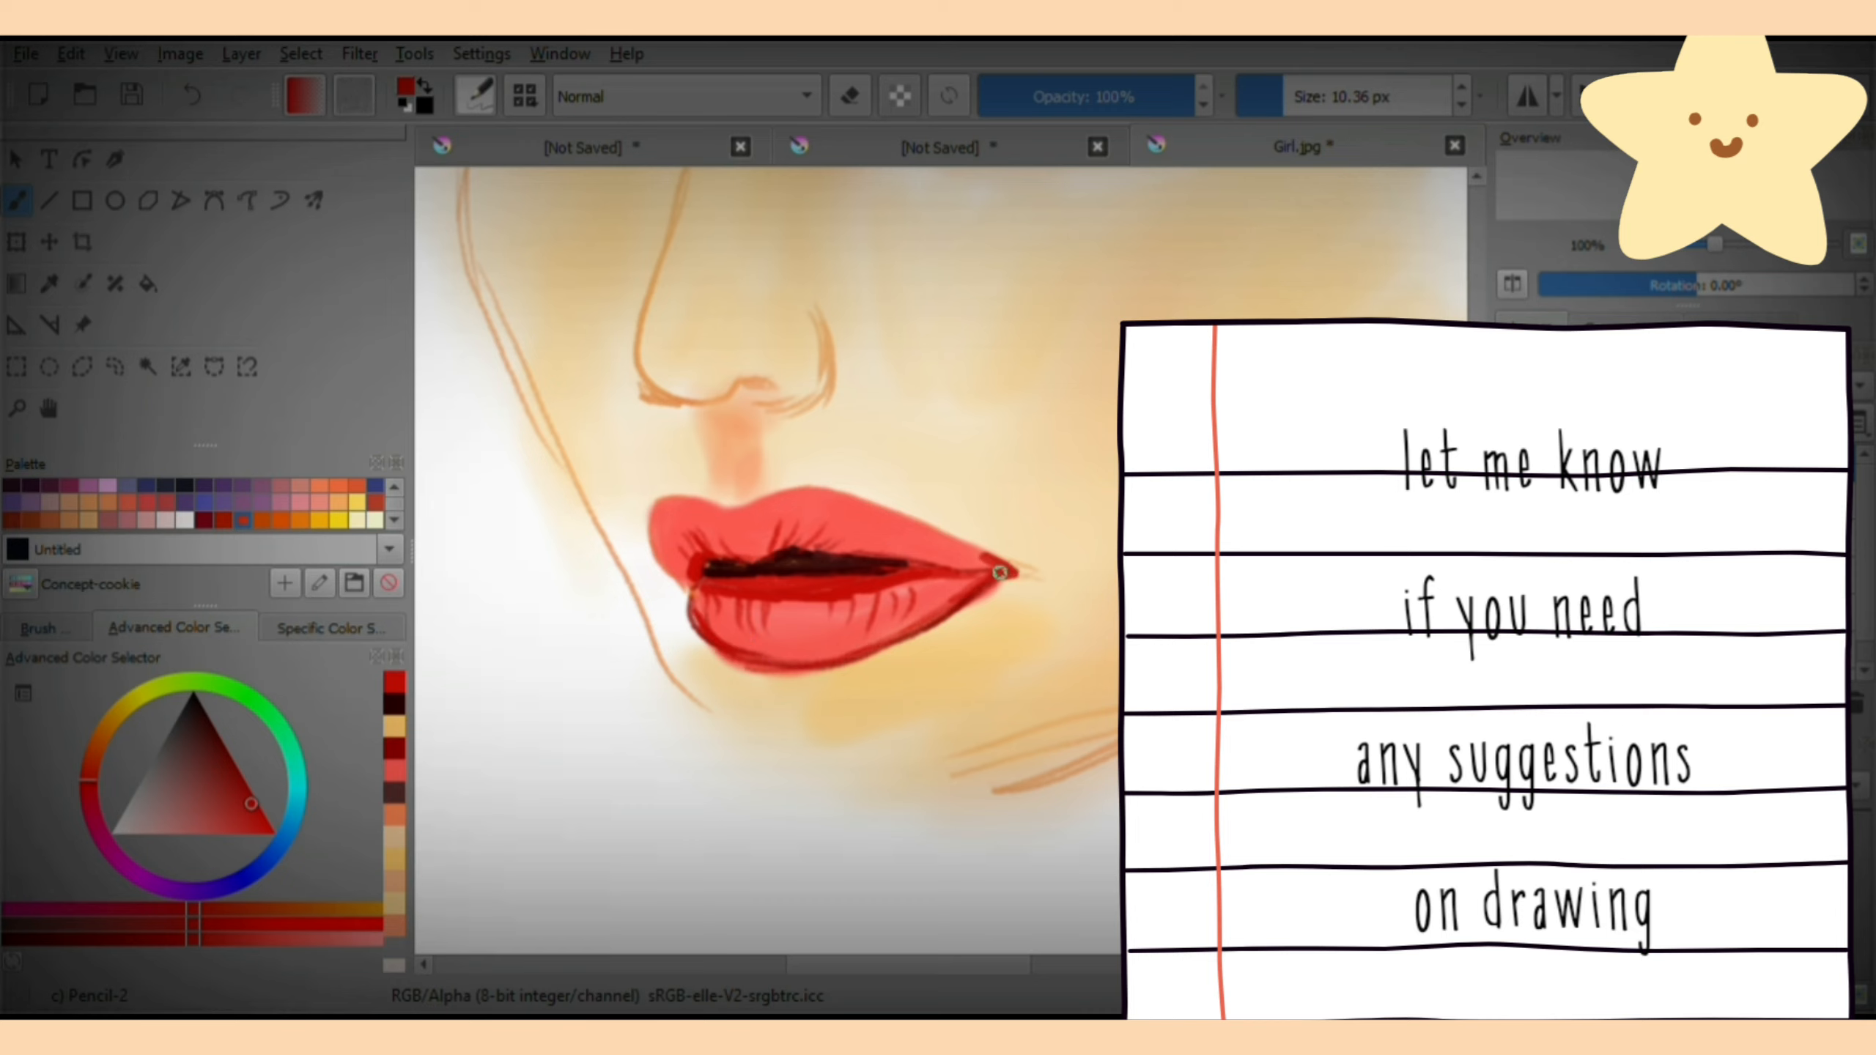
left_click(44, 626)
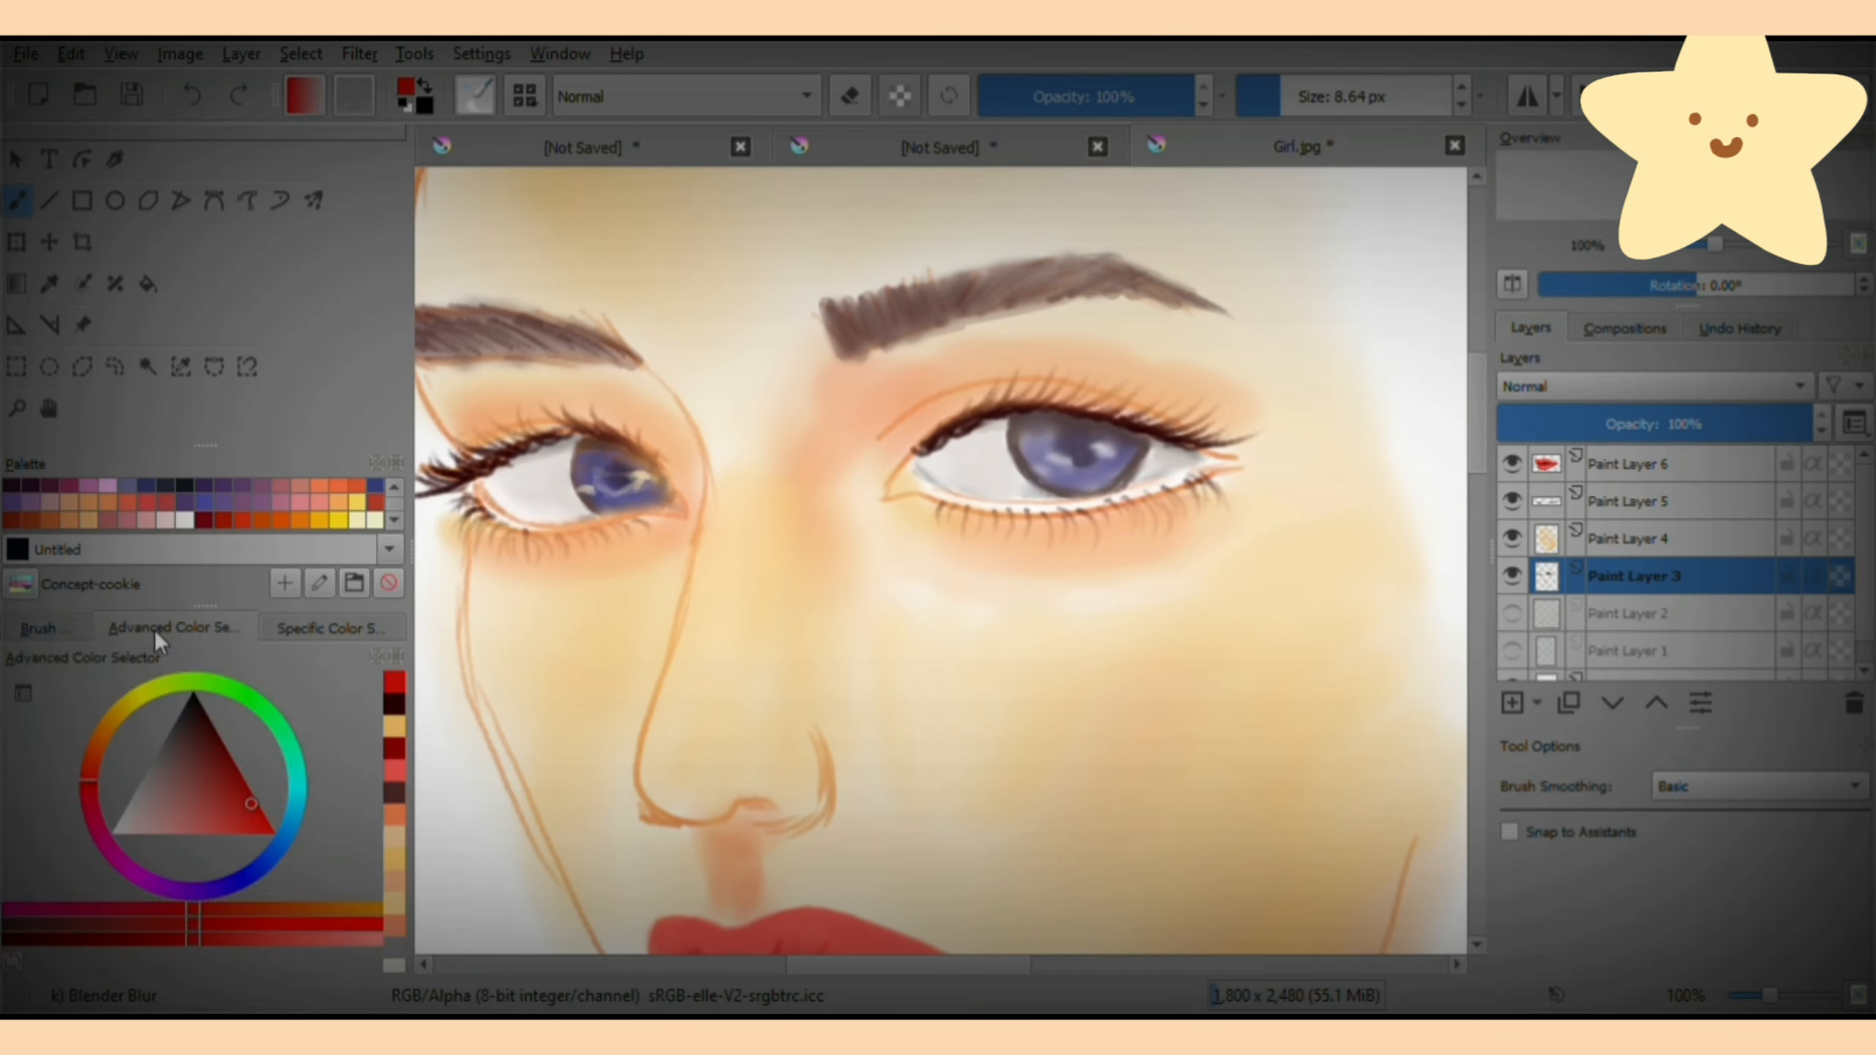
Choose a pencil brush preset for detailing the right eye's iris.
left_click(46, 628)
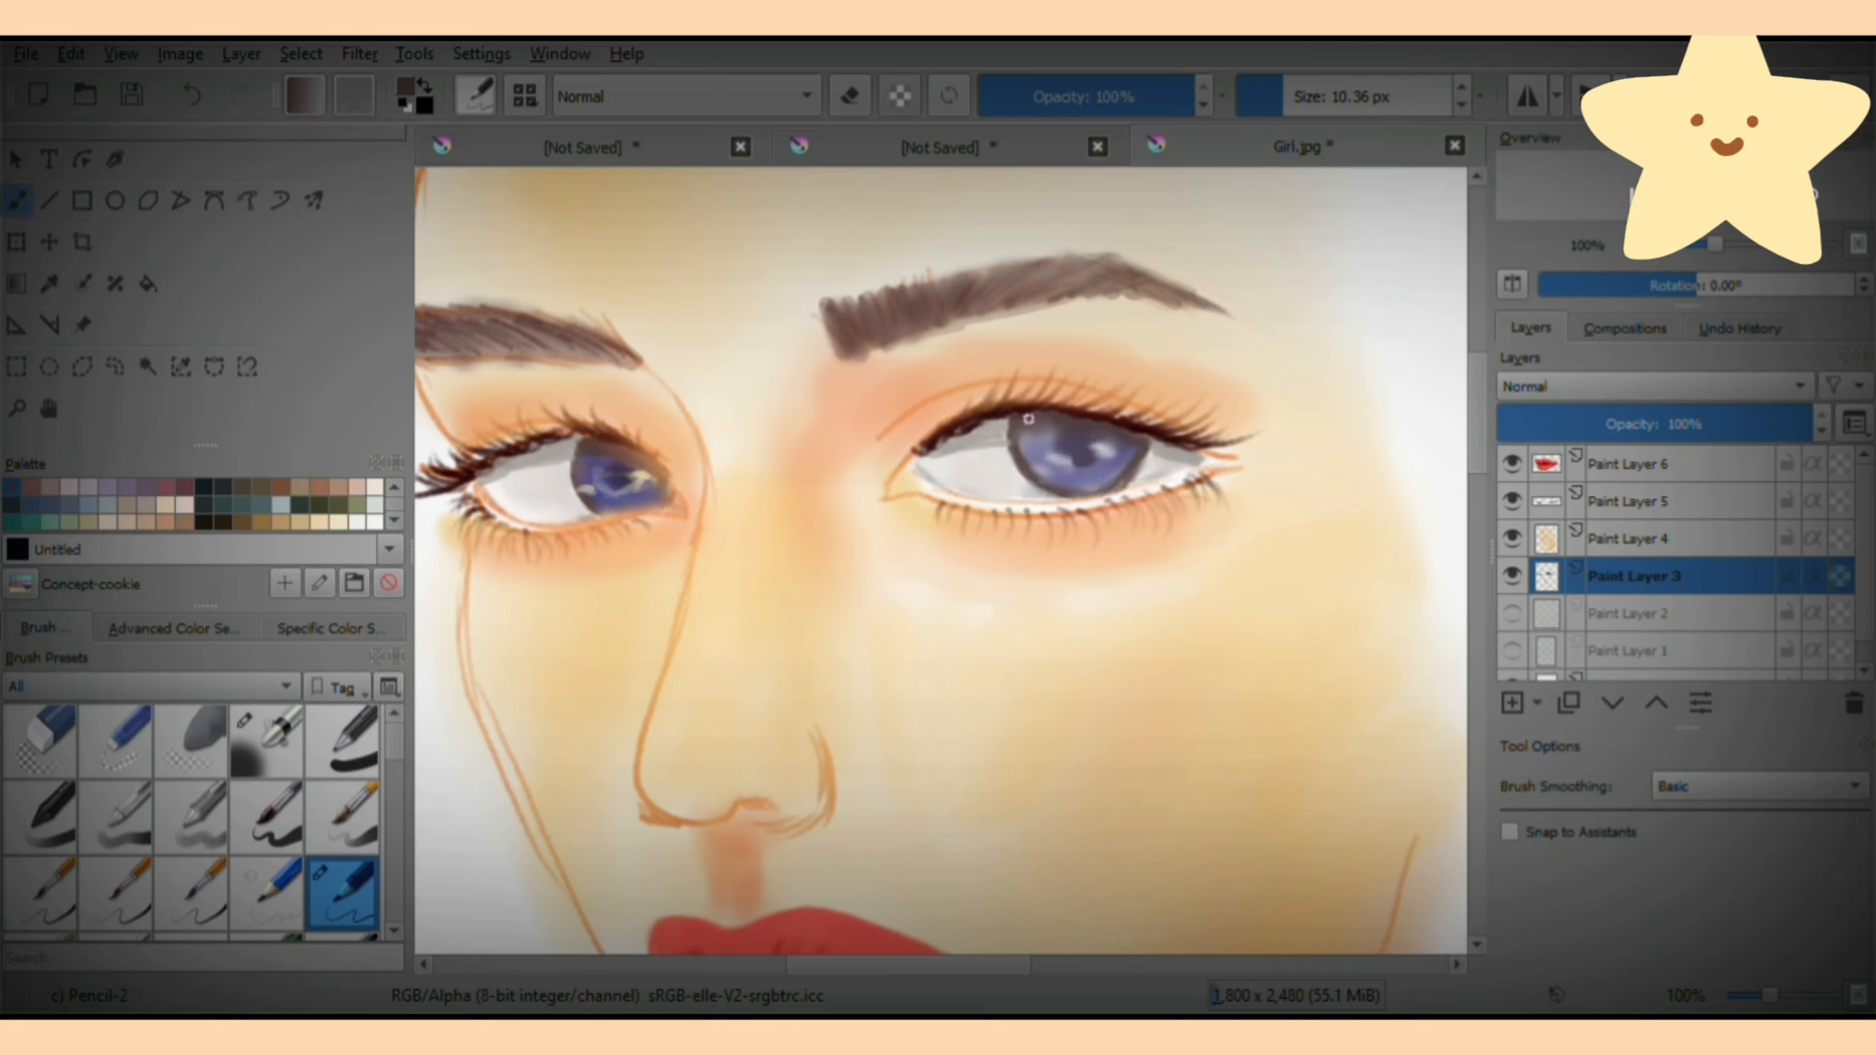
left_click(115, 740)
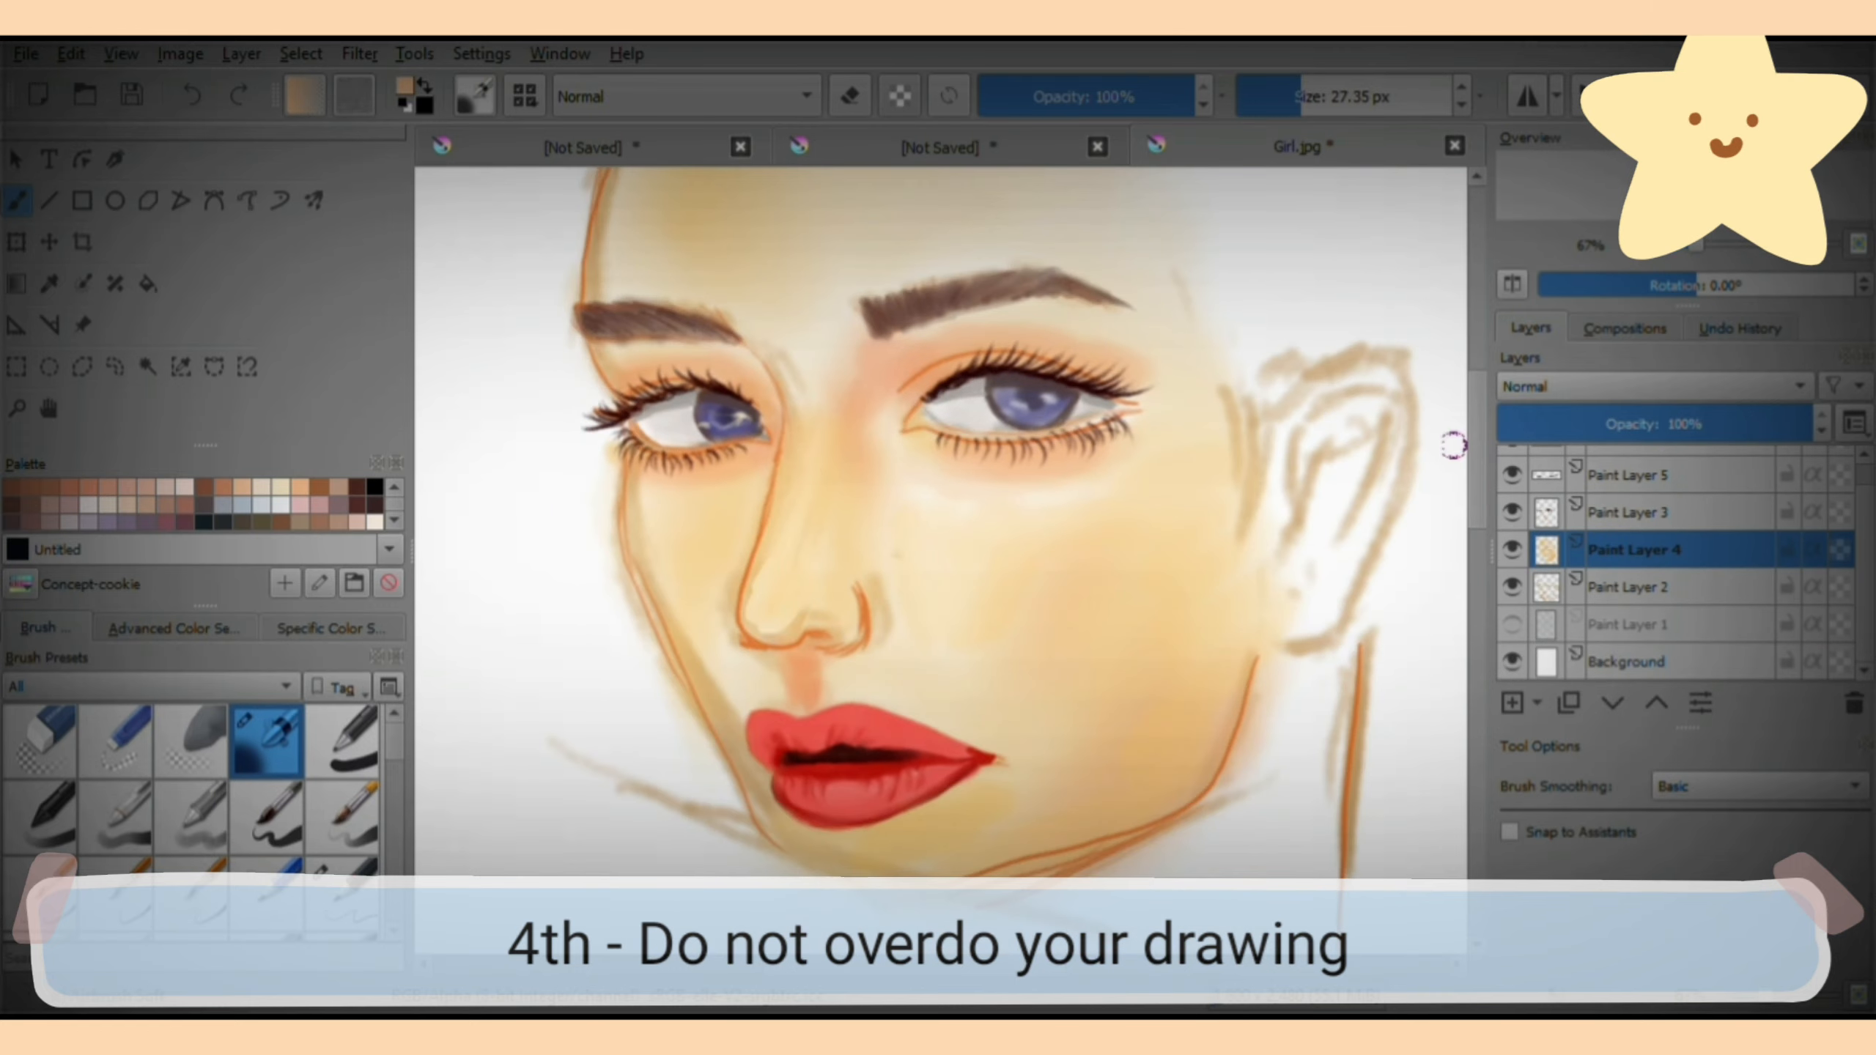
Select Paint Layer 3 and paint the hair along the ear on the right.
left_click(1648, 512)
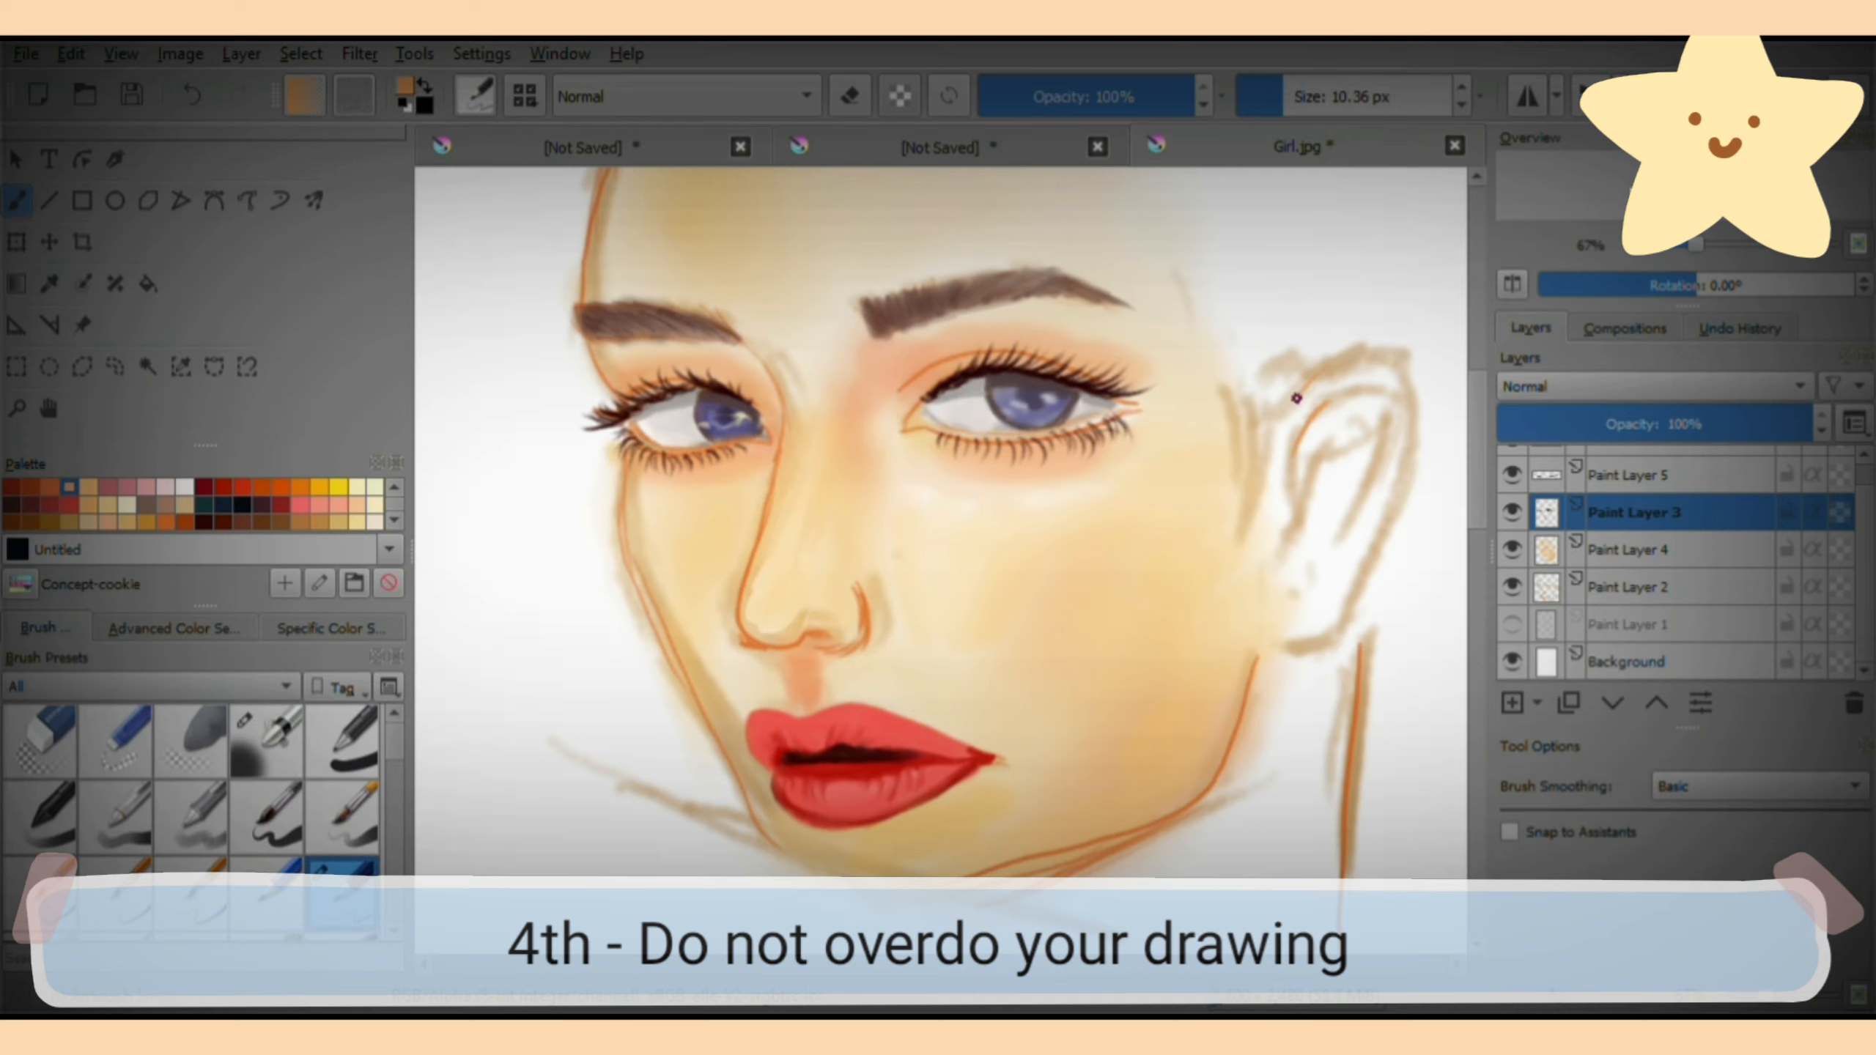
left_click_drag(1298, 395, 1184, 416)
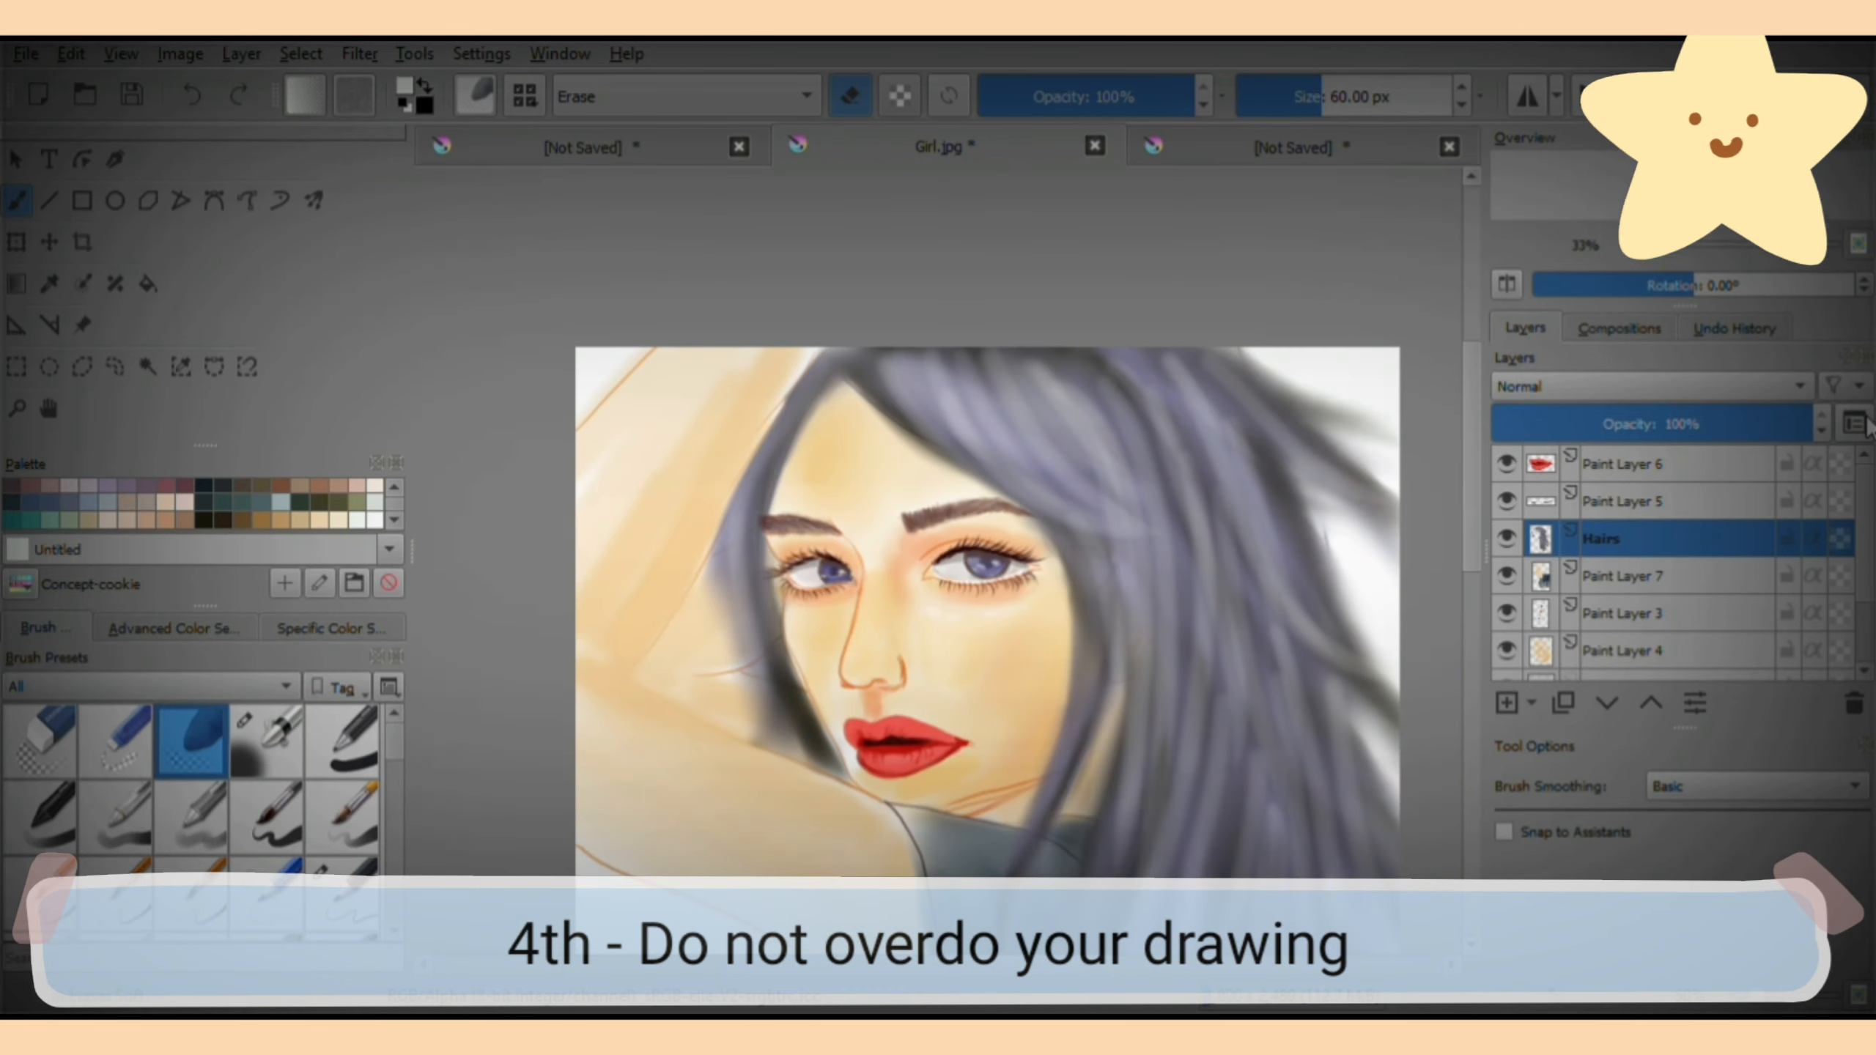
On Paint Layer 7, dab warm skin colour onto the raised arm.
left_click(1642, 576)
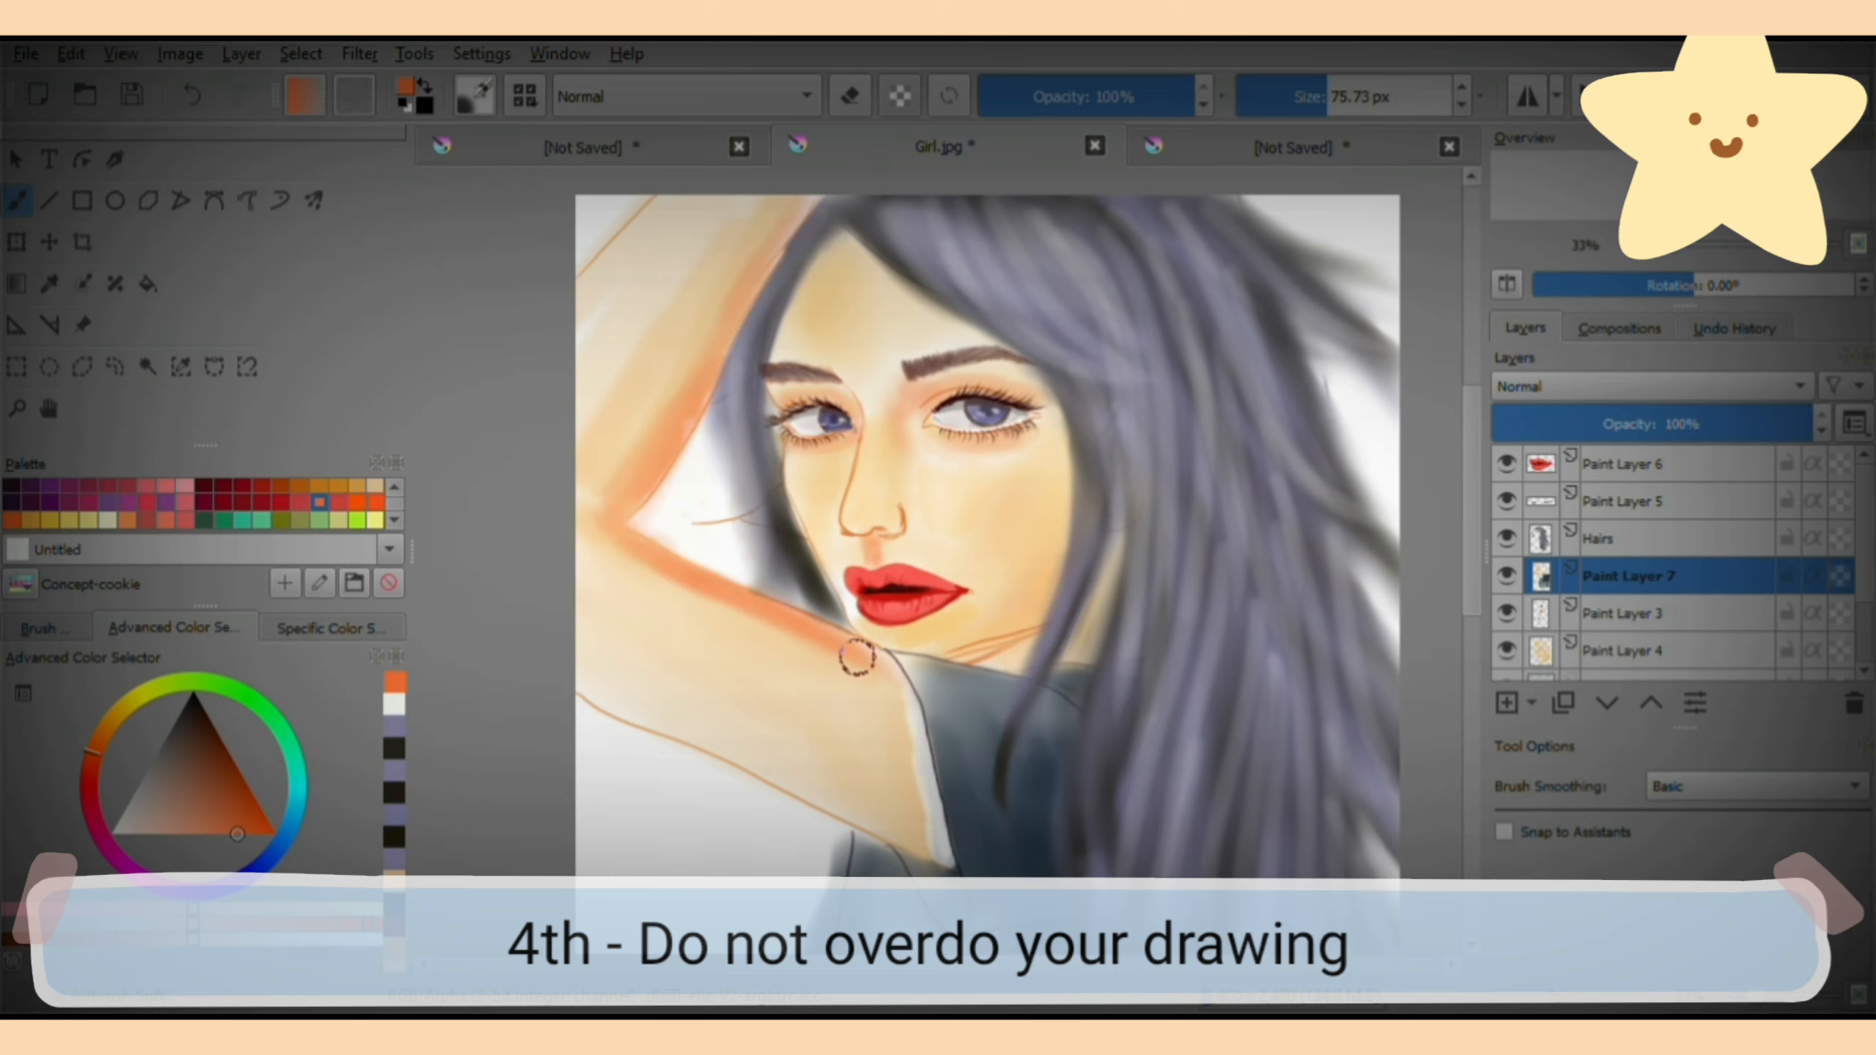
scroll("down", 3)
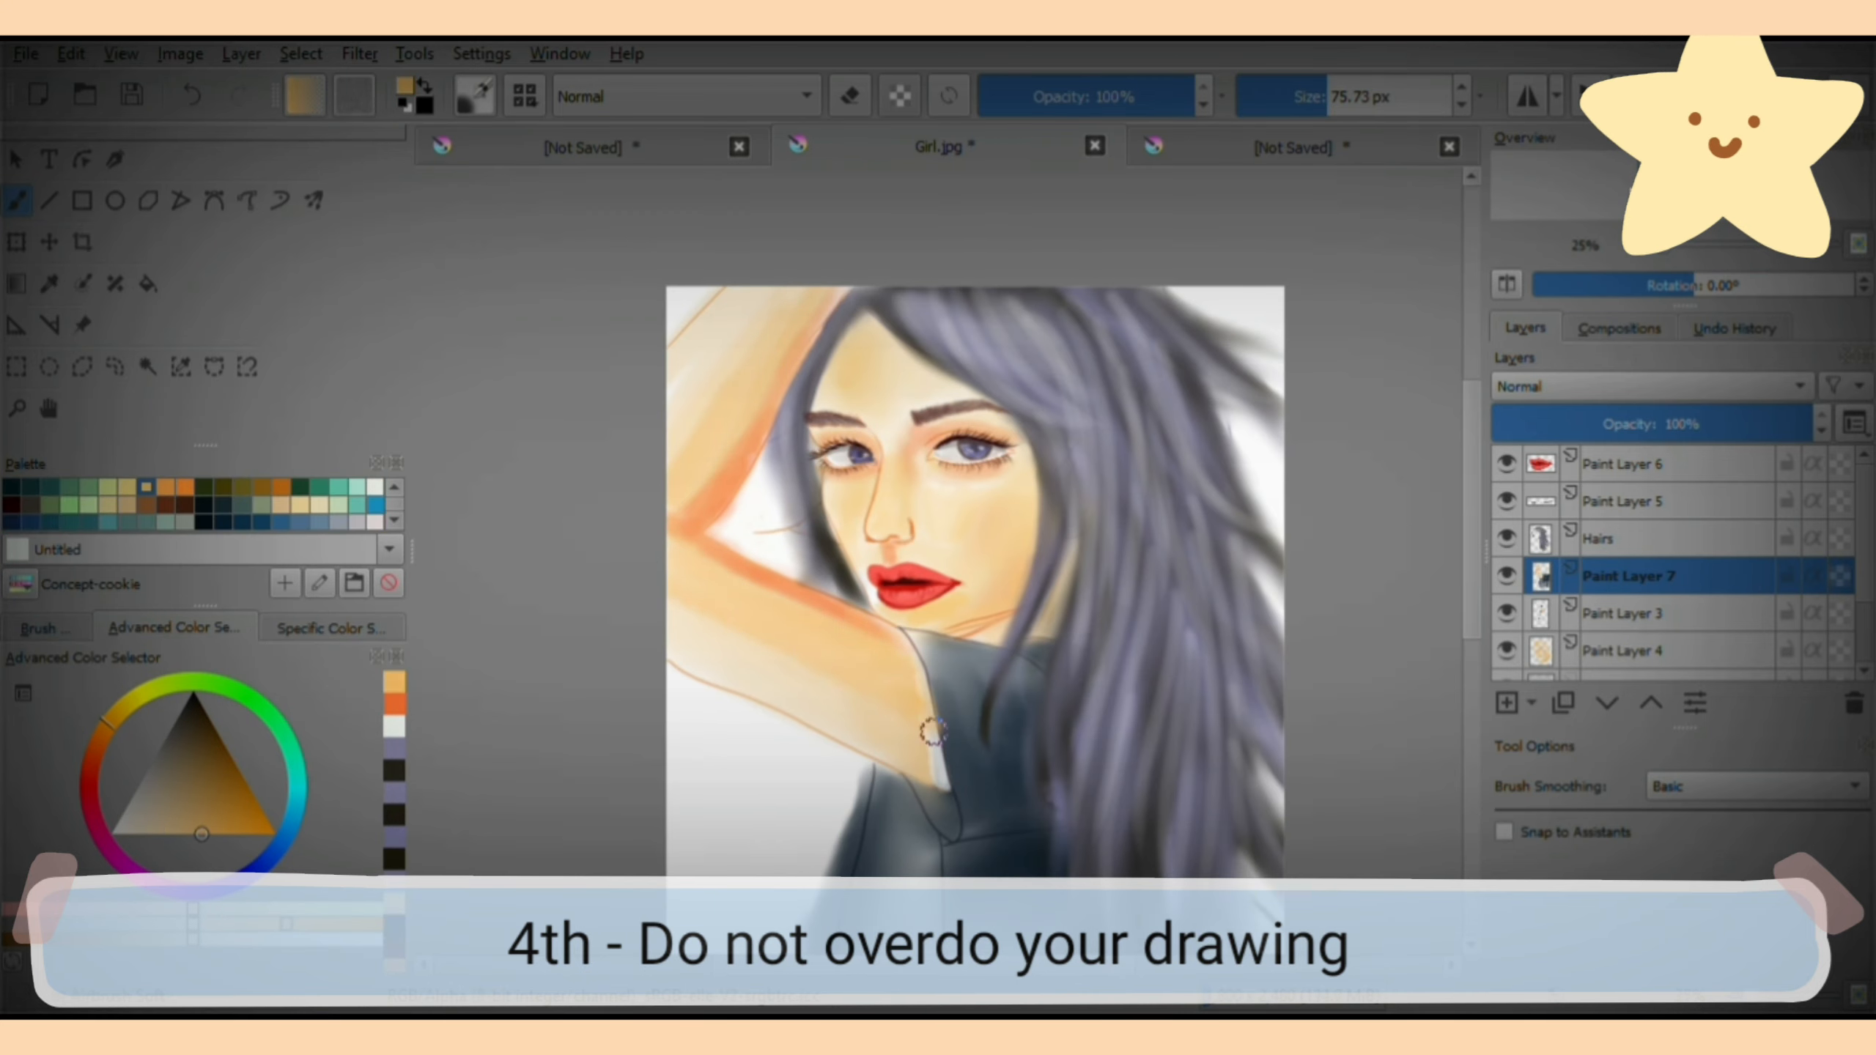
left_click(45, 626)
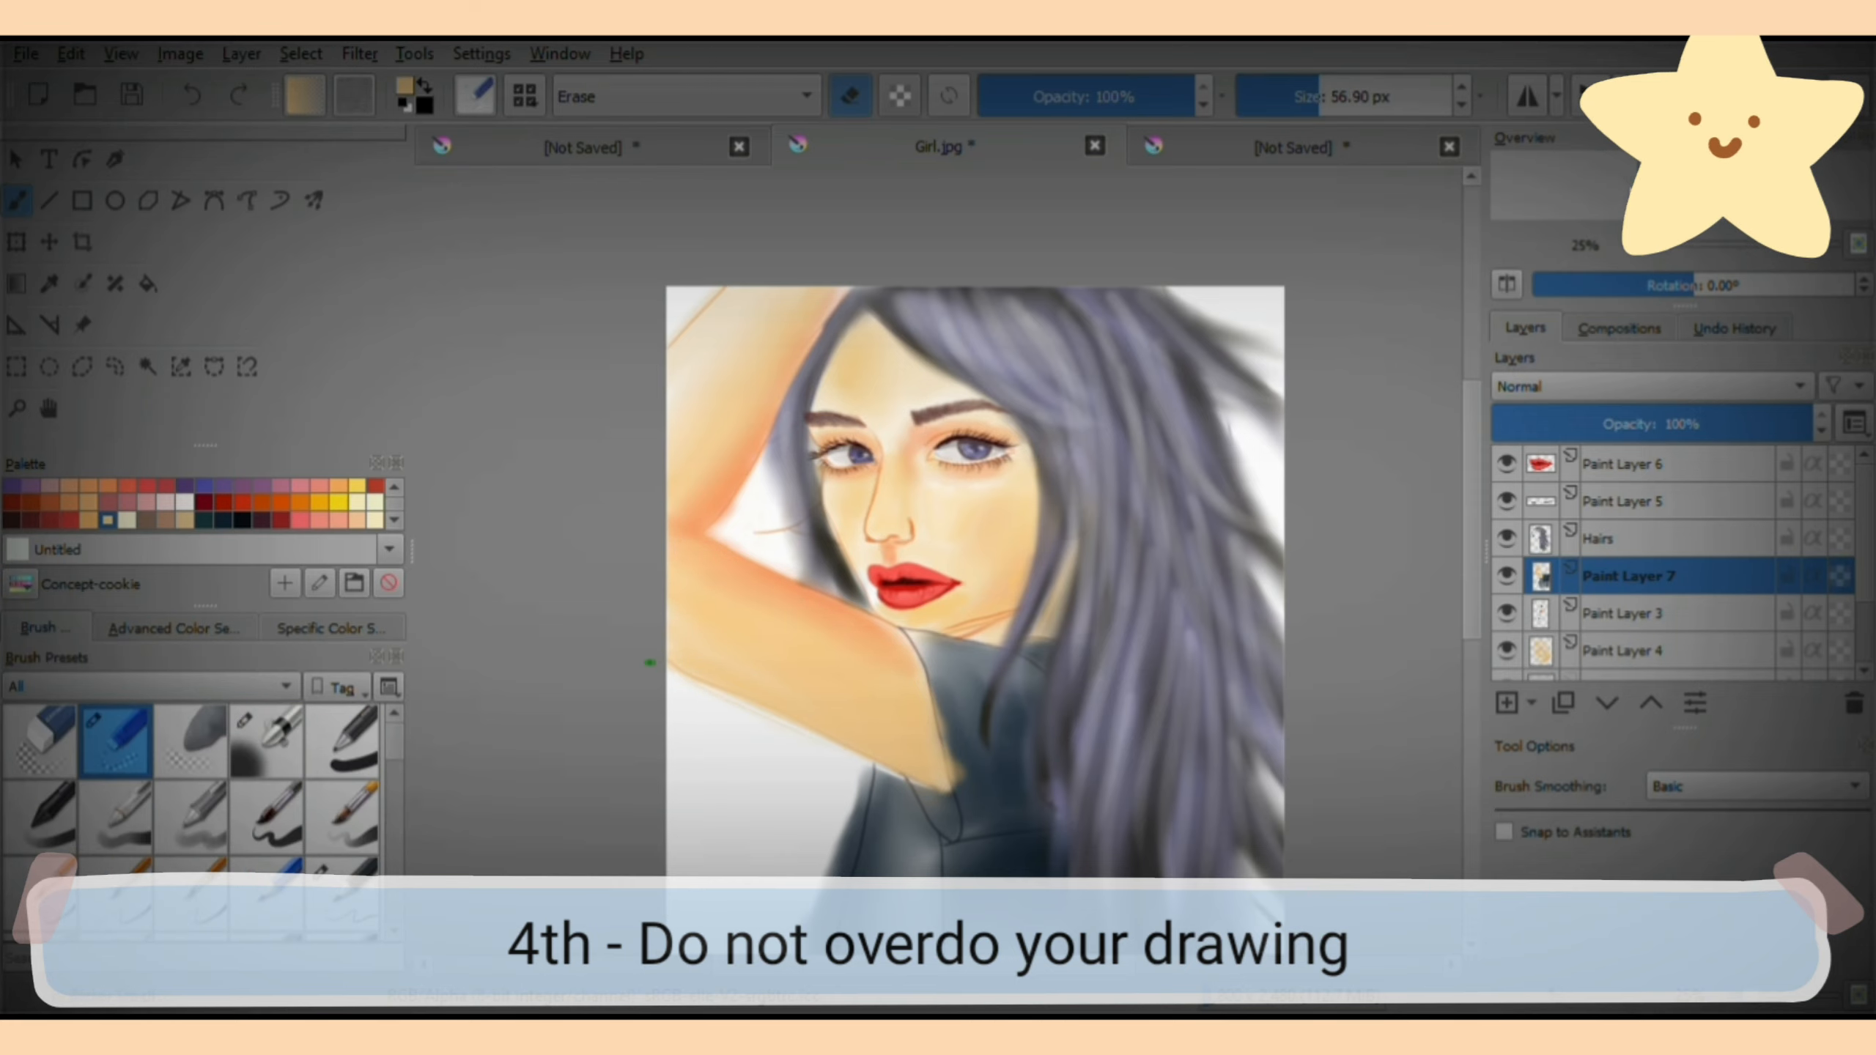
mouse_move(1530, 544)
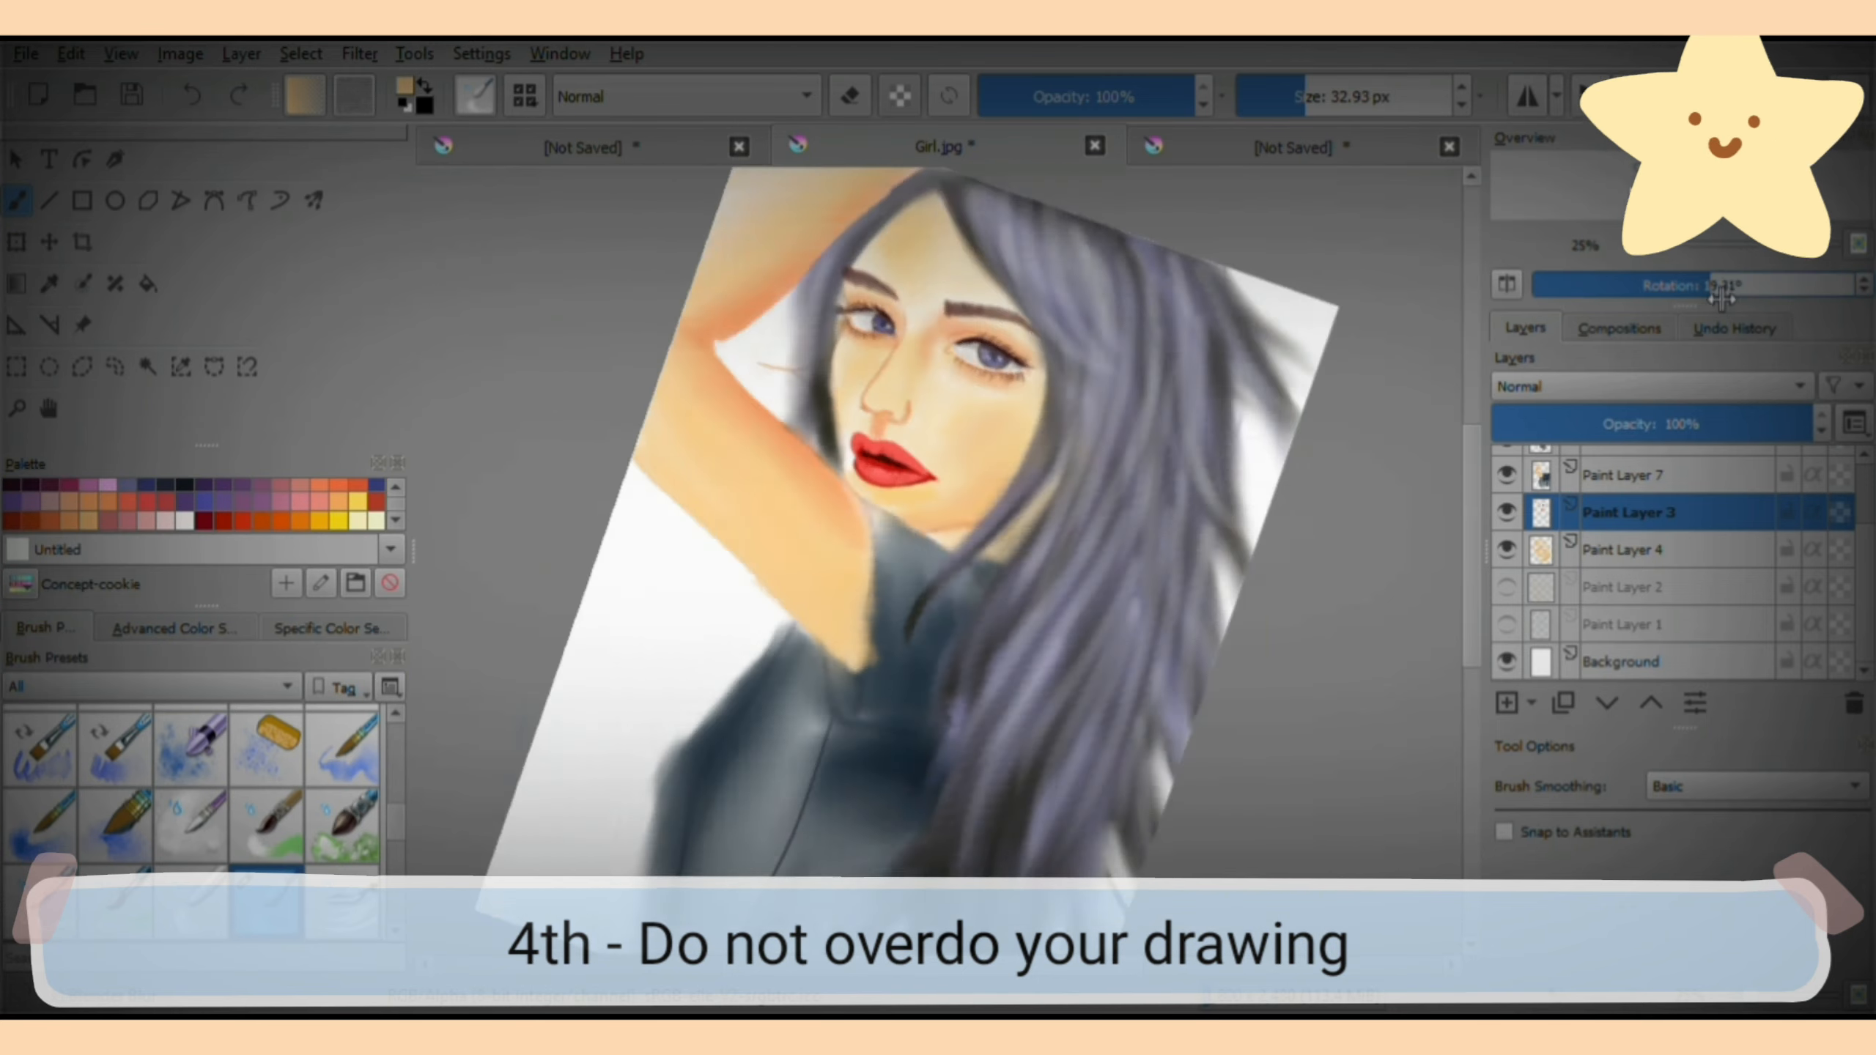
Tilt the canvas view and brush coral colour over the dark top.
left_click_drag(1711, 285, 1717, 285)
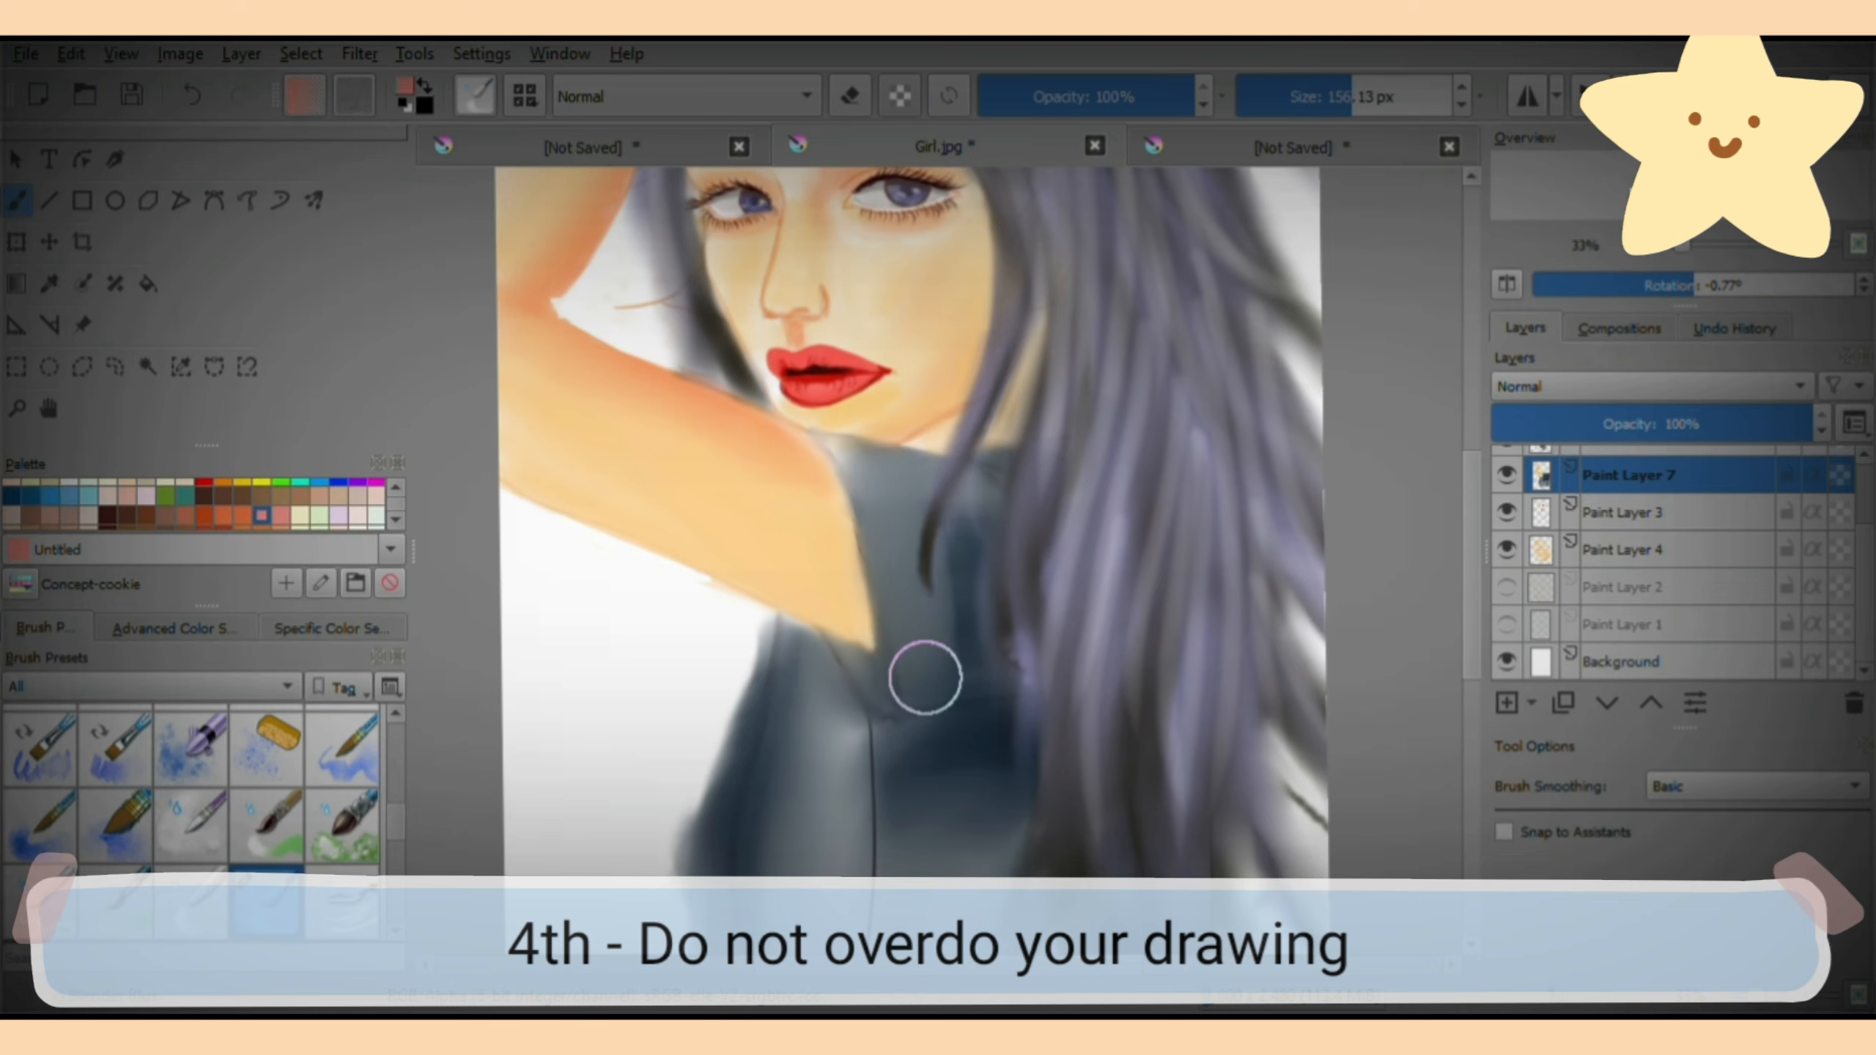
left_click_drag(927, 675, 849, 453)
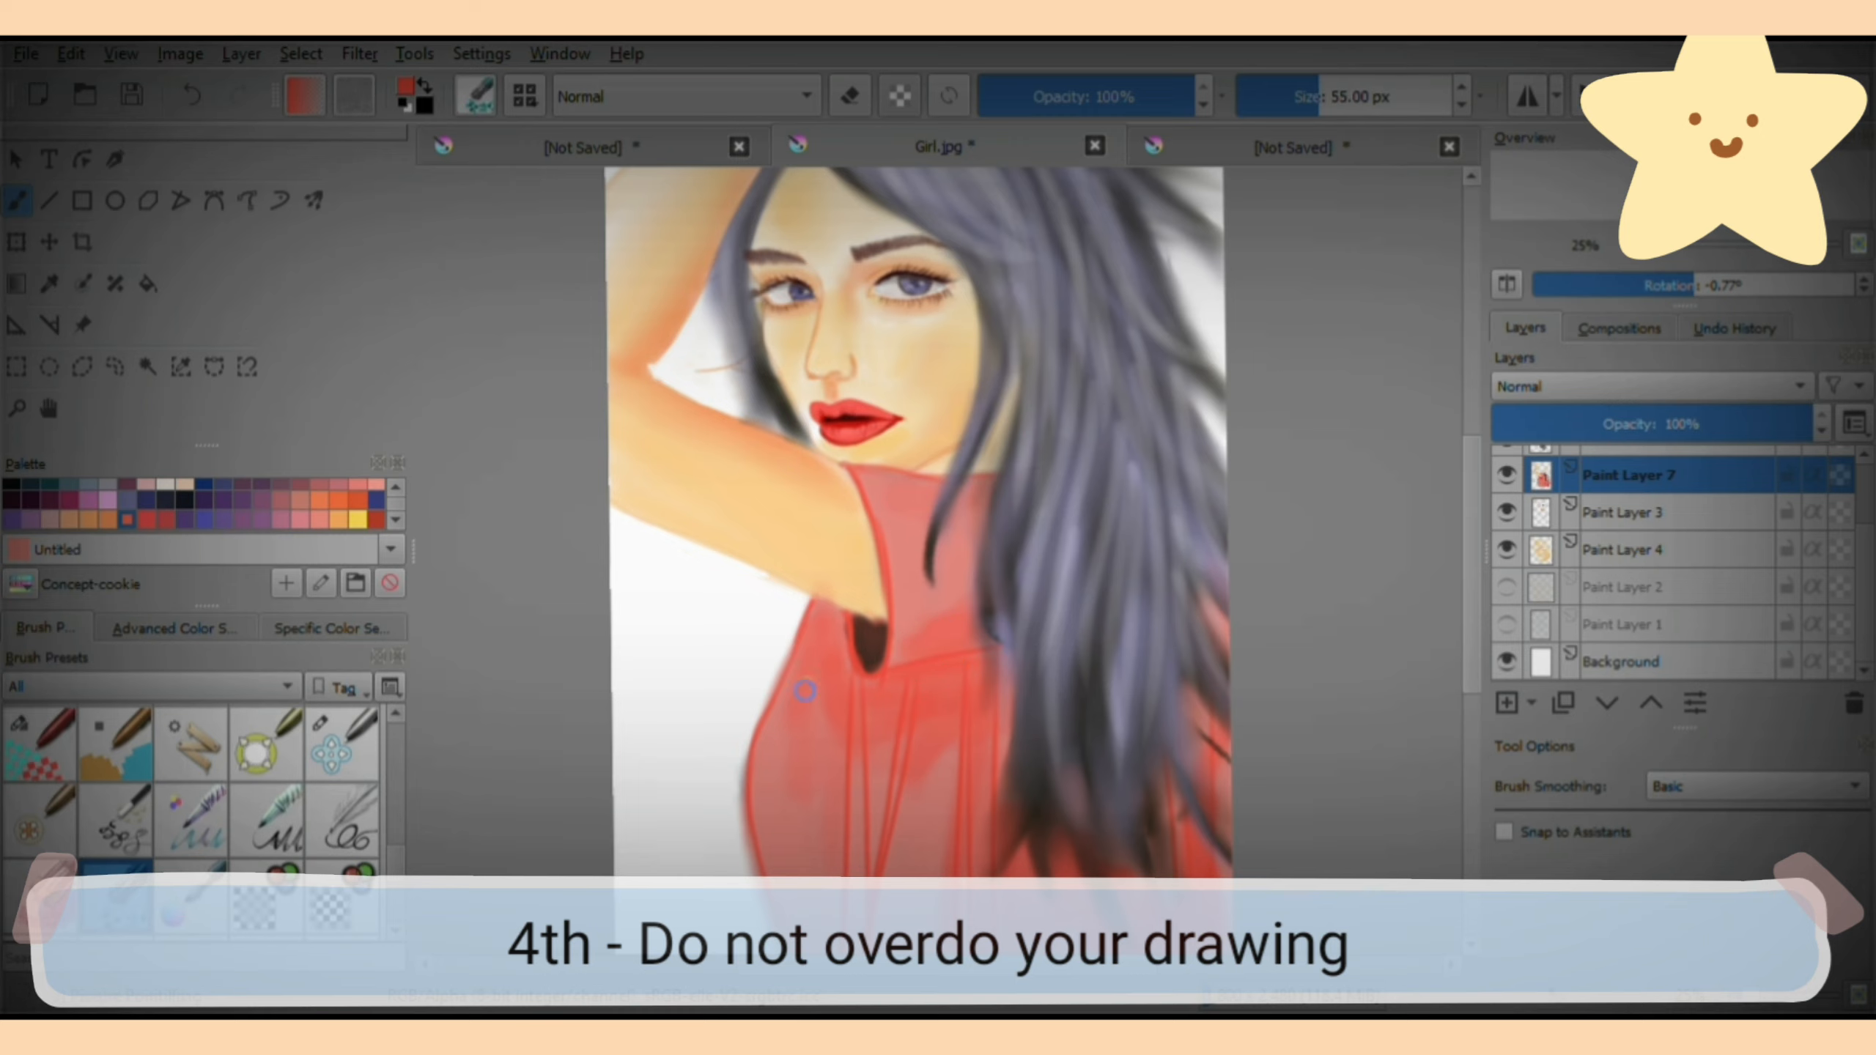
Stamp speckled texture across the coral top with a texture brush.
left_click_drag(806, 692, 985, 528)
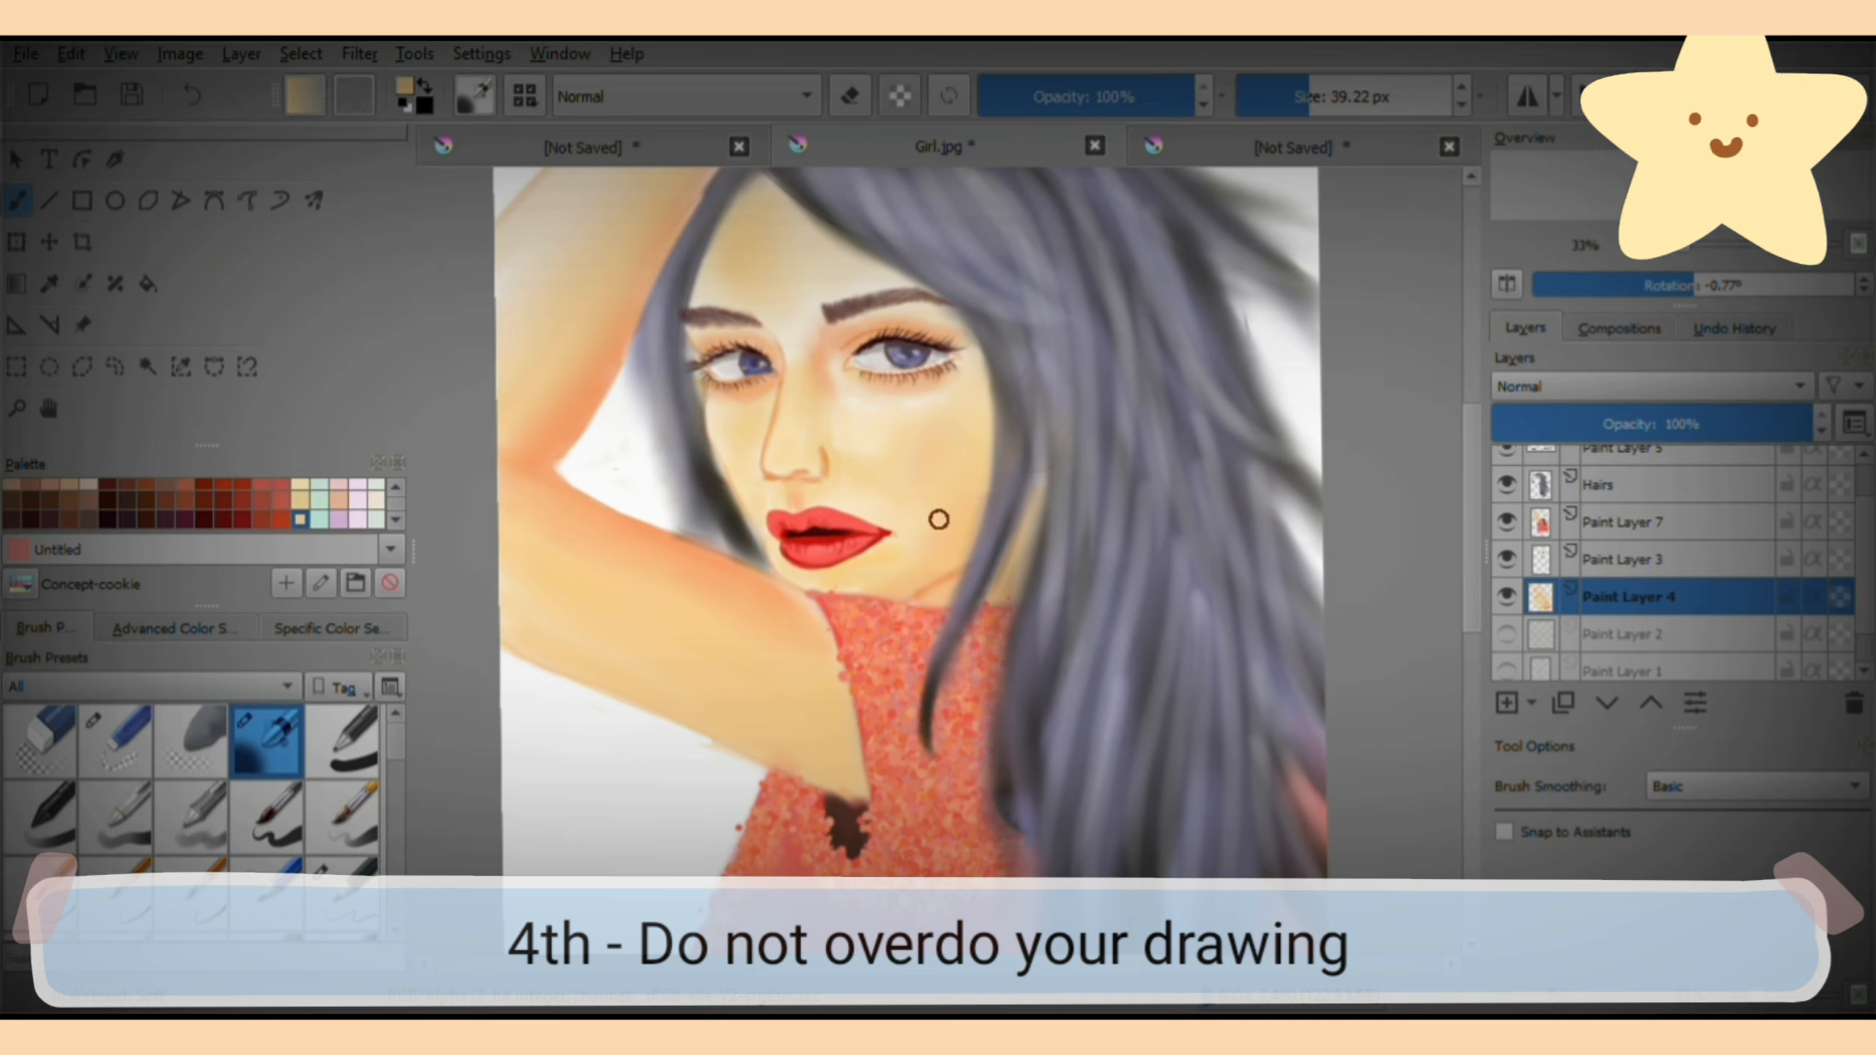
Blend skin tone onto the cheek and soften the skin below the lips.
left_click(174, 627)
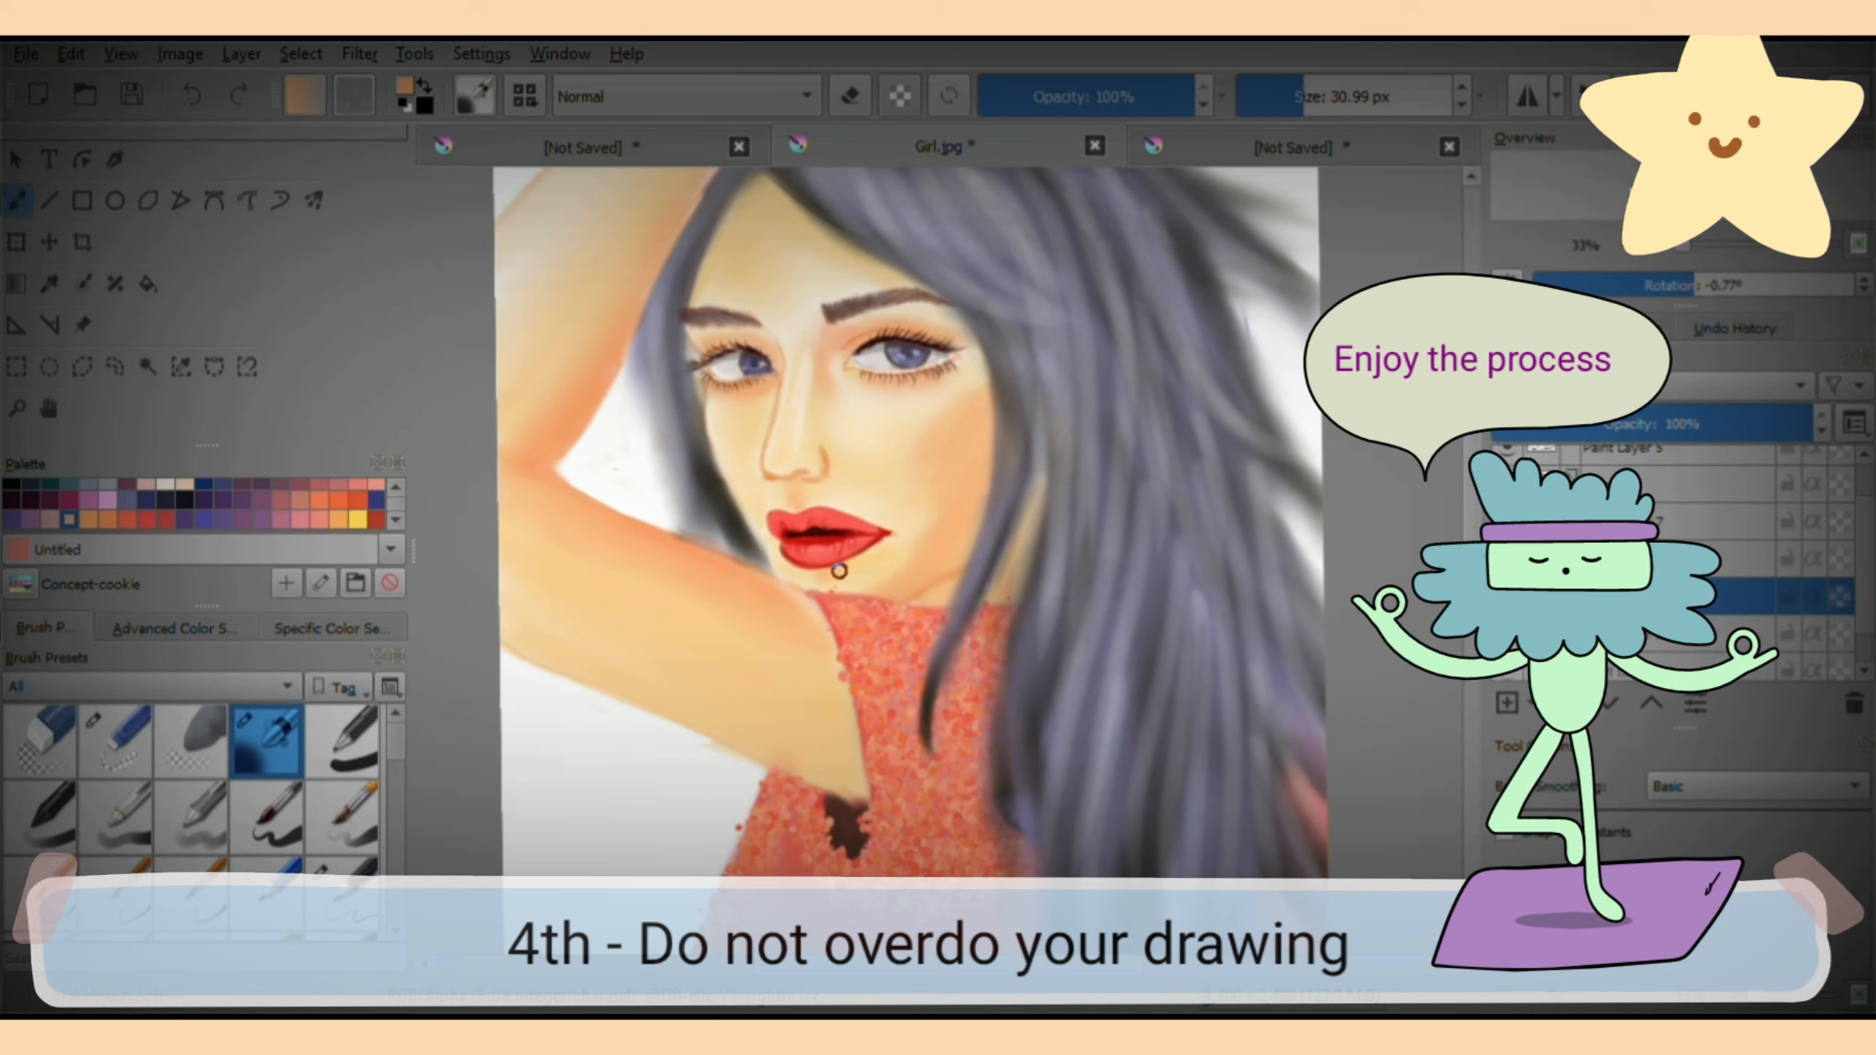
left_click(176, 627)
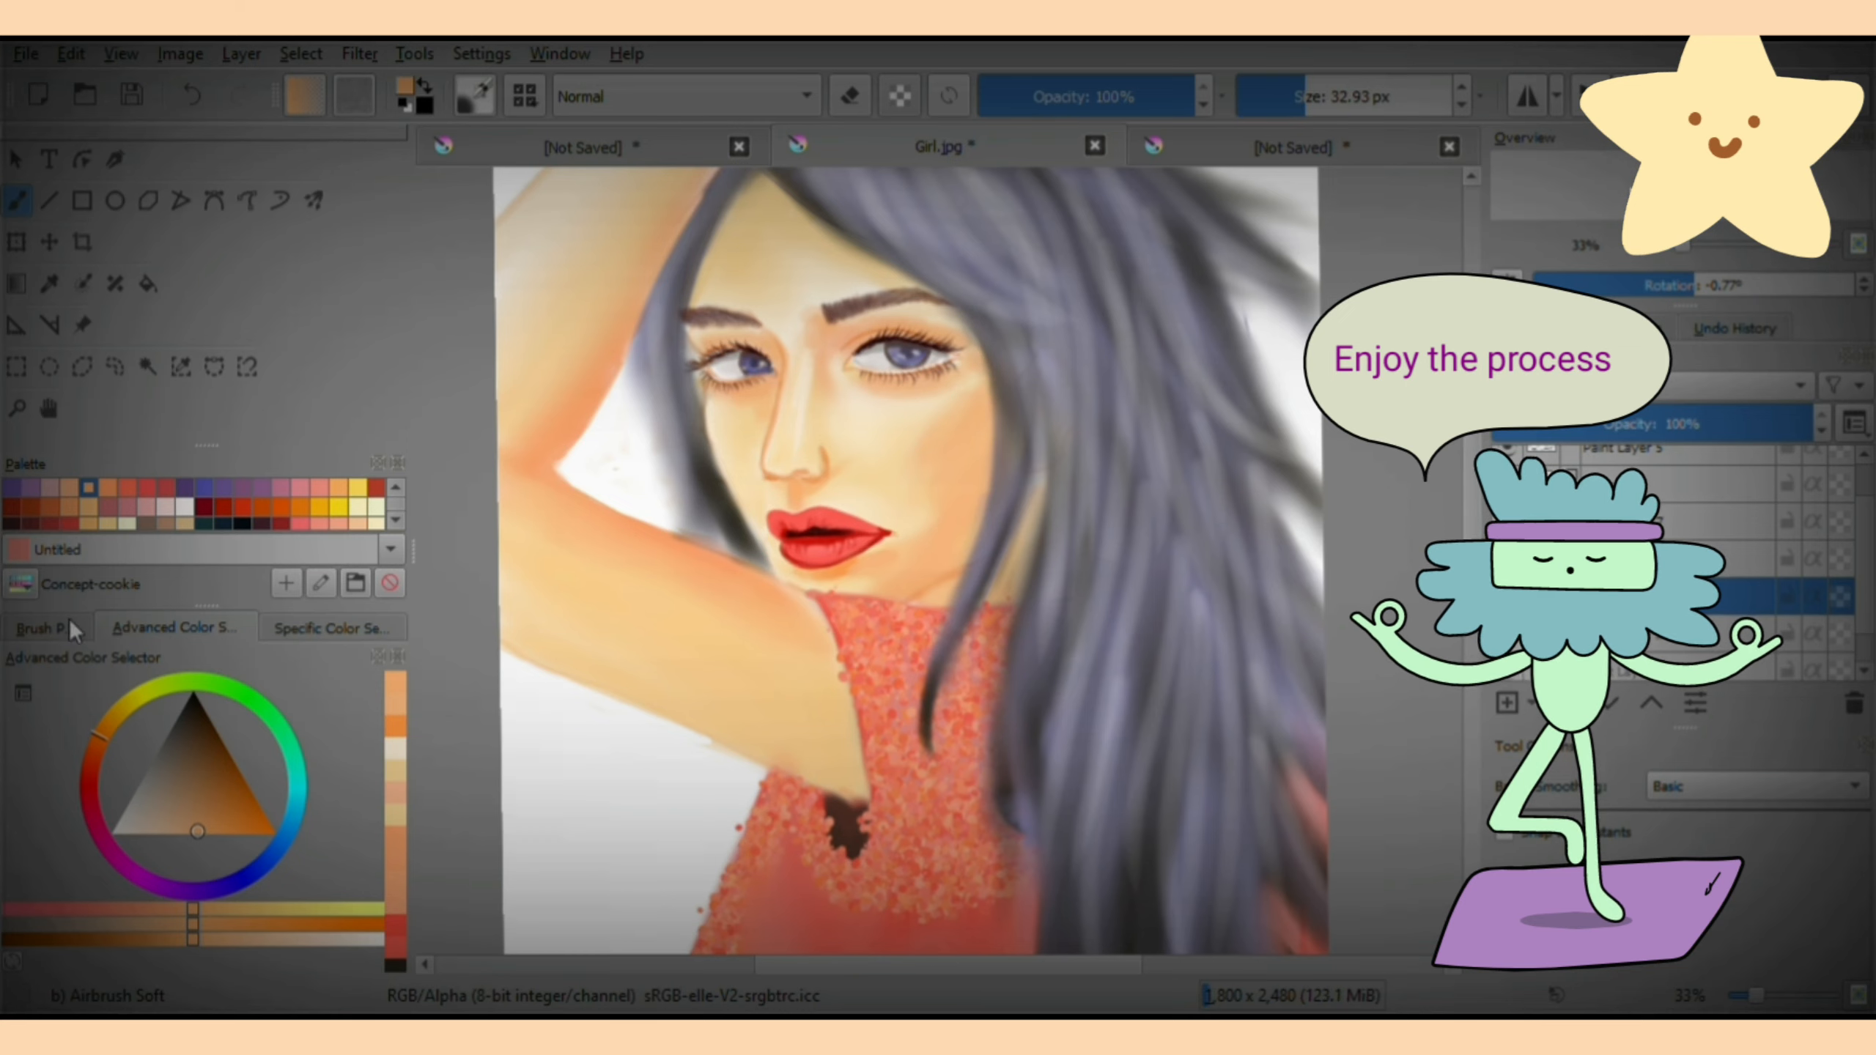
left_click(40, 626)
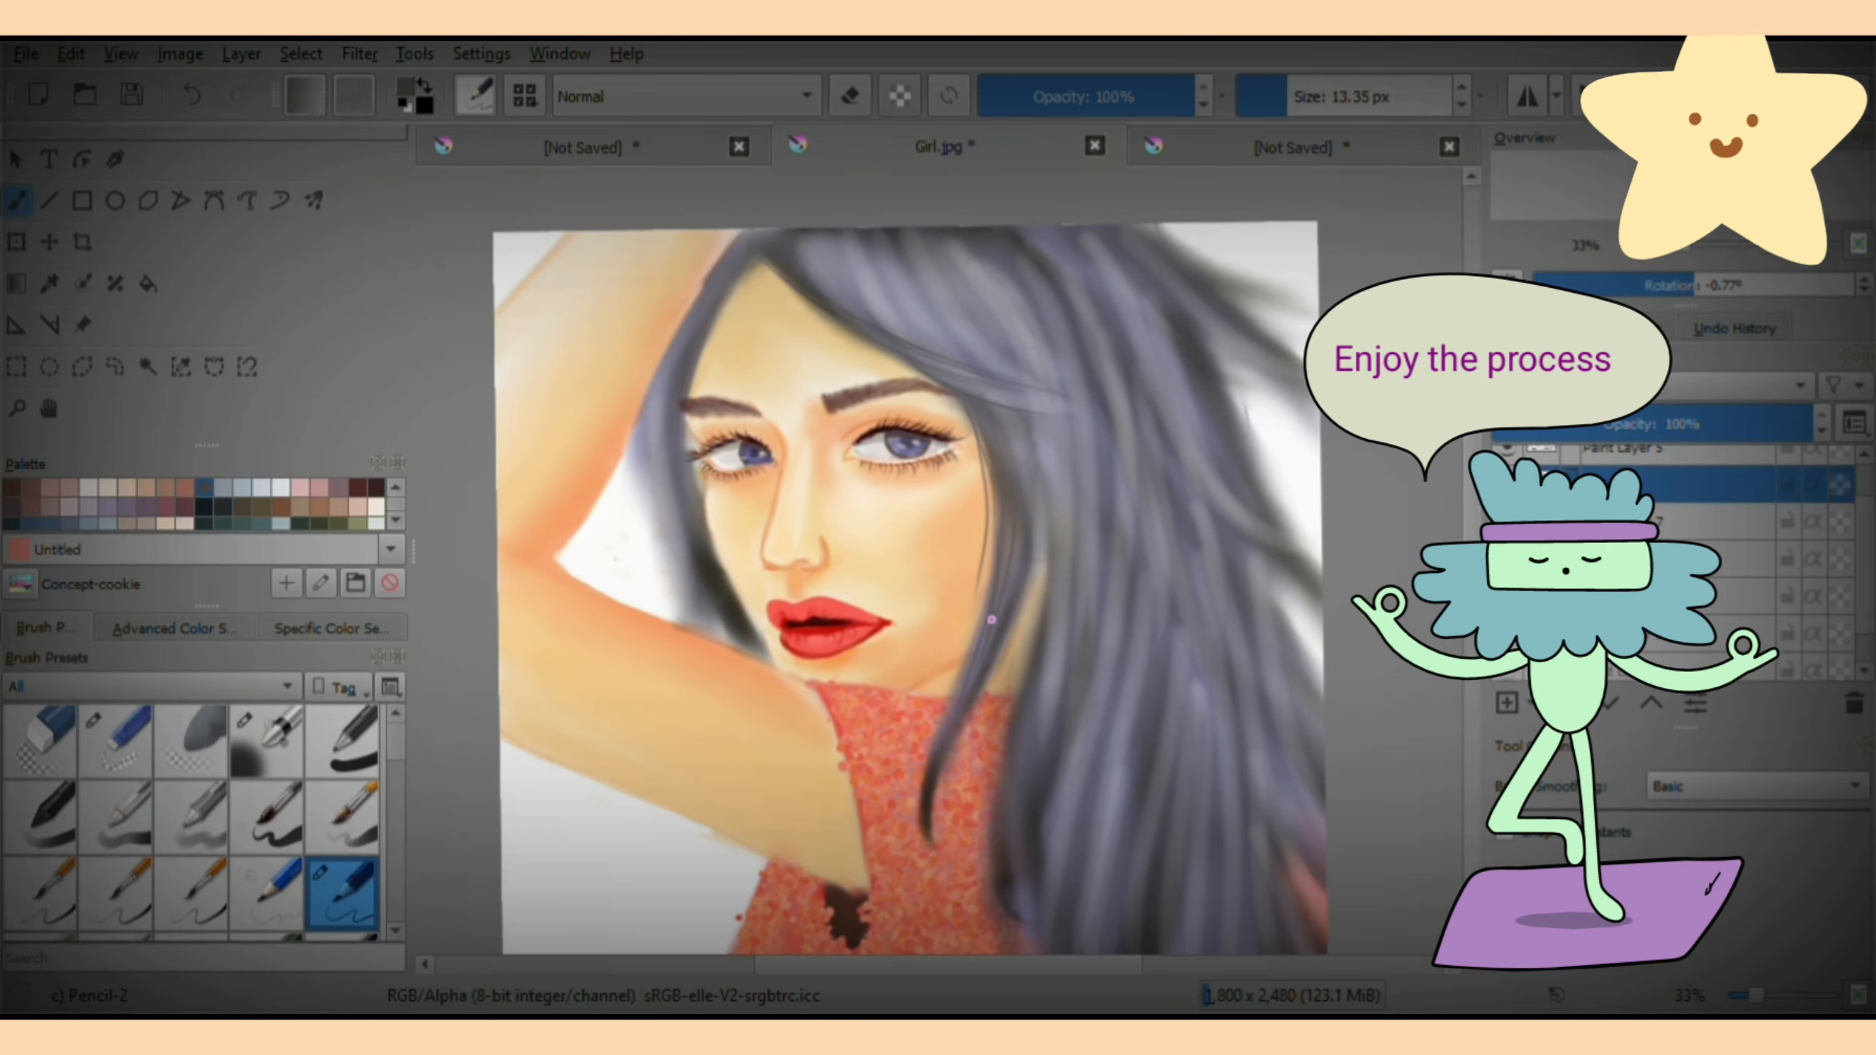
Add a dodge highlight along the jaw, then select Paint Layer 6.
left_click(710, 496)
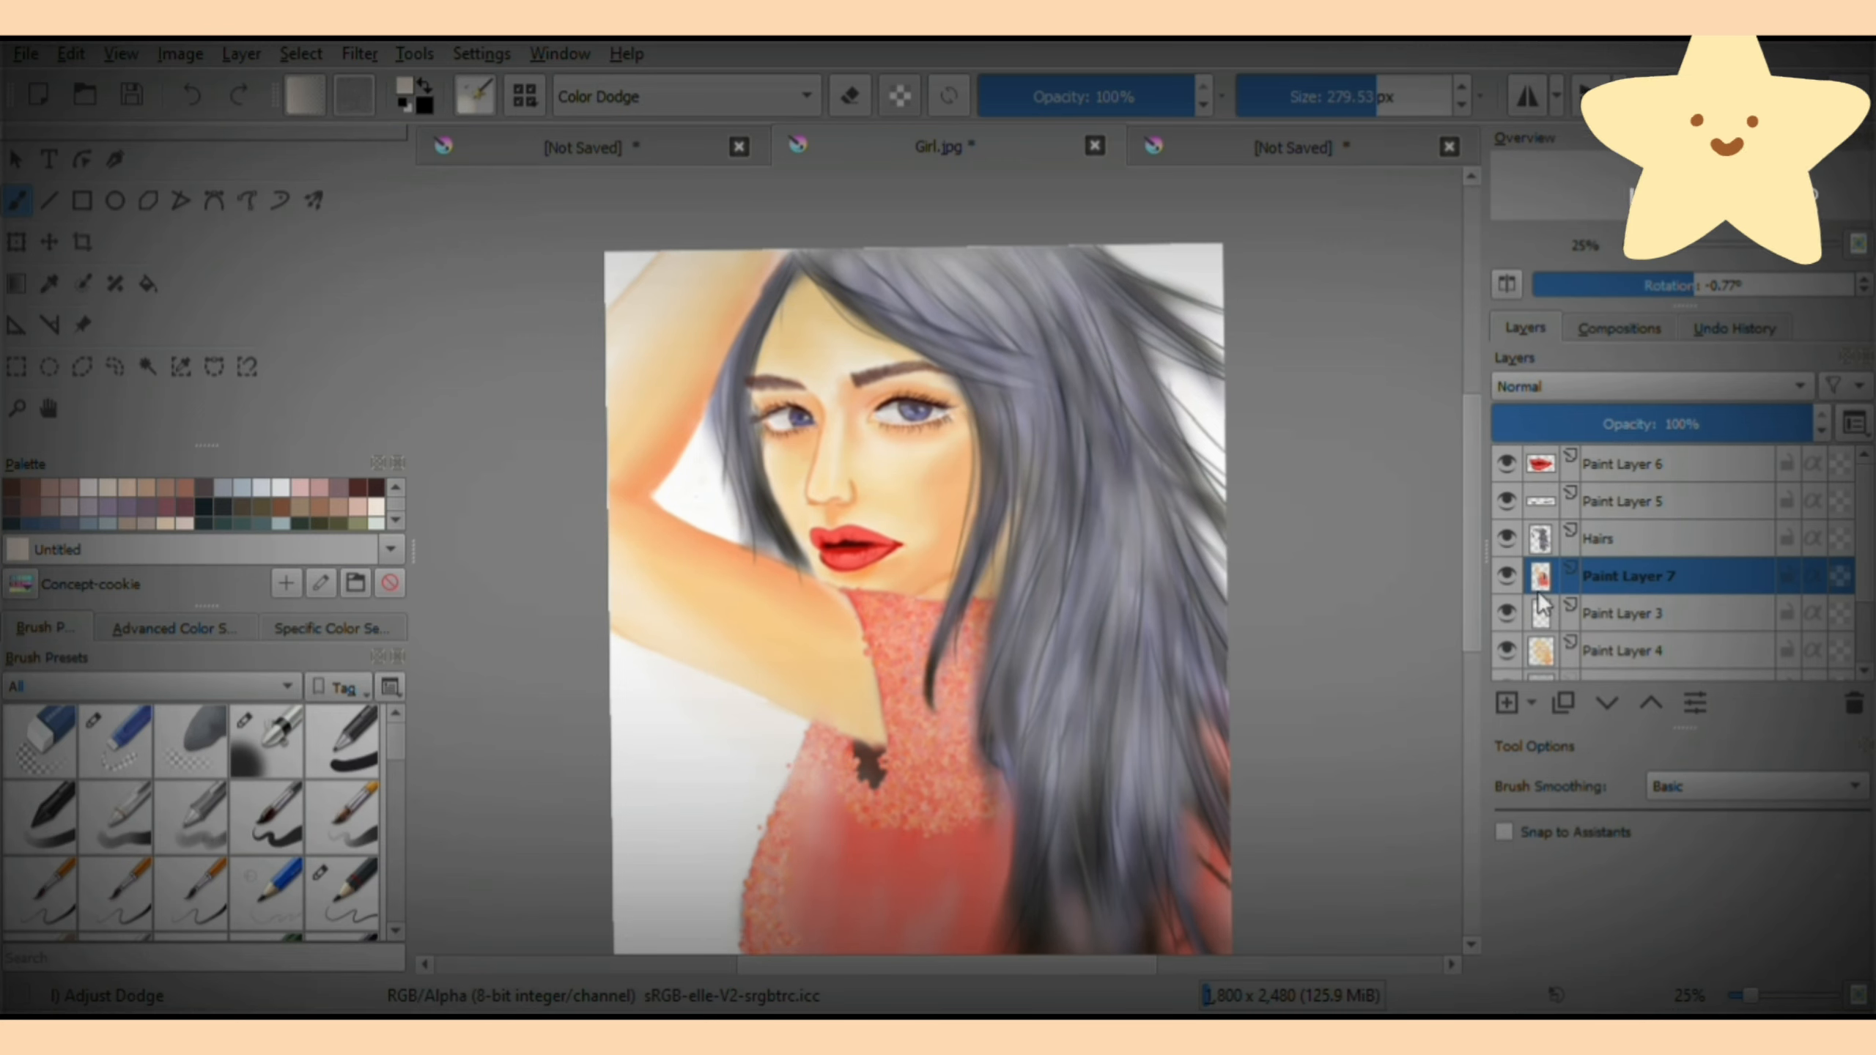
left_click(1641, 475)
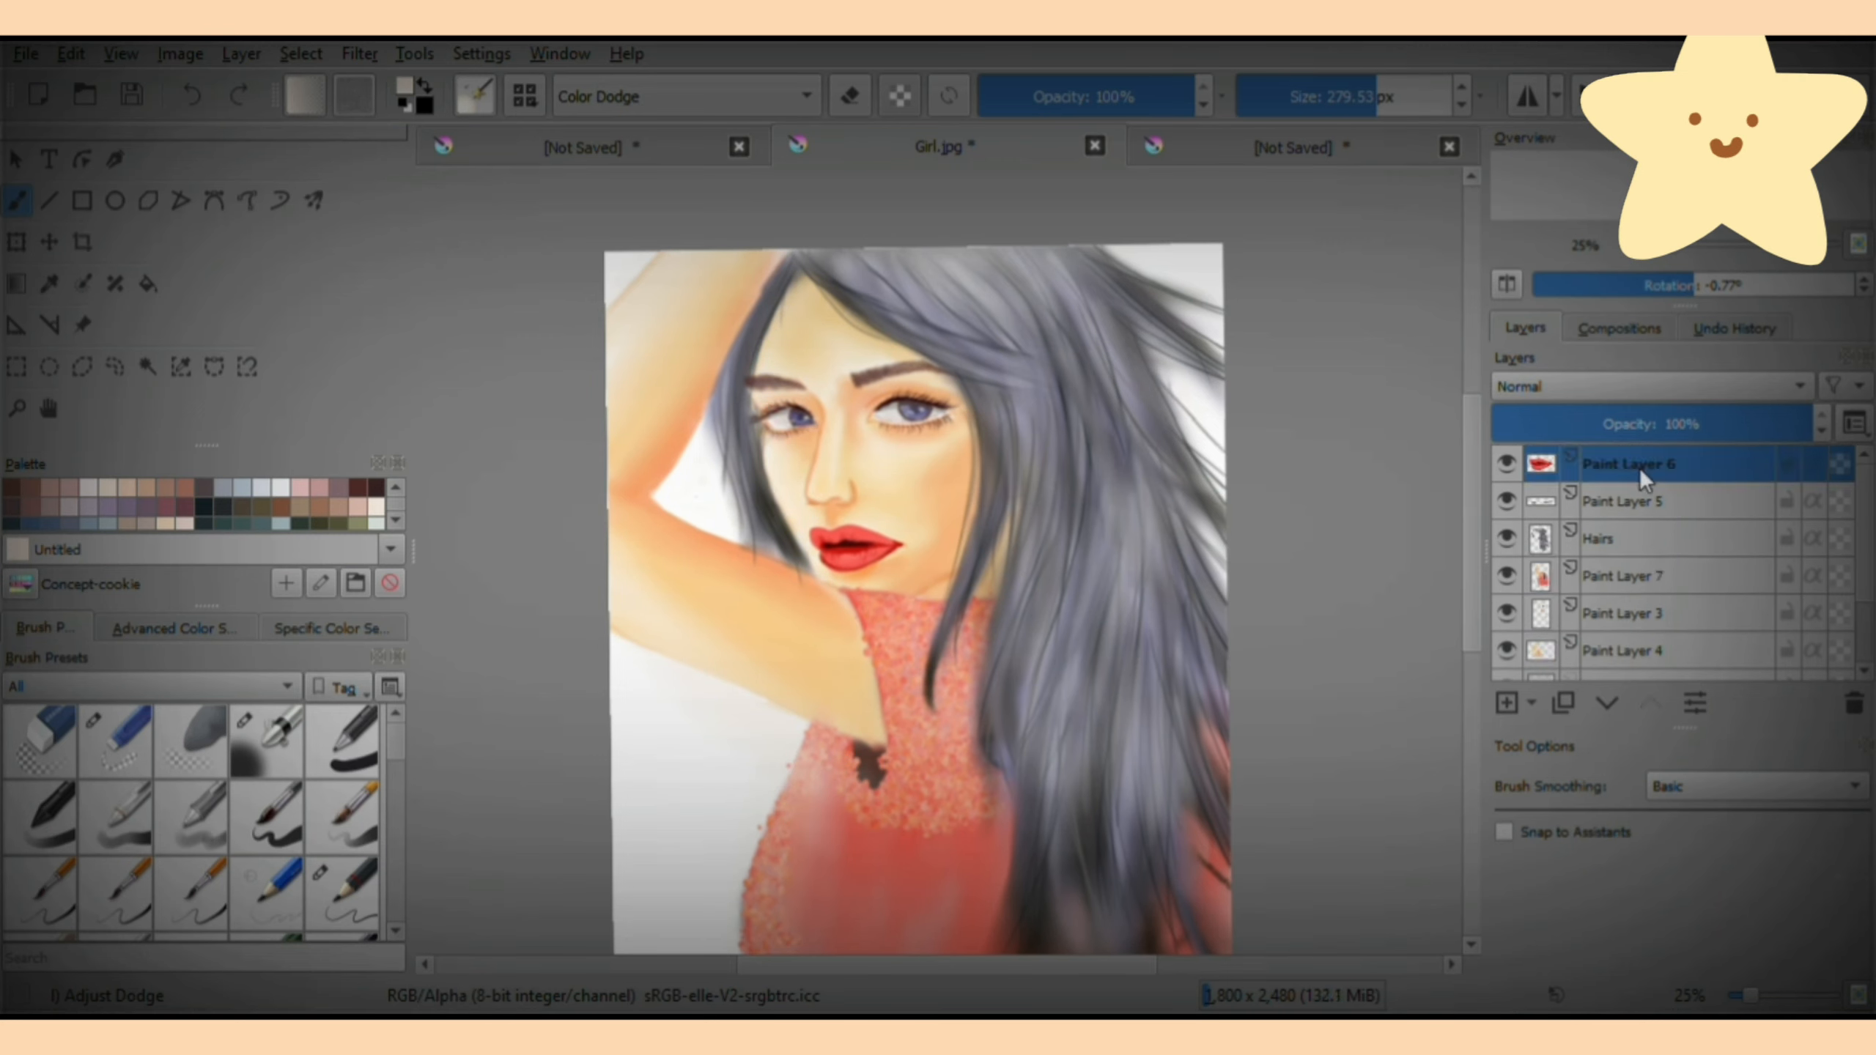